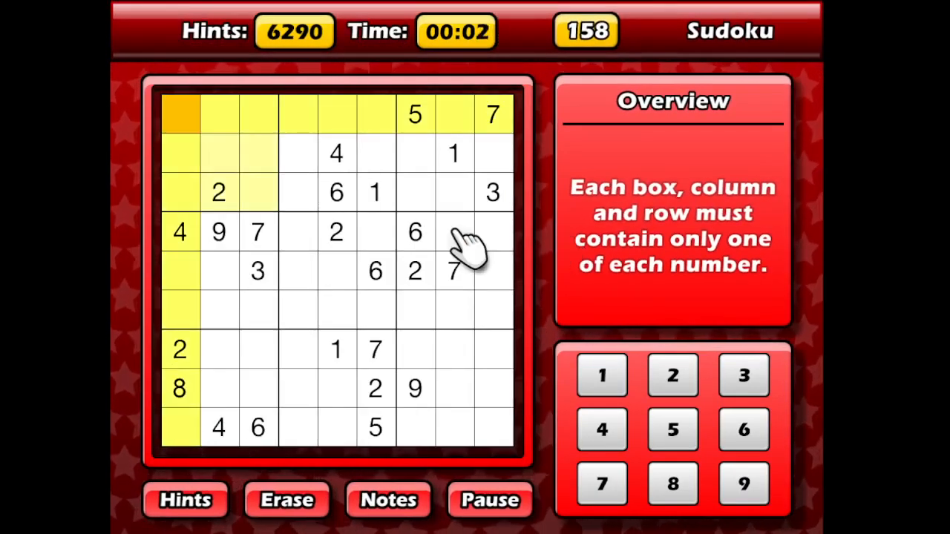
mouse_move(401, 208)
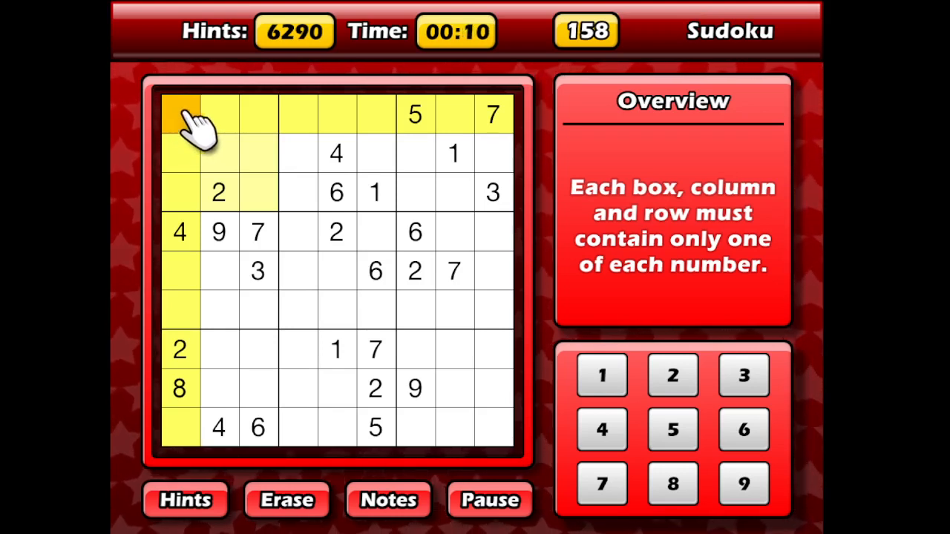
mouse_move(267, 136)
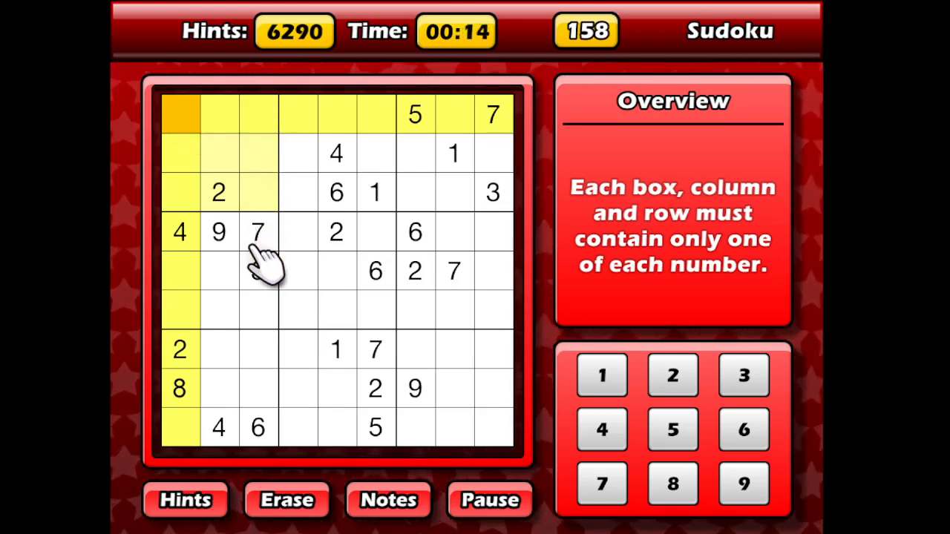
- Enter 2 in row 6, column 3, then switch pencil-mark notes mode on
left_click(258, 270)
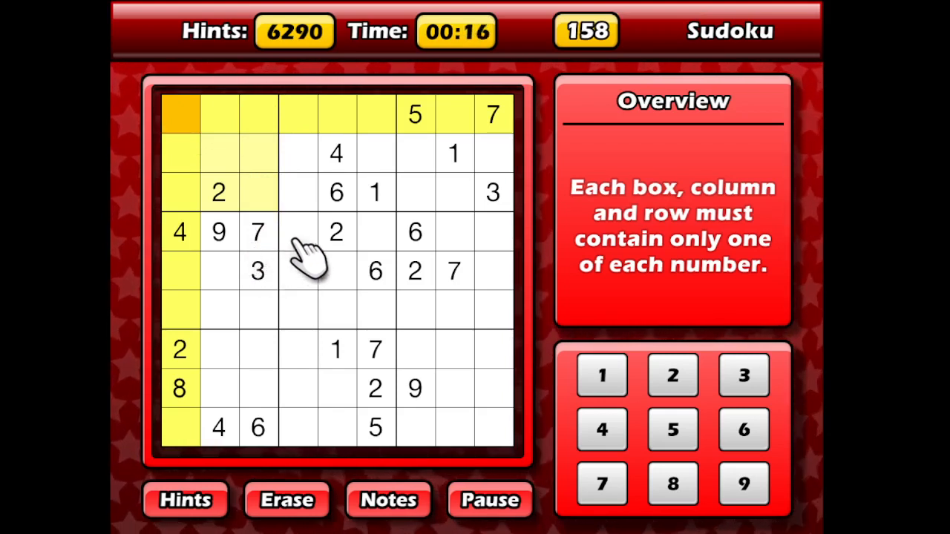
left_click(297, 310)
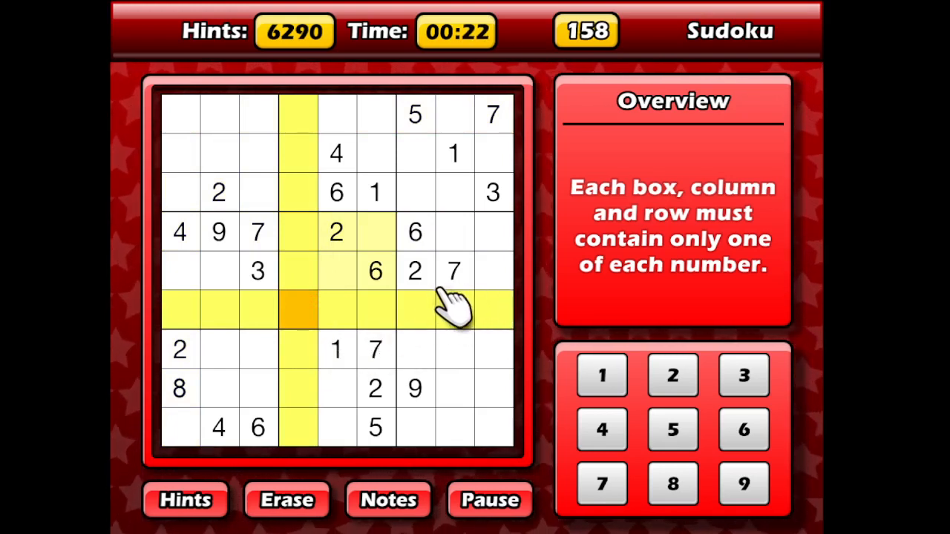
mouse_move(519, 419)
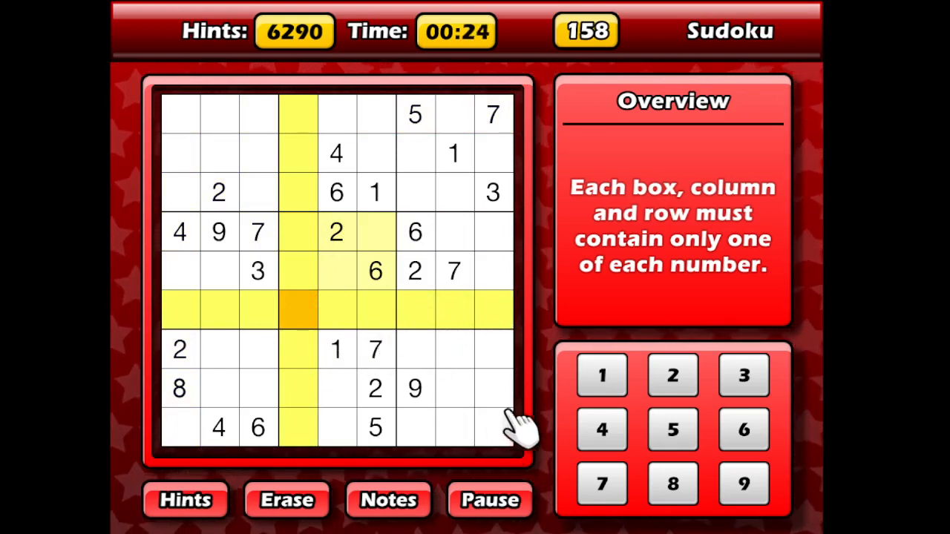
mouse_move(527, 403)
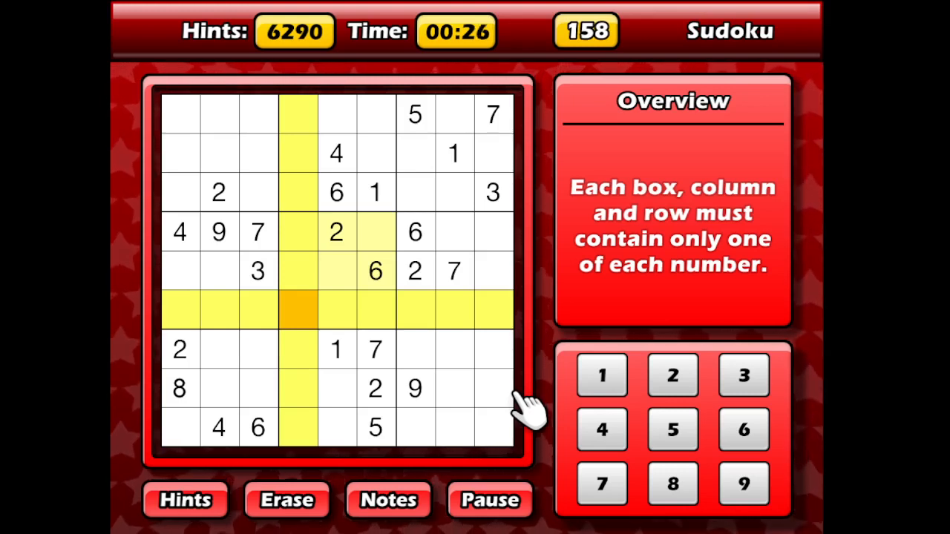
mouse_move(520, 408)
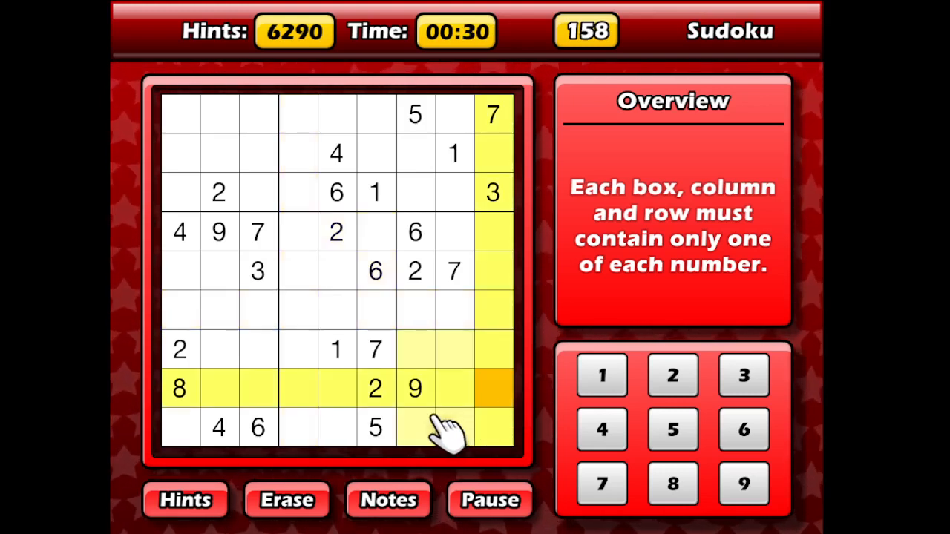
mouse_move(253, 378)
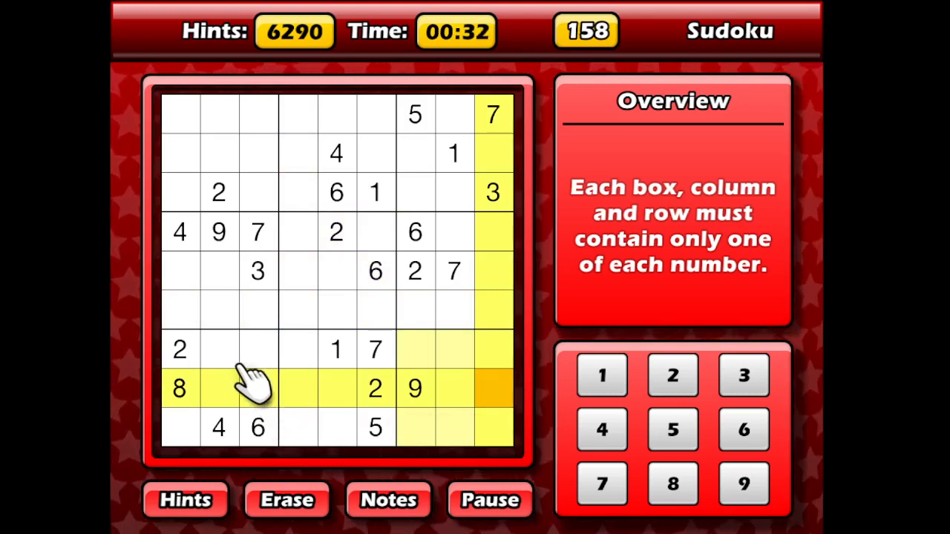
mouse_move(194, 428)
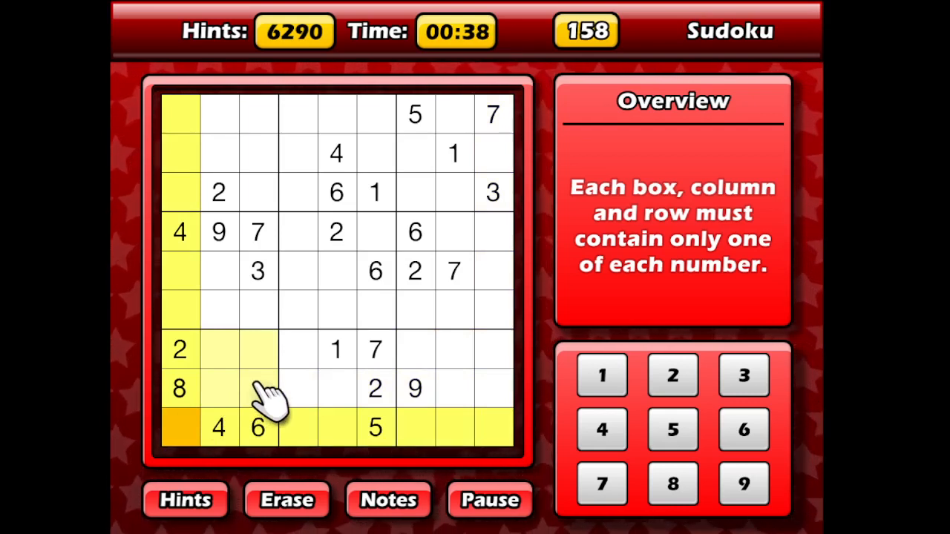
left_click(258, 310)
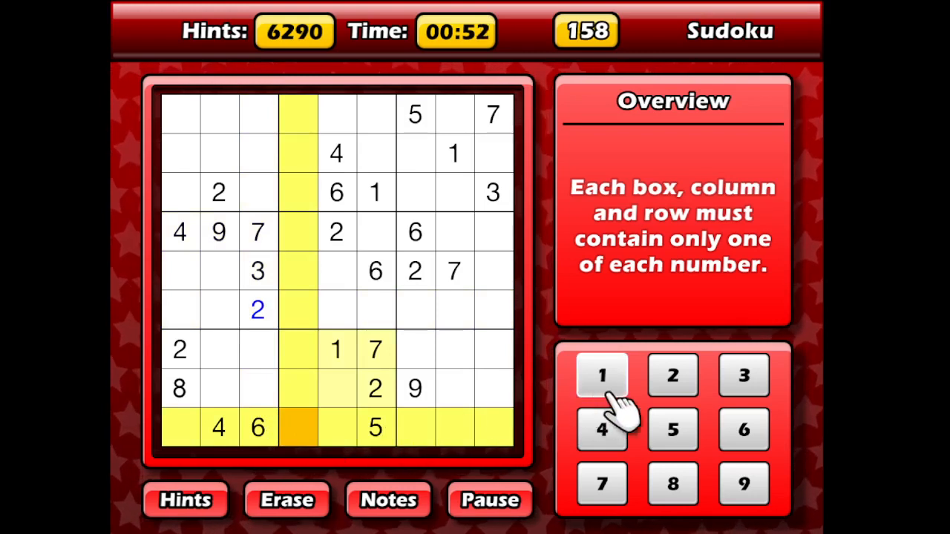
left_click(671, 374)
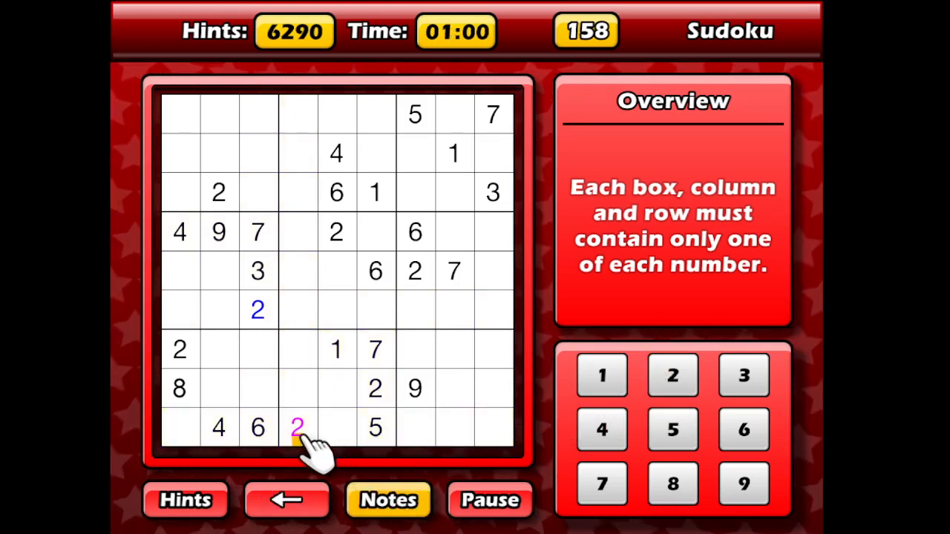
- Toggle out of and back into notes mode, then pencil a candidate 2 into the chosen cell
left_click(297, 427)
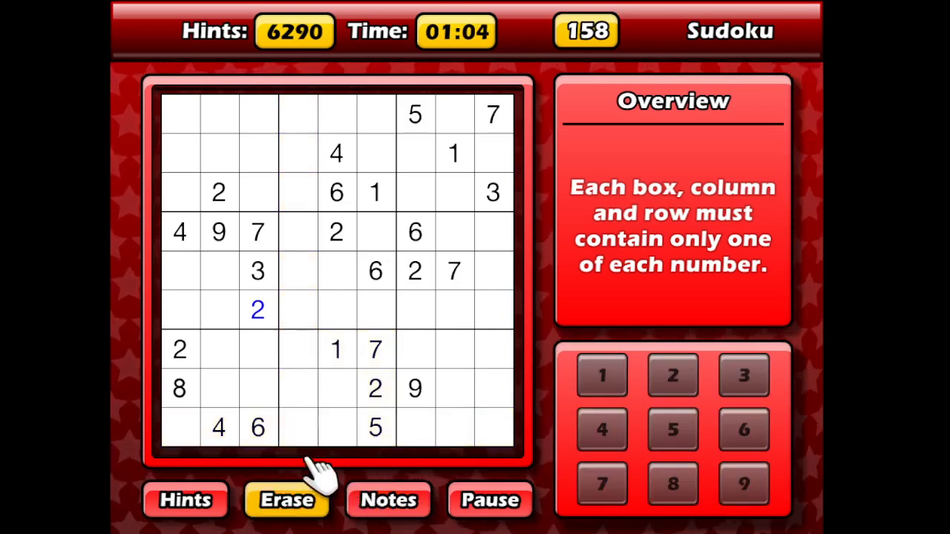
left_click(297, 427)
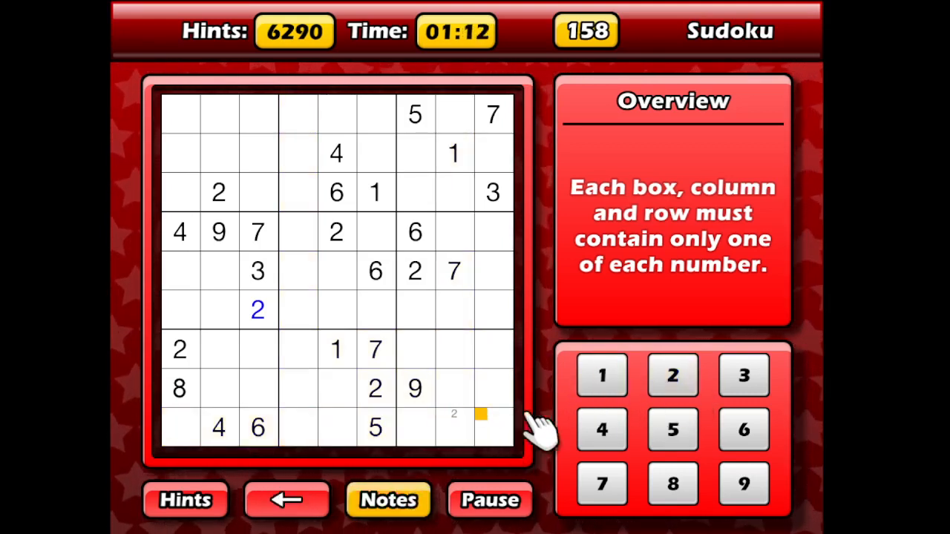
mouse_move(483, 241)
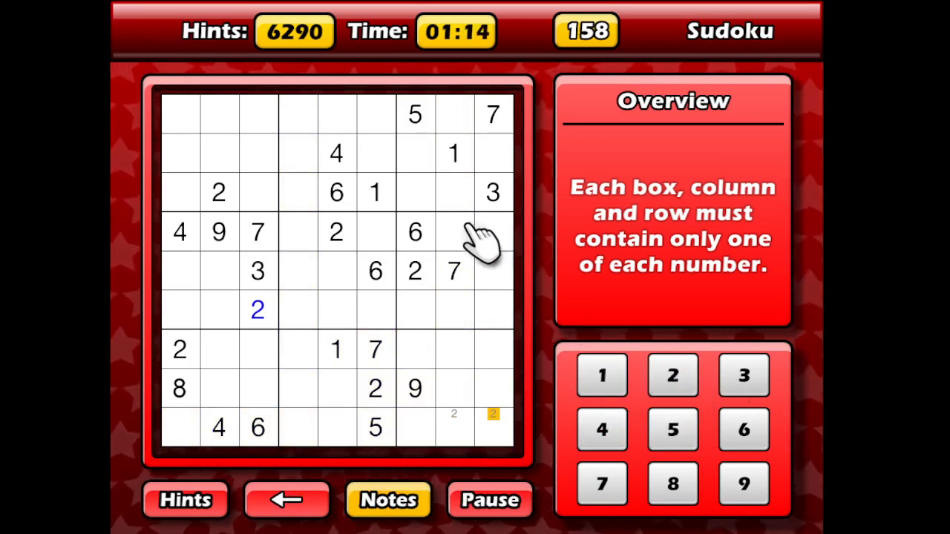
mouse_move(468, 237)
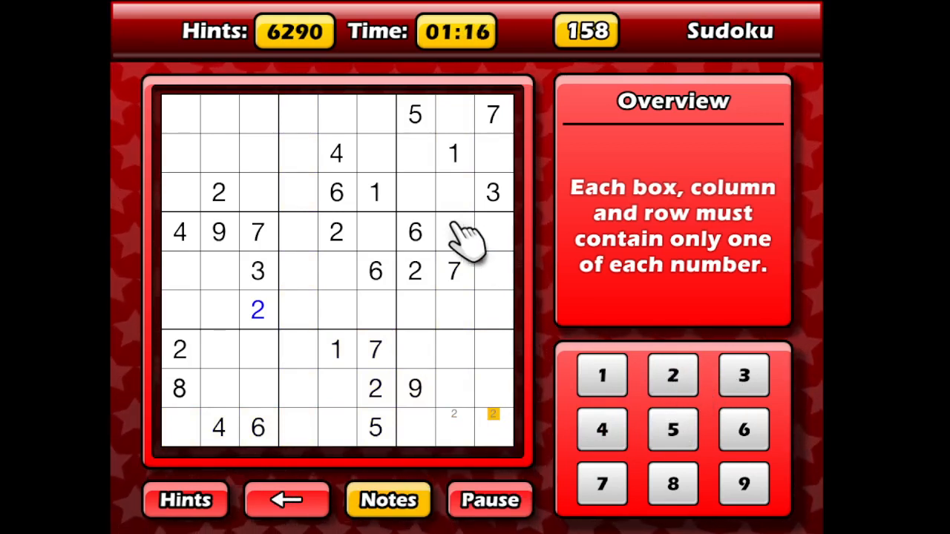
mouse_move(445, 201)
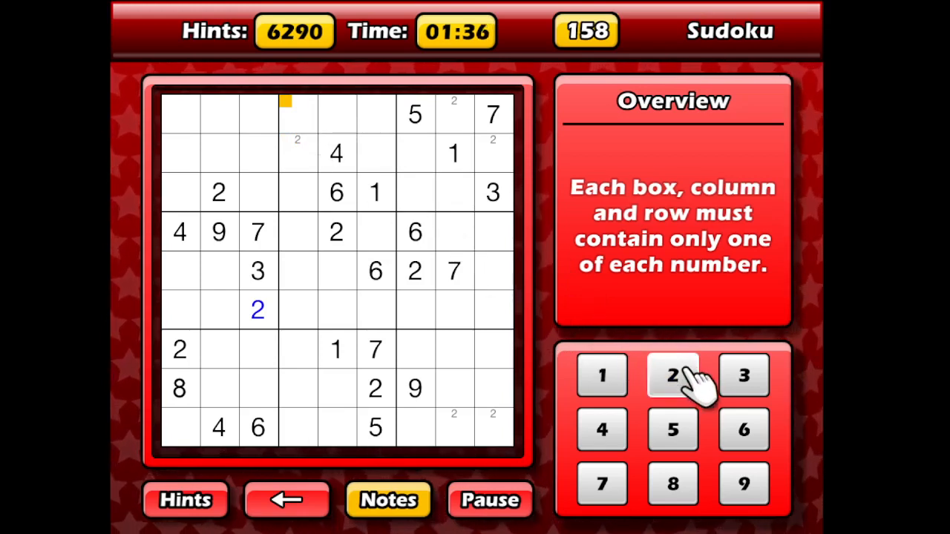
left_click(671, 374)
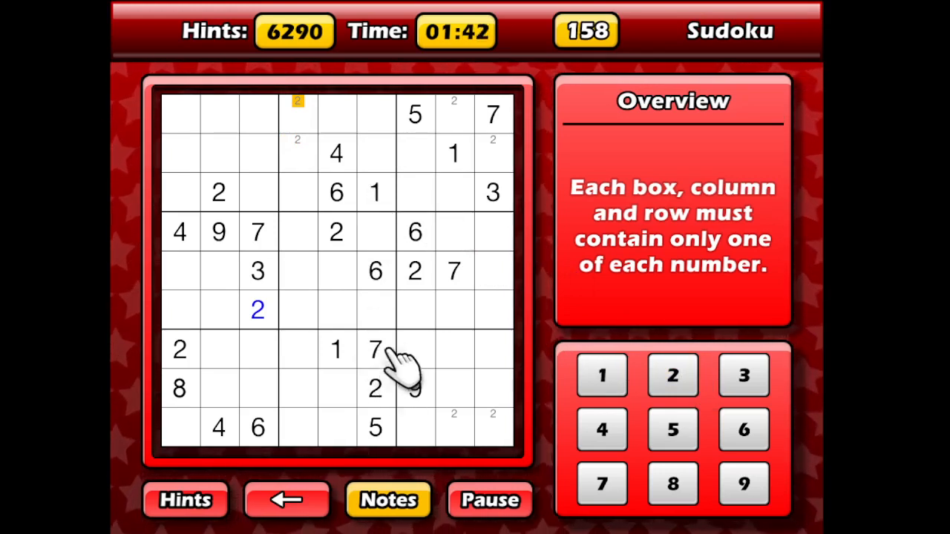
mouse_move(475, 279)
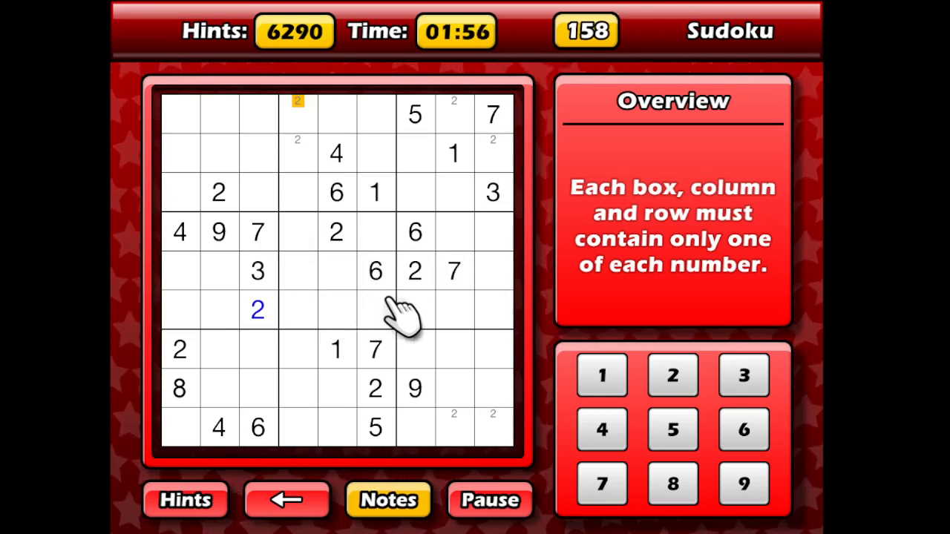
mouse_move(442, 315)
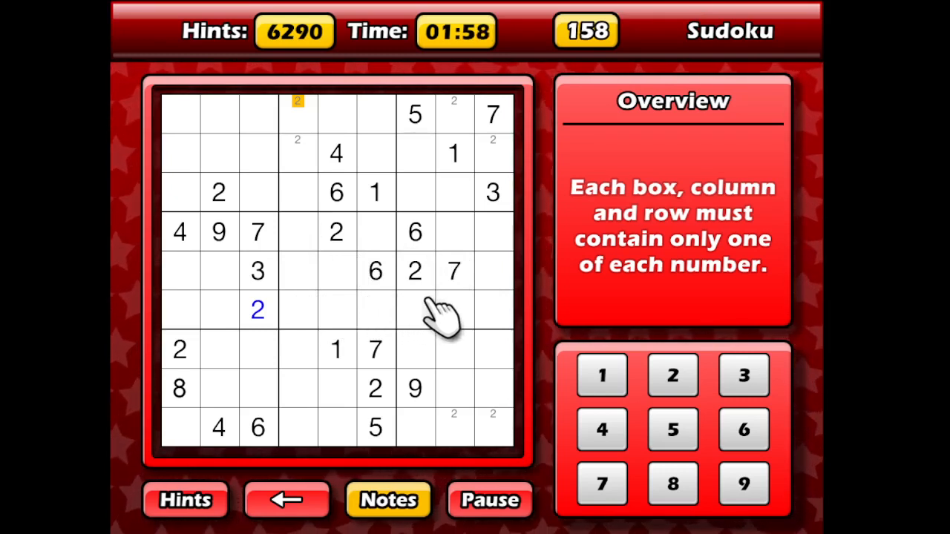
mouse_move(463, 314)
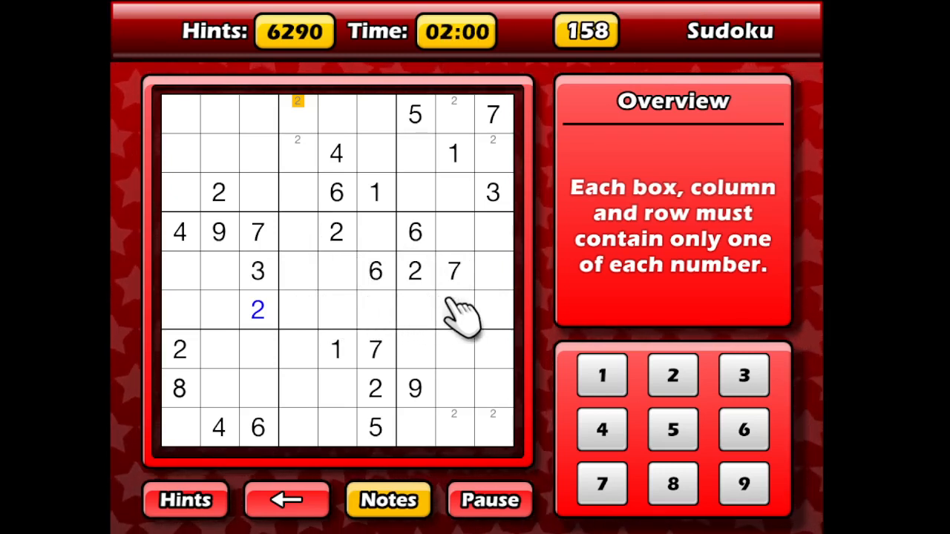
mouse_move(463, 237)
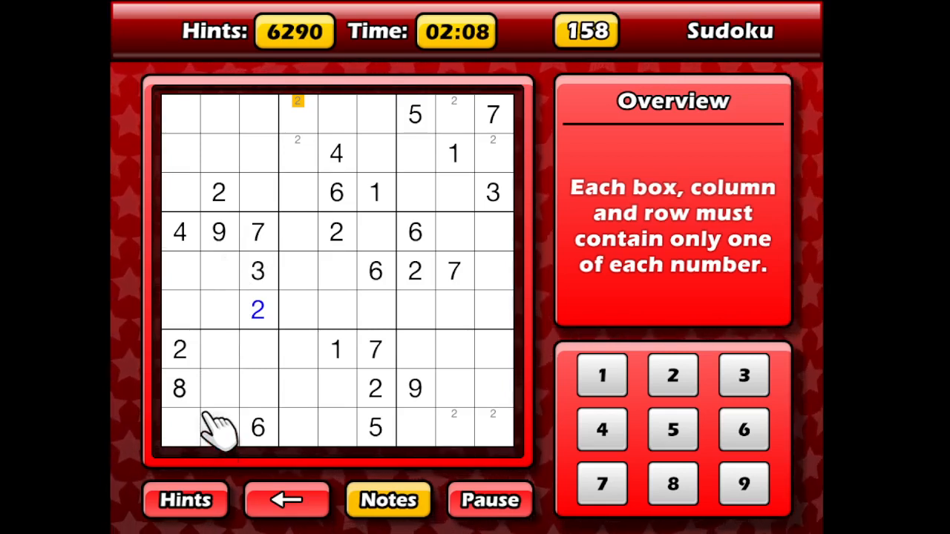
- Select the empty cell in row 3, column 3 for a pencil-mark 4
left_click(220, 428)
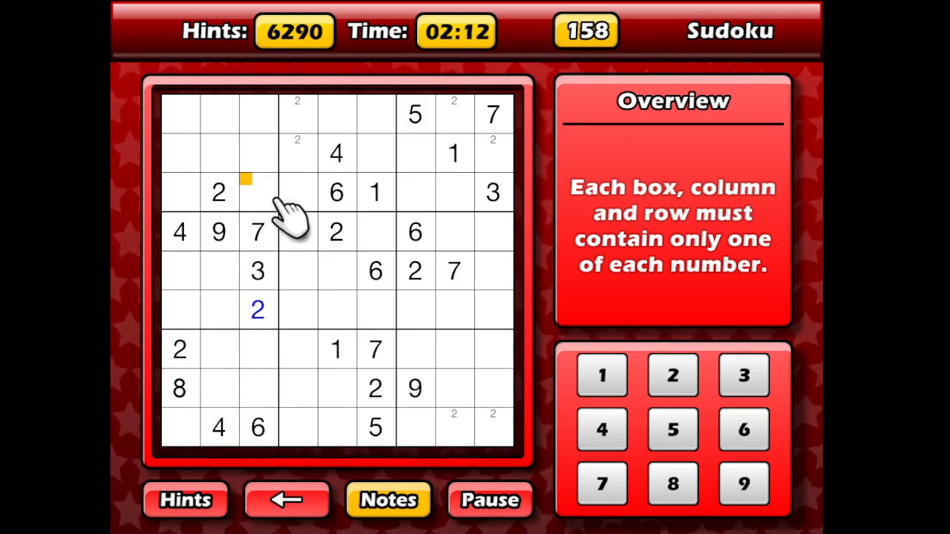
mouse_move(460, 256)
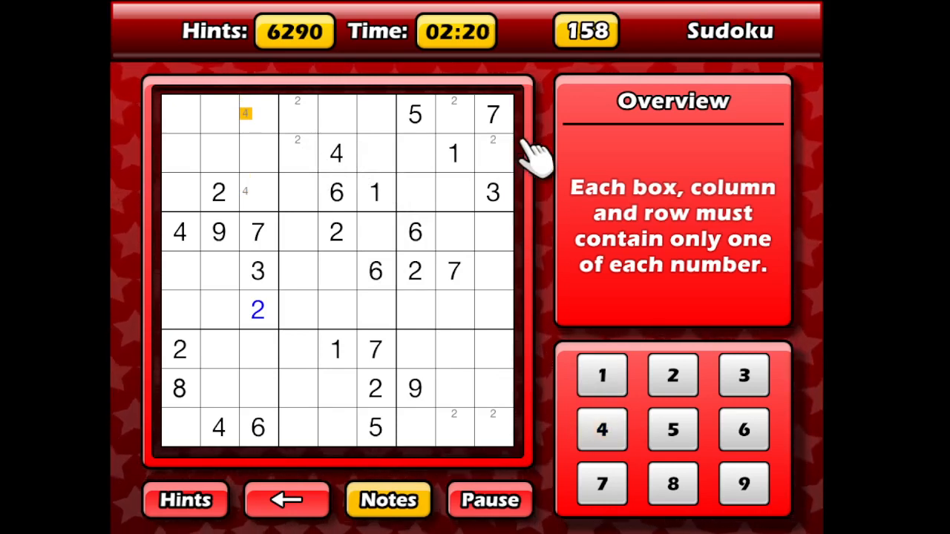
mouse_move(475, 175)
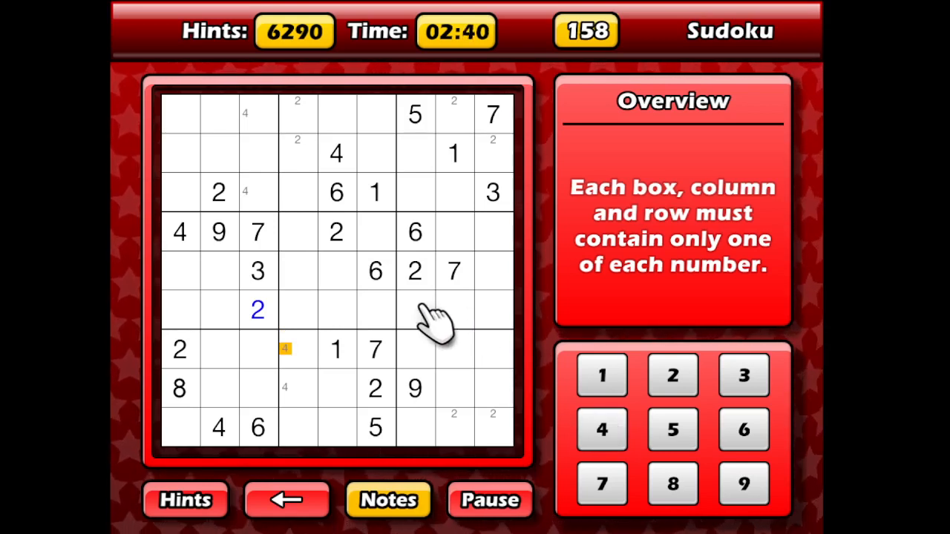
mouse_move(393, 300)
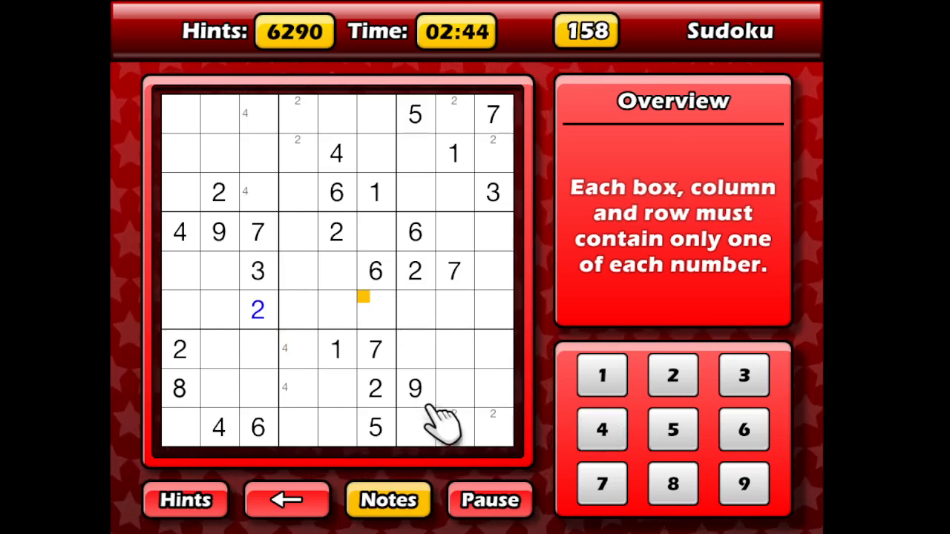
- Leave notes mode and place final 4s in row 5, column 9 and row 6, column 6
left_click(375, 310)
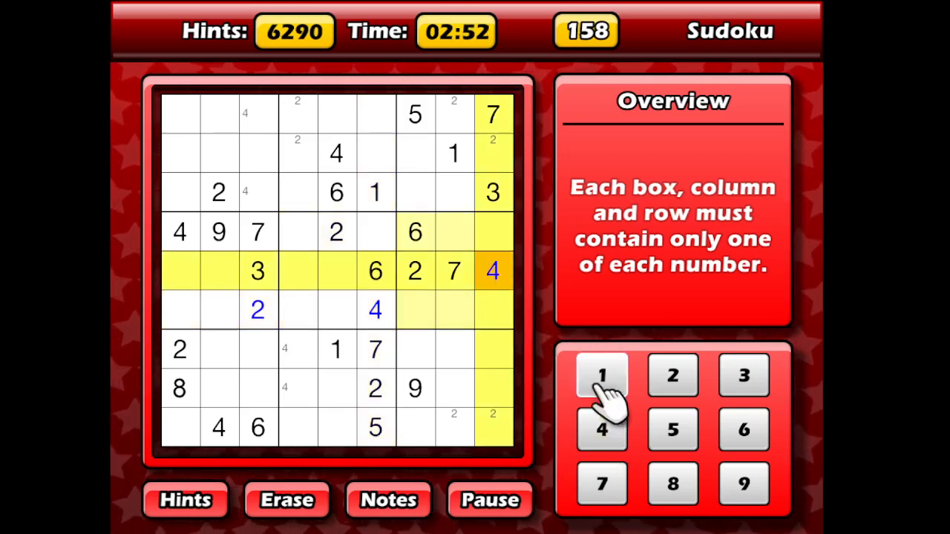
mouse_move(516, 171)
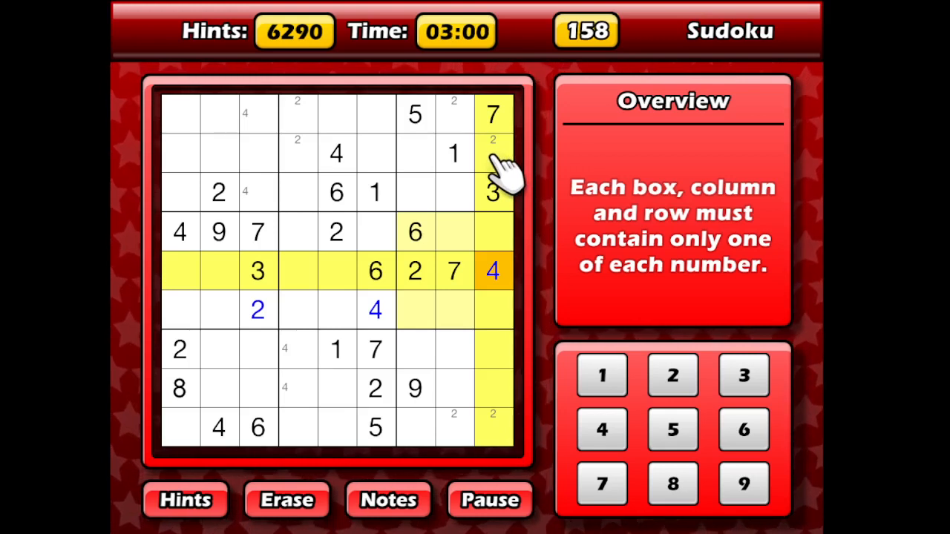
mouse_move(453, 201)
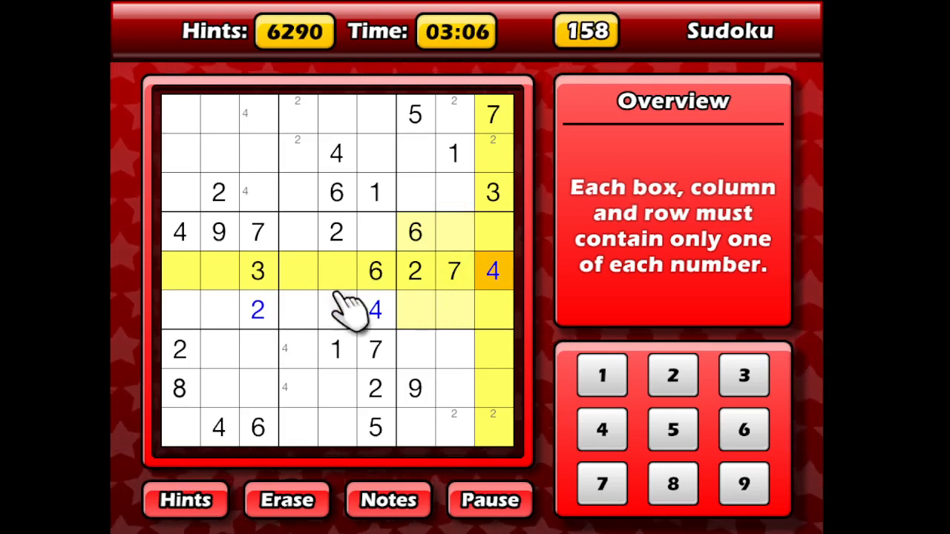
mouse_move(274, 252)
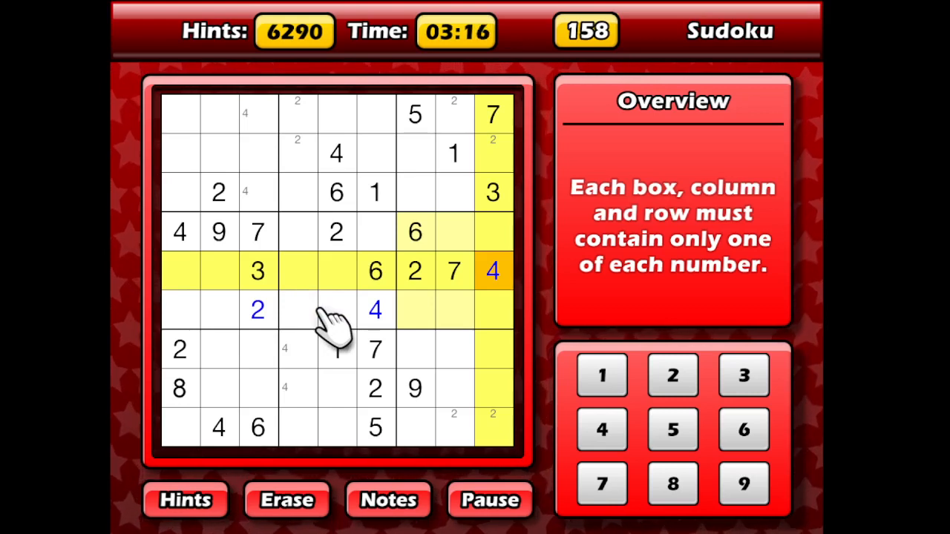
mouse_move(357, 334)
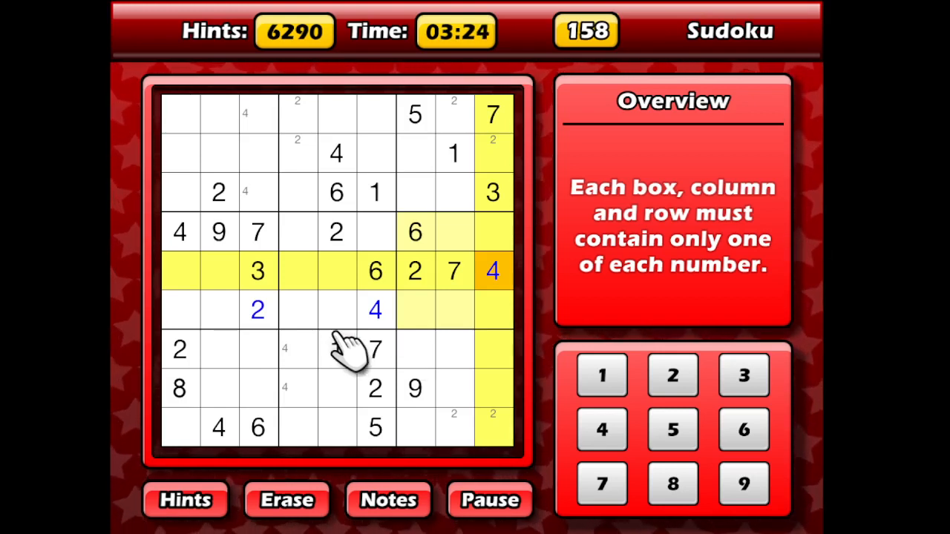
left_click(335, 310)
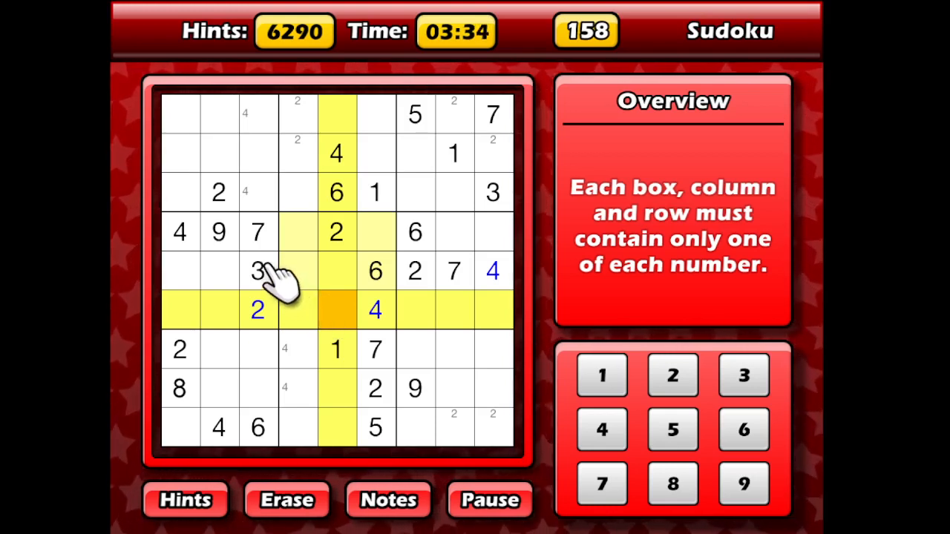
mouse_move(279, 201)
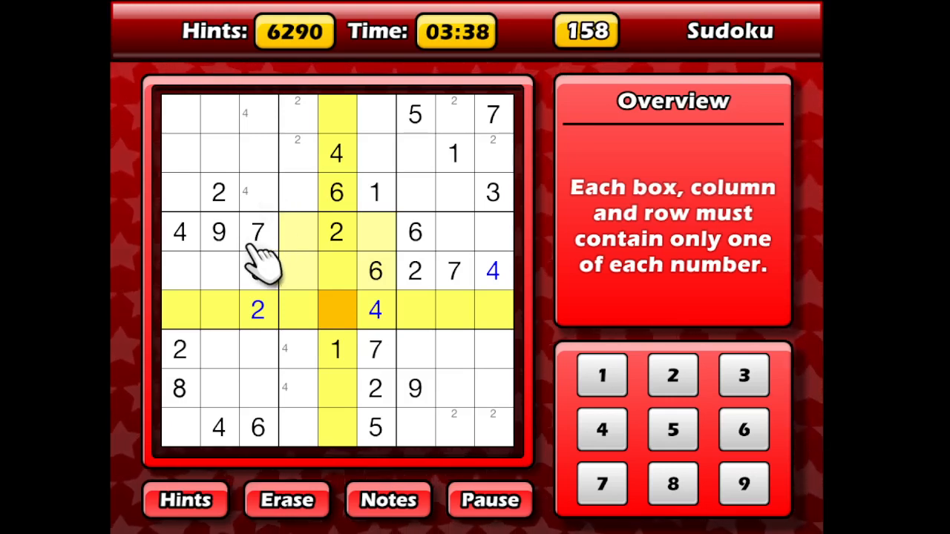
left_click(258, 270)
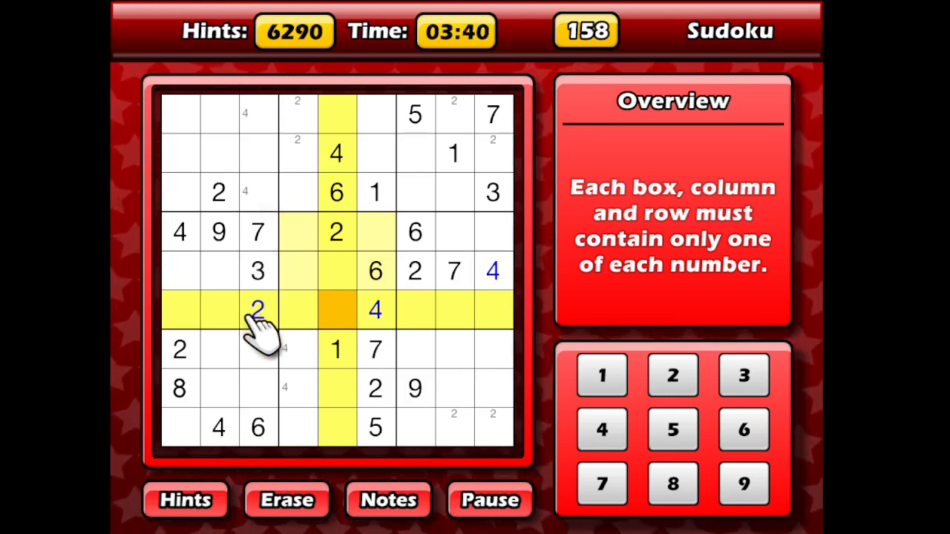
mouse_move(255, 371)
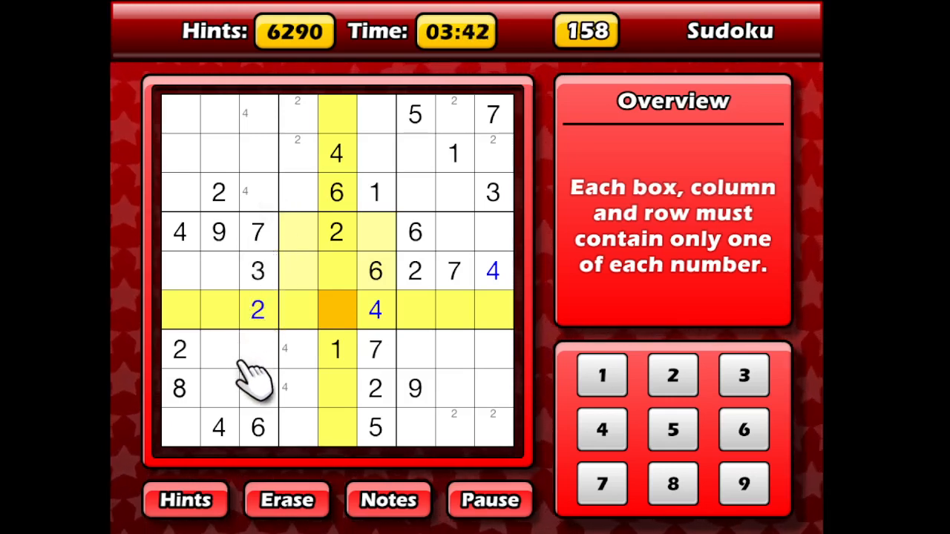
mouse_move(282, 383)
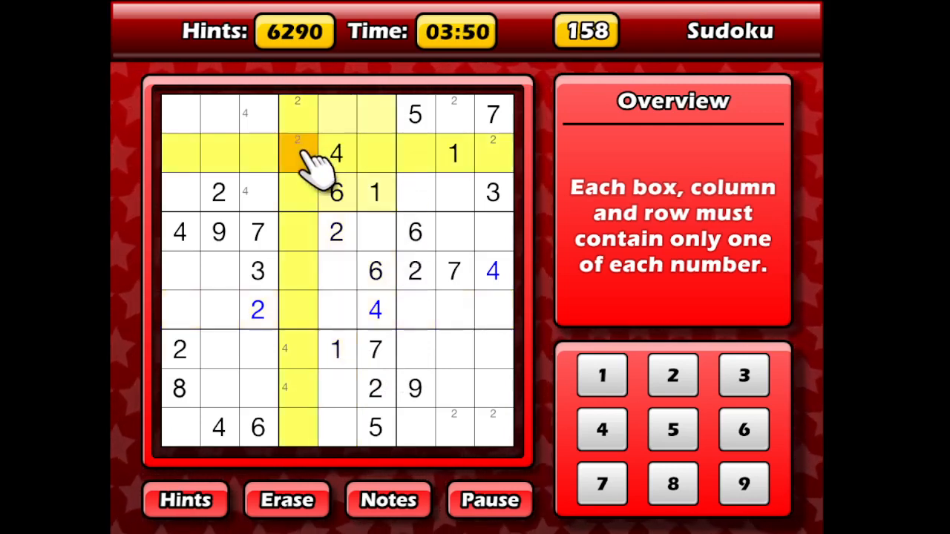
- Turn notes on and pencil candidate 5s into column 5 and row 4 of the middle-right box
left_click(287, 499)
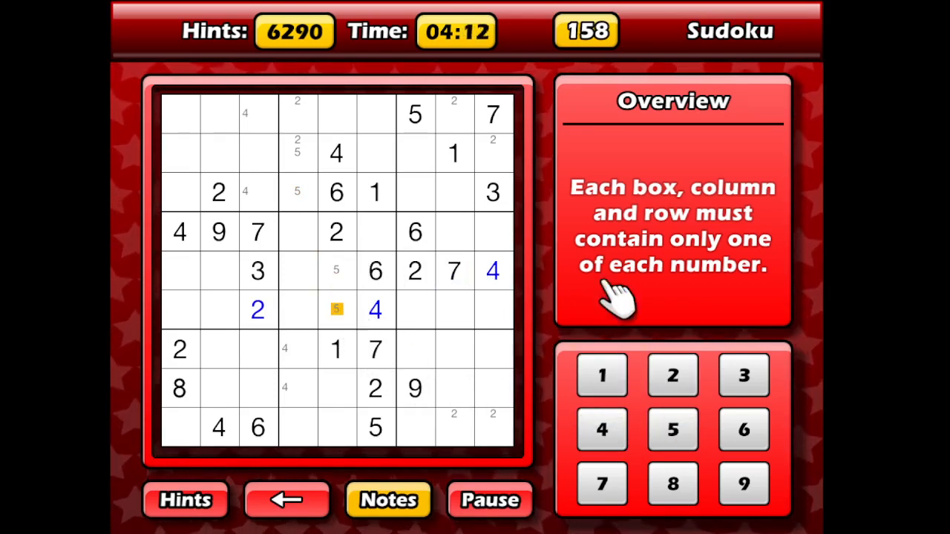
mouse_move(490, 231)
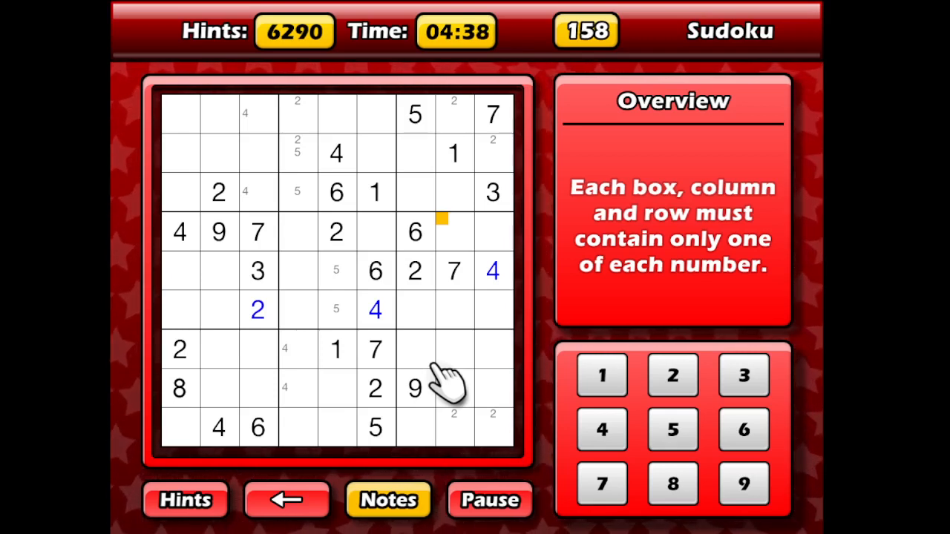
mouse_move(404, 326)
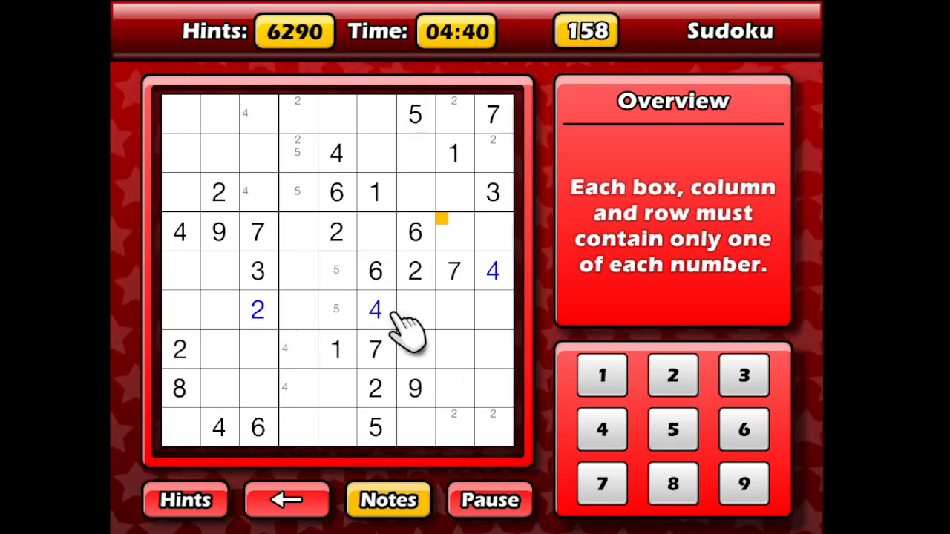
mouse_move(431, 319)
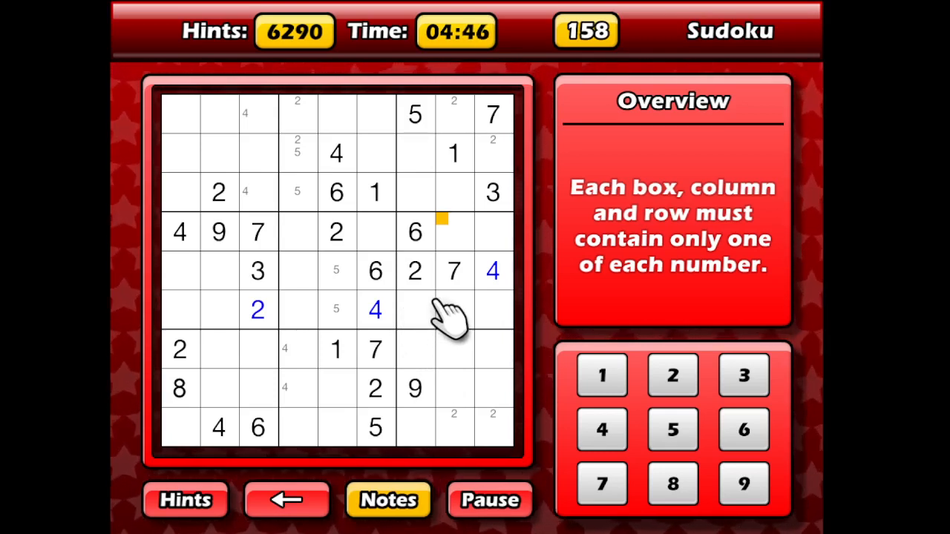
left_click(671, 429)
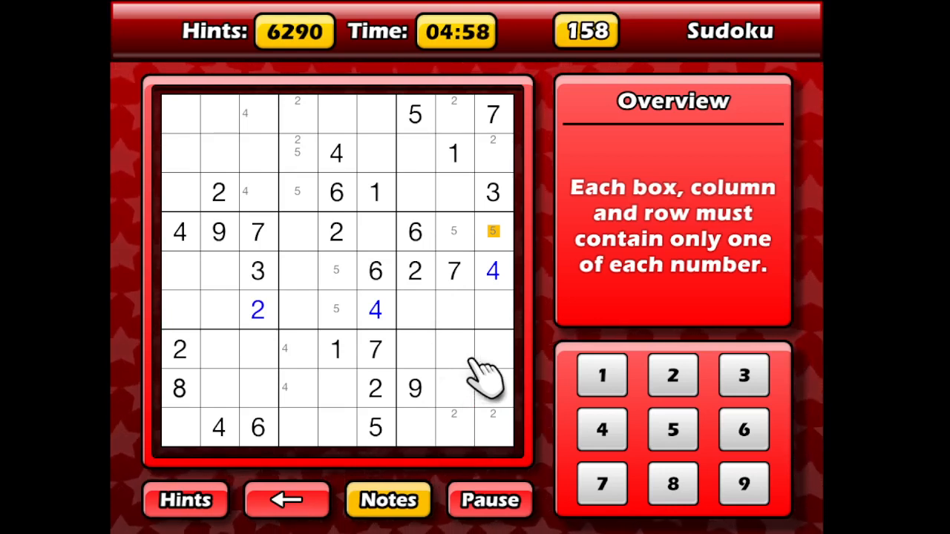
mouse_move(320, 372)
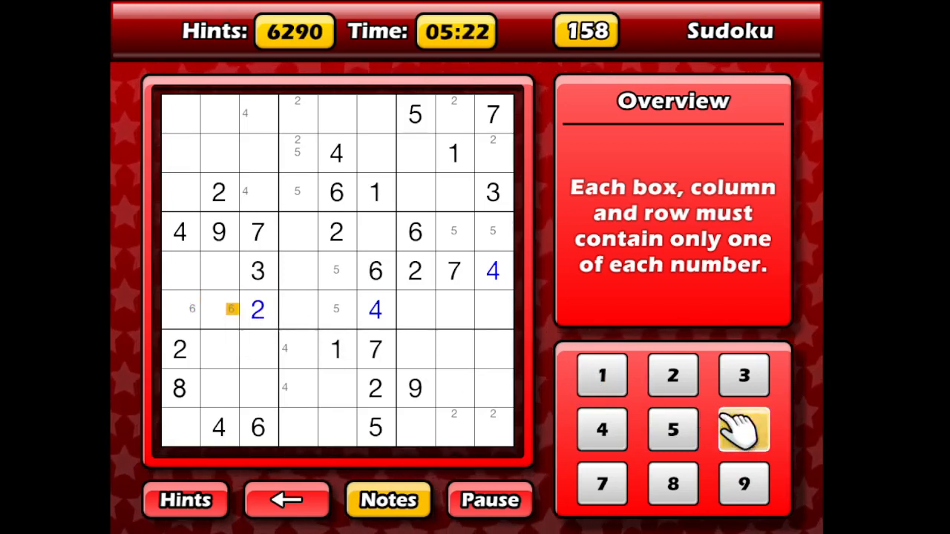
mouse_move(463, 279)
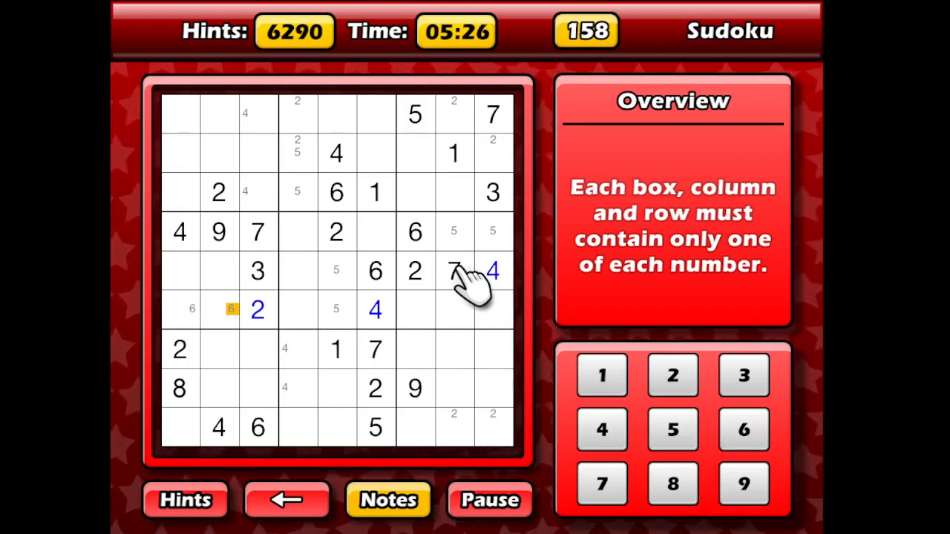
mouse_move(222, 149)
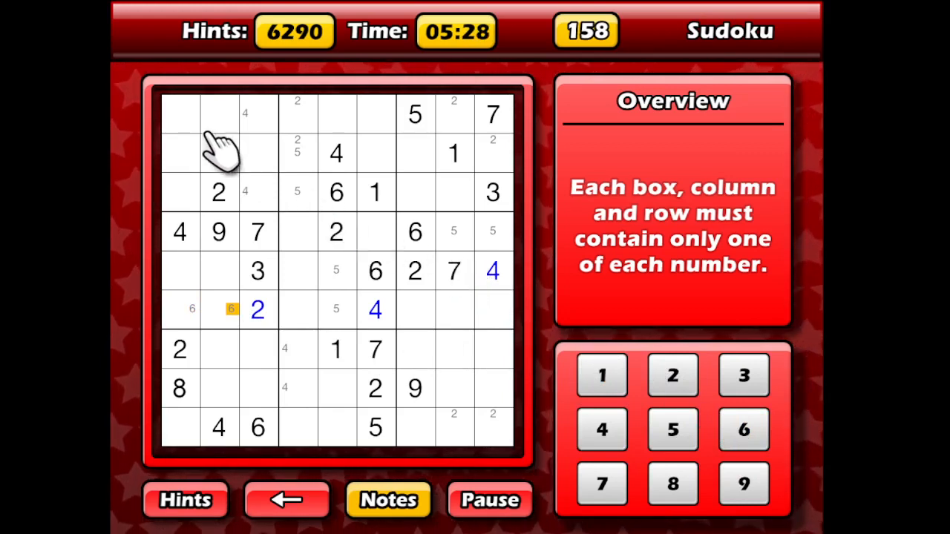
mouse_move(256, 137)
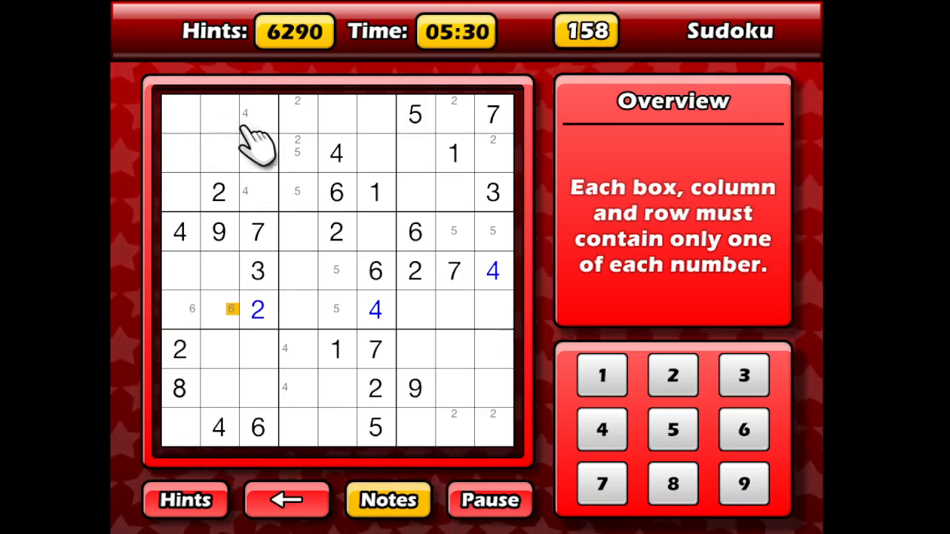
mouse_move(427, 146)
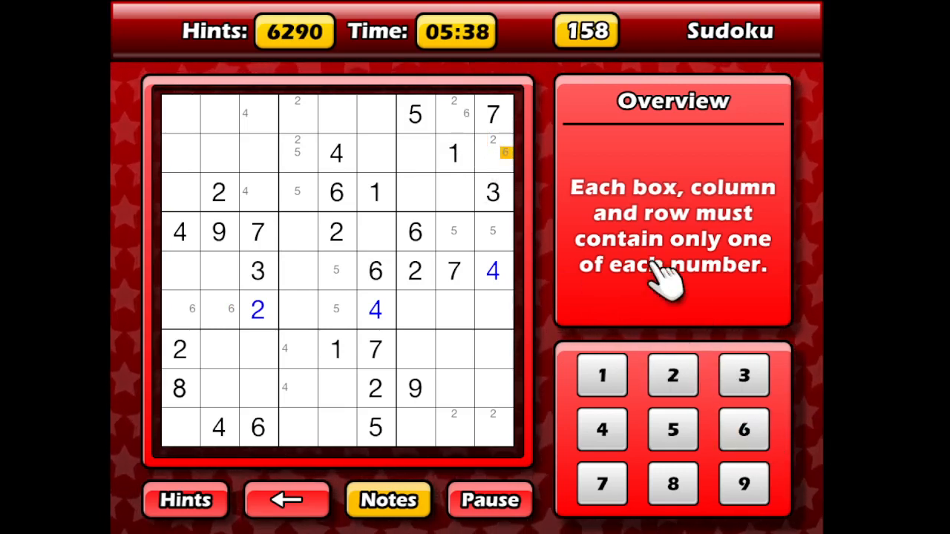
mouse_move(594, 237)
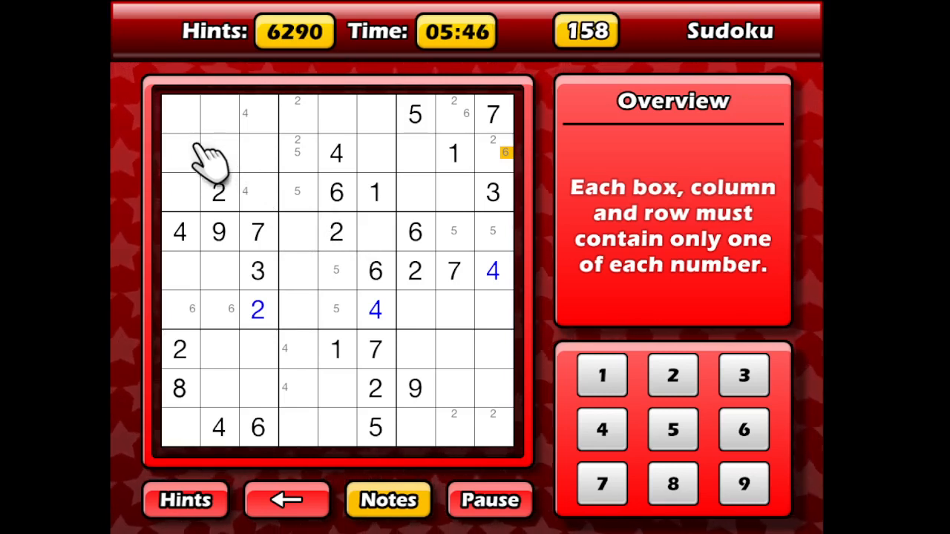
mouse_move(215, 270)
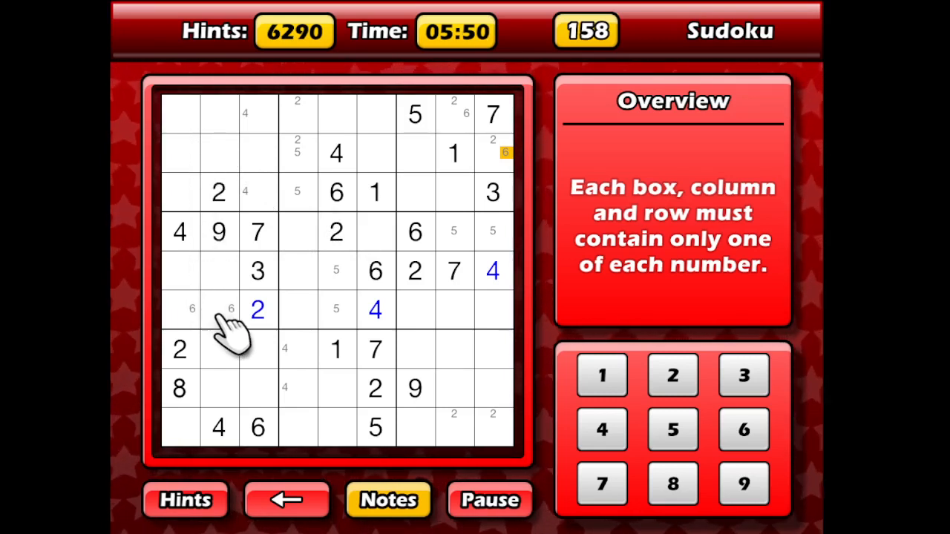
mouse_move(255, 344)
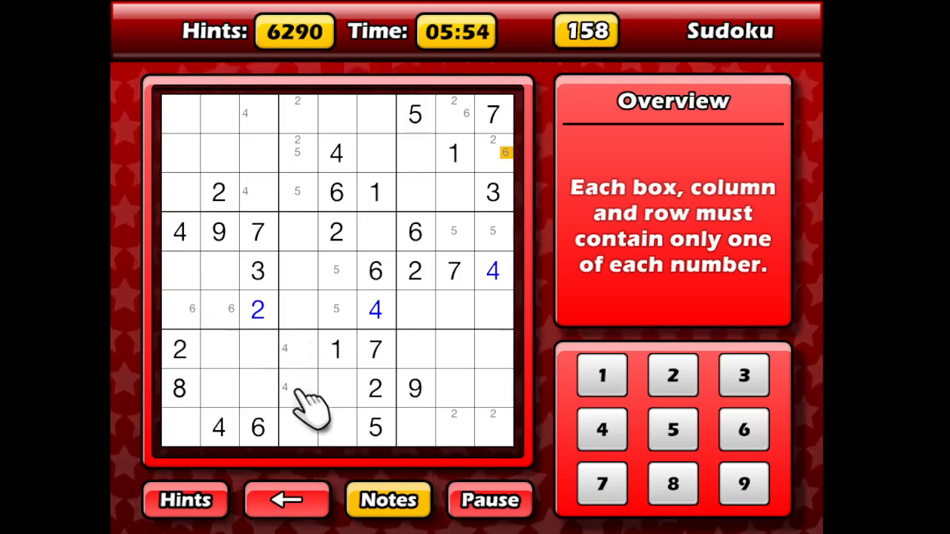
mouse_move(330, 357)
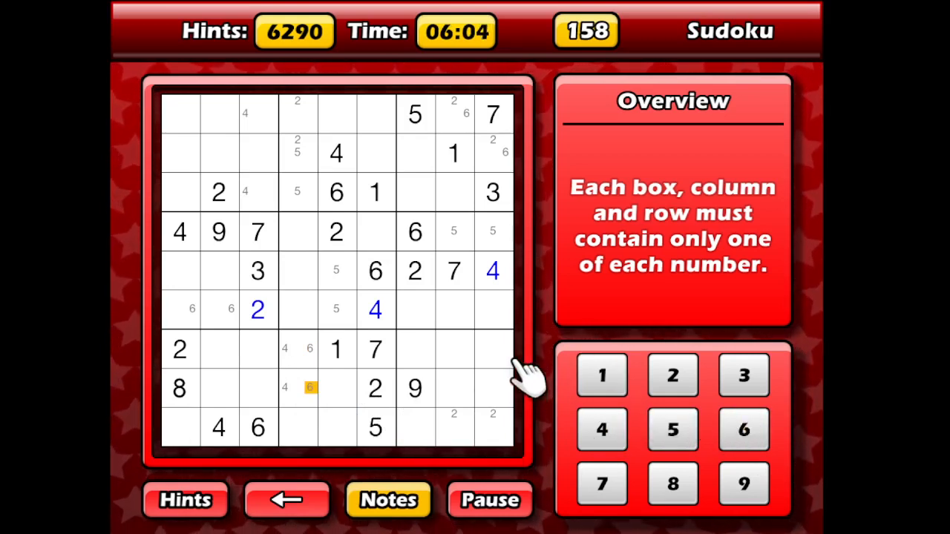
mouse_move(498, 364)
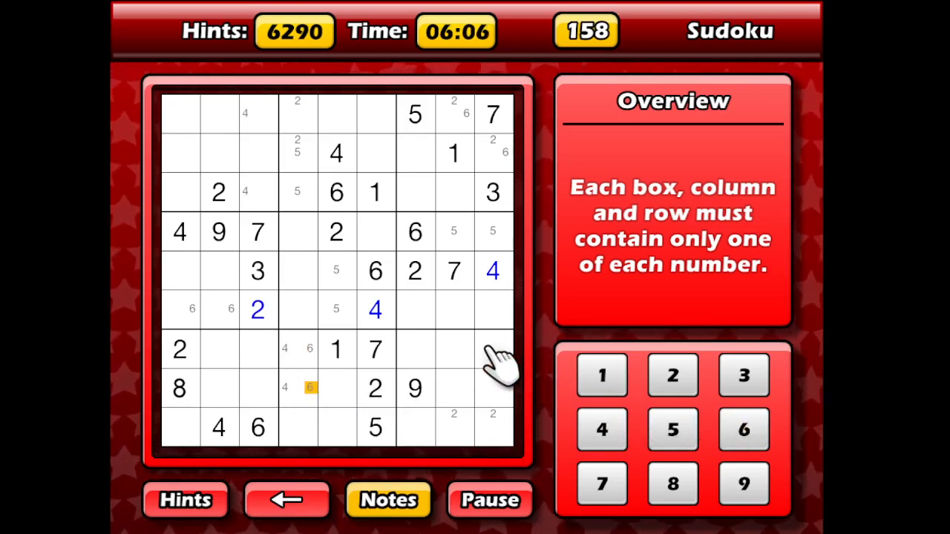
mouse_move(487, 379)
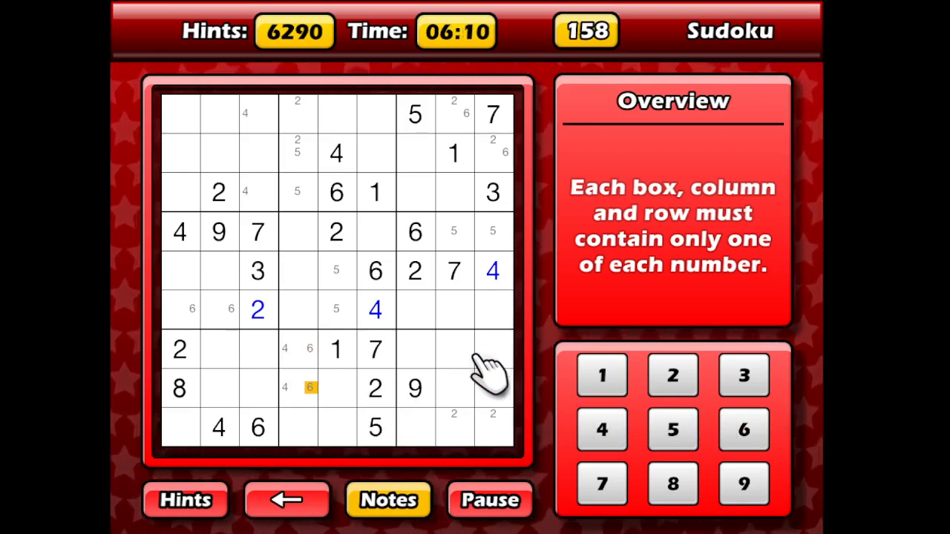
mouse_move(427, 305)
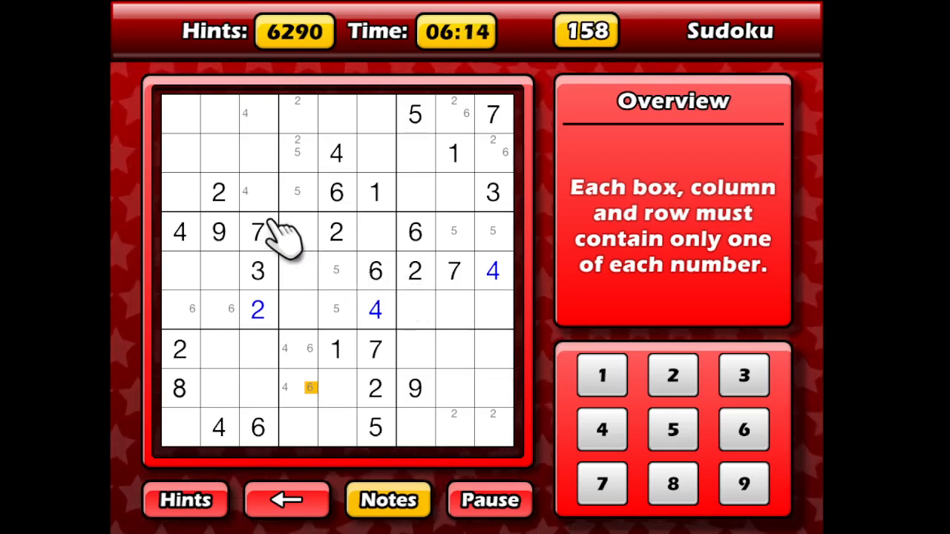
mouse_move(297, 285)
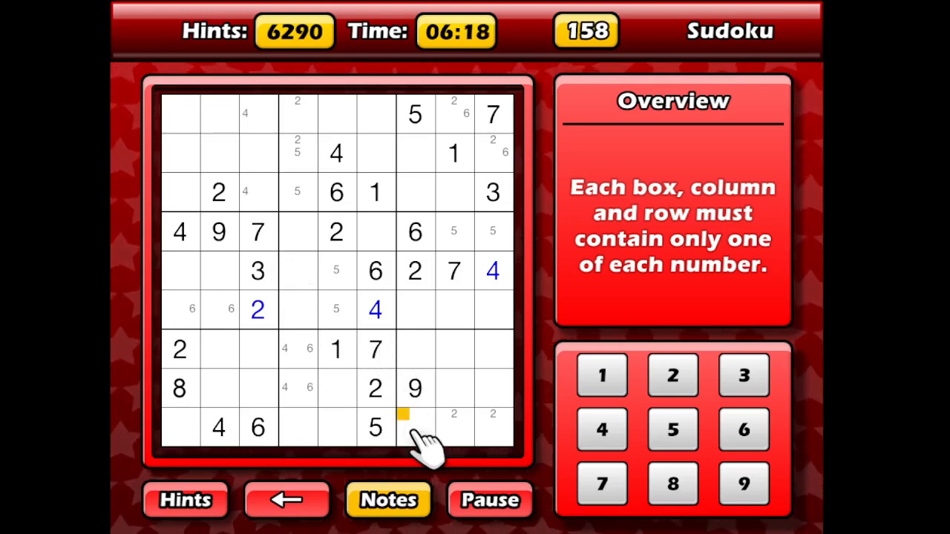
- Place 7 in row 8, column 2 beside the 8 in the bottom-left box
left_click(415, 427)
type("7")
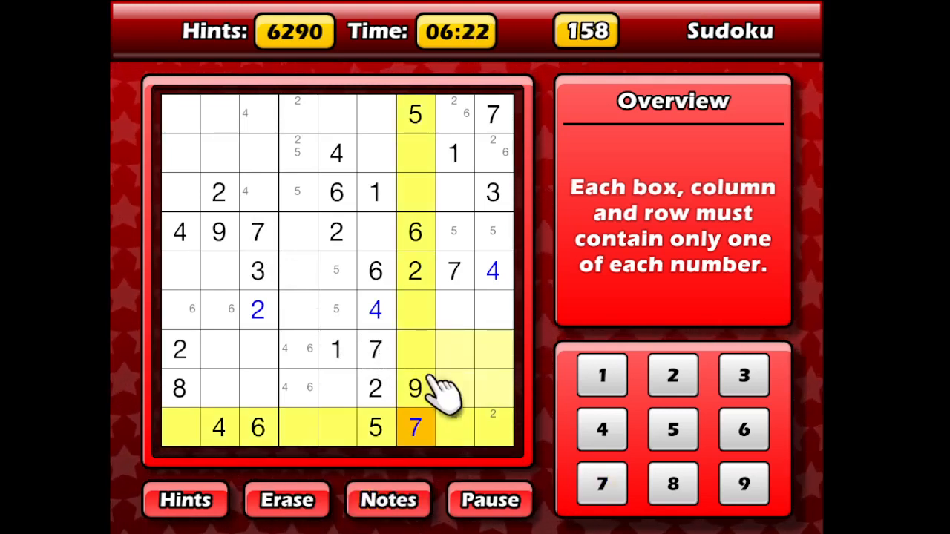
left_click(217, 389)
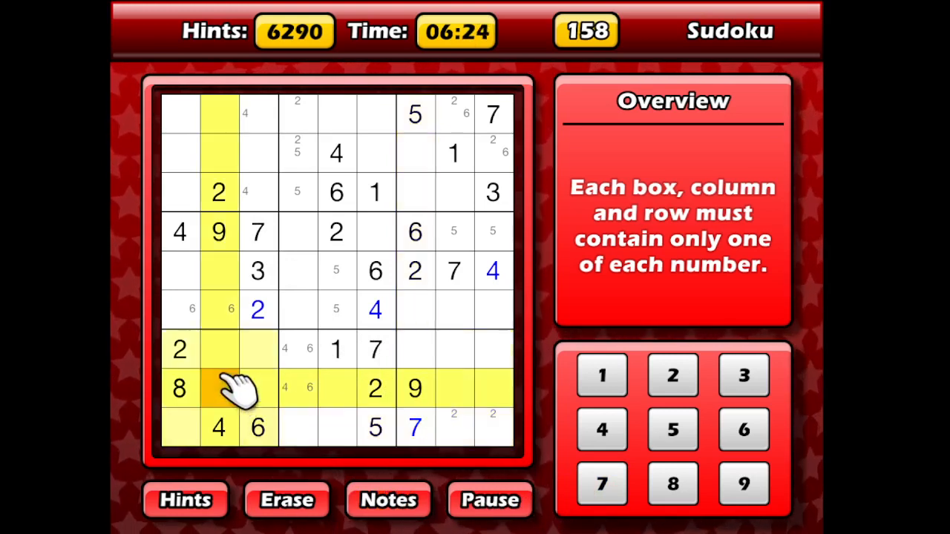
left_click(602, 483)
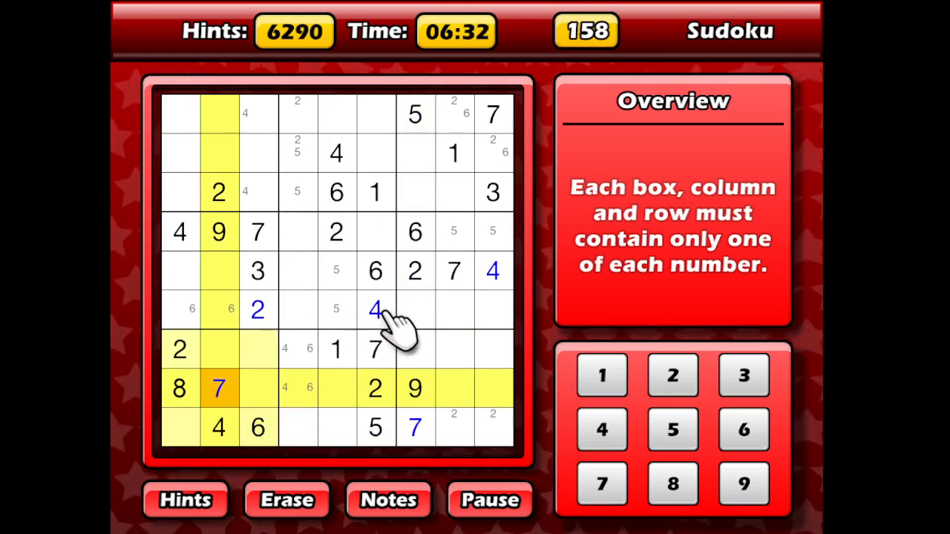
mouse_move(356, 275)
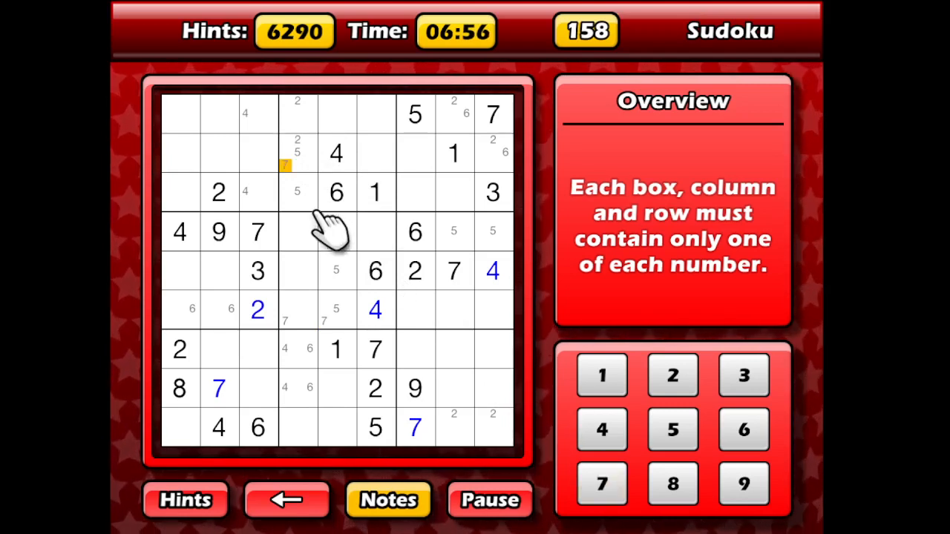
- Stop pencilling and enter 2 in row 1 column 4, 5 in row 5 column 5 and 7 in row 6 column 5
left_click(335, 232)
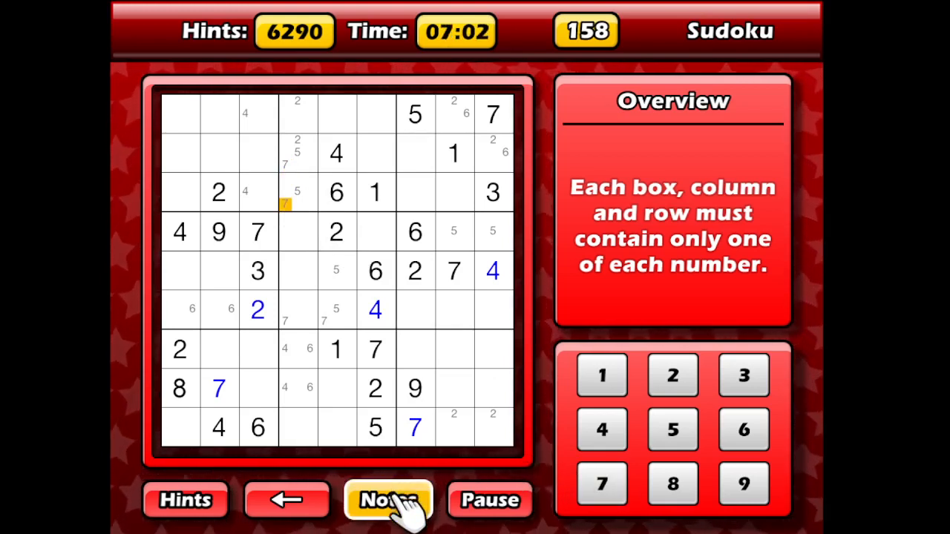
left_click(297, 193)
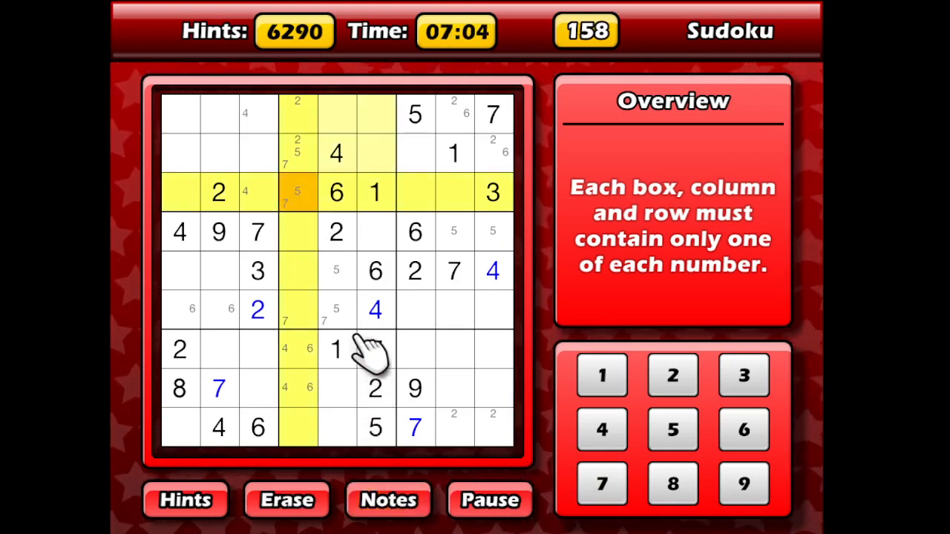
left_click(601, 484)
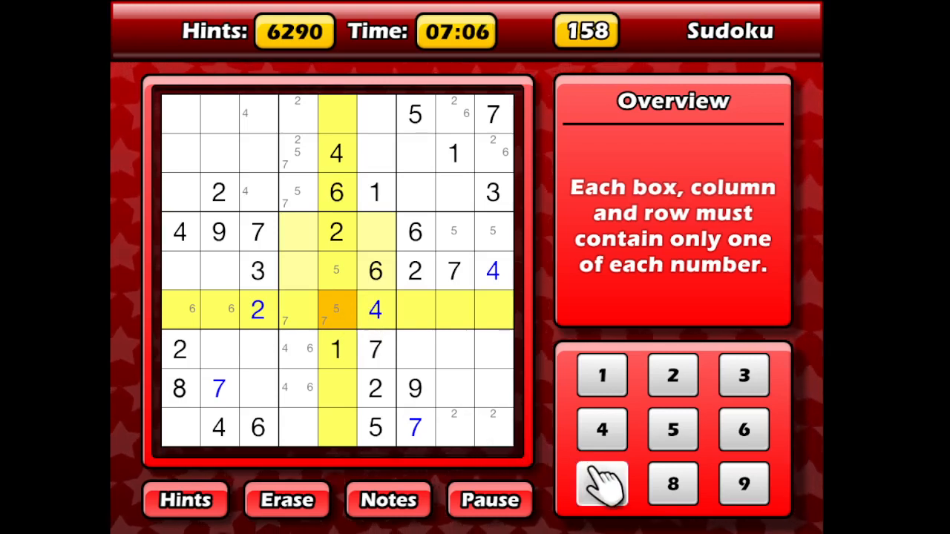
left_click(601, 483)
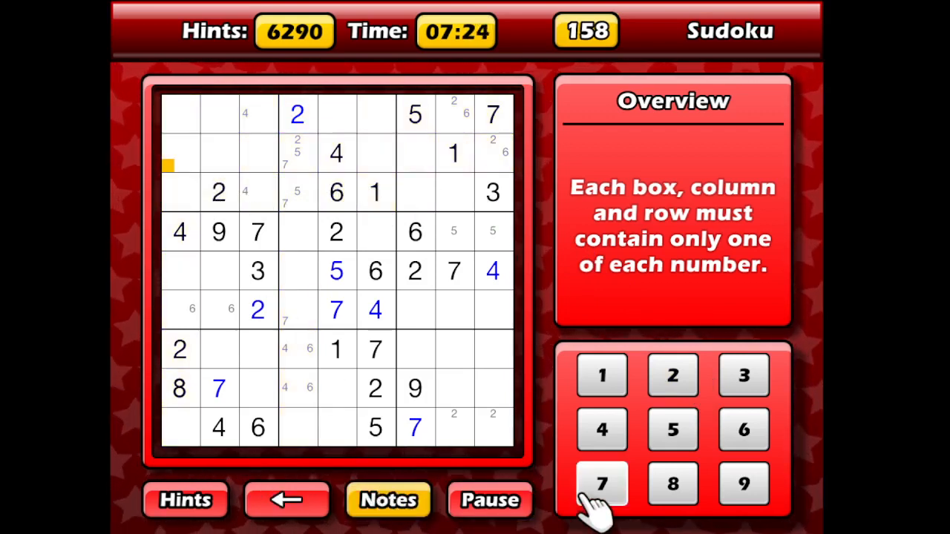
- Pencil candidate marks into column 1, rows 2 and 3 of the top-left box
left_click(601, 484)
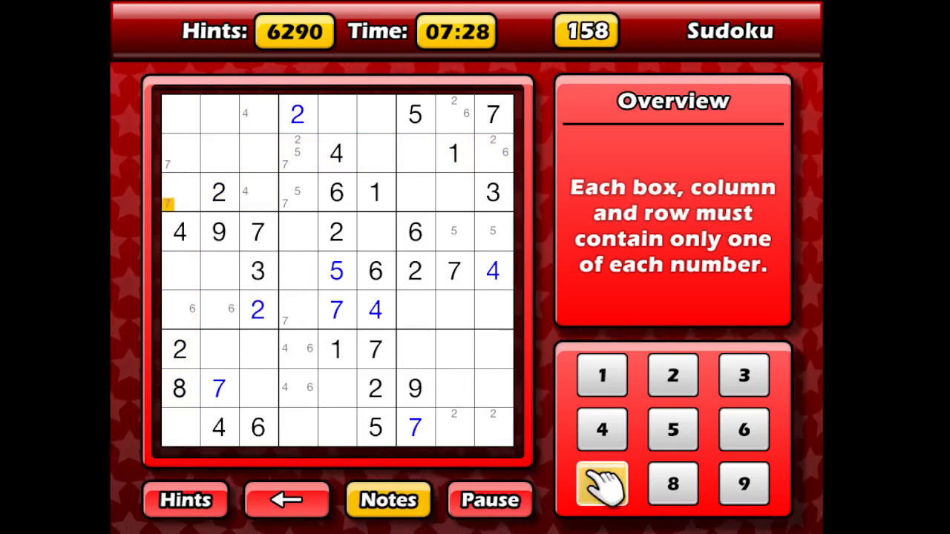
mouse_move(601, 222)
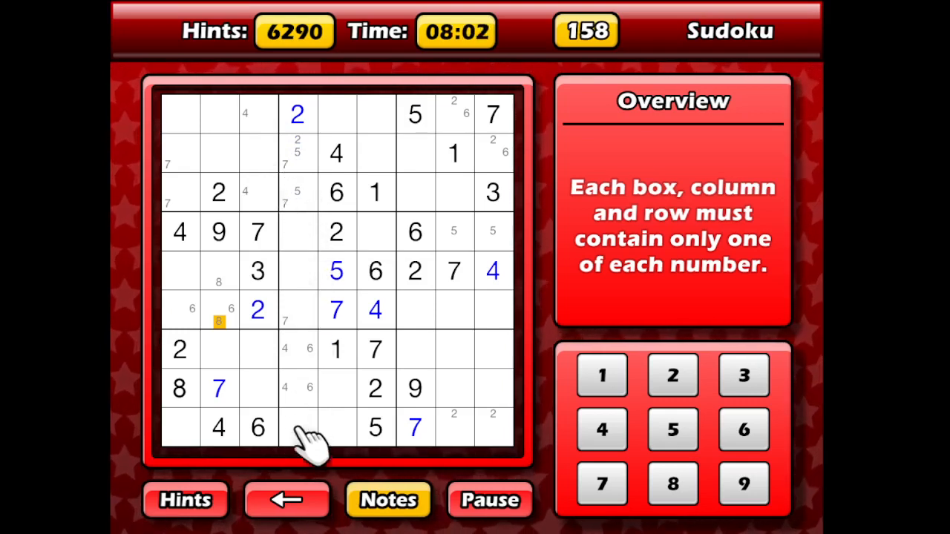
mouse_move(342, 445)
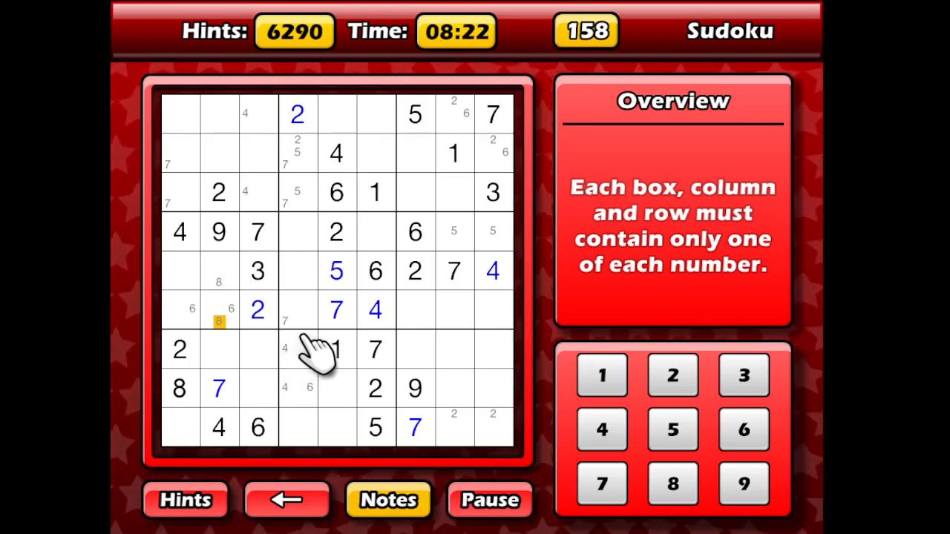
mouse_move(289, 230)
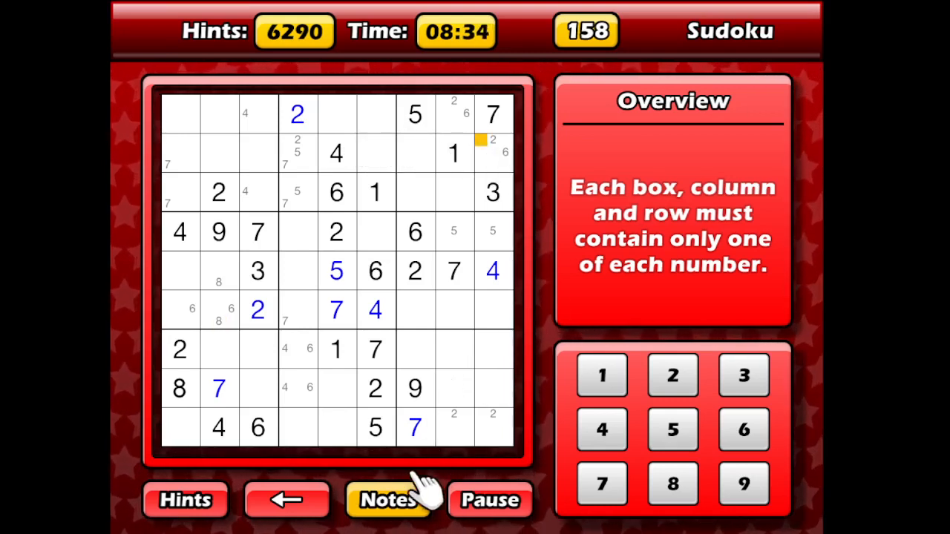
- Enter 6 in row 1, column 8 and 2 in row 2, column 9, then return to notes mode
left_click(493, 152)
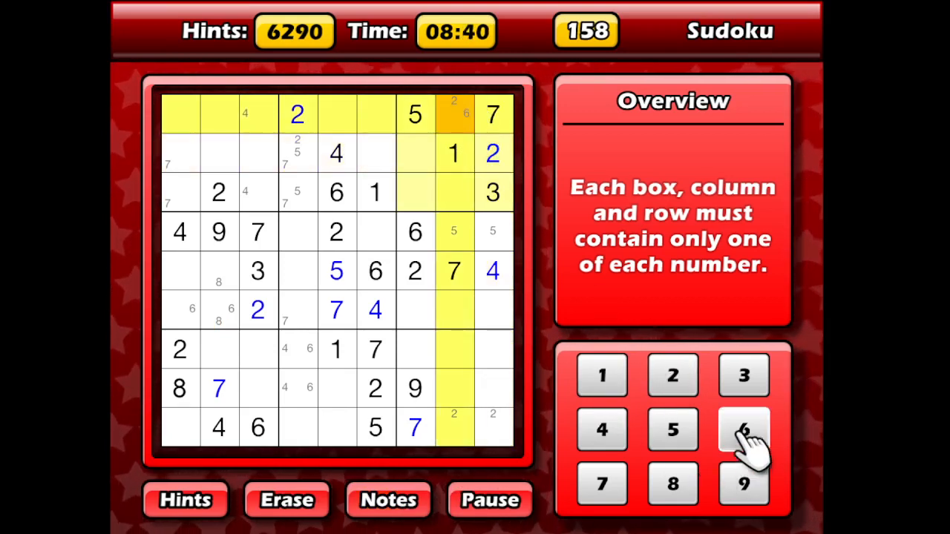
left_click(742, 429)
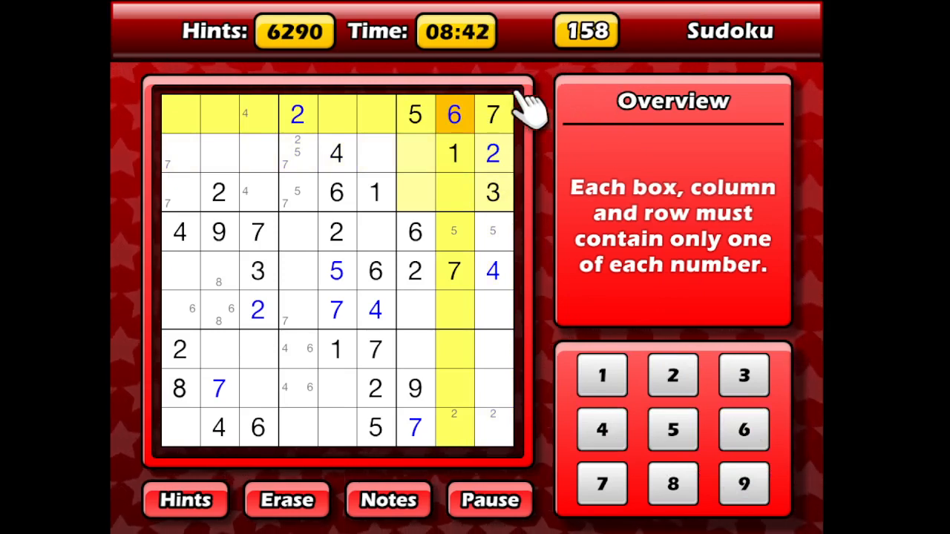
mouse_move(463, 193)
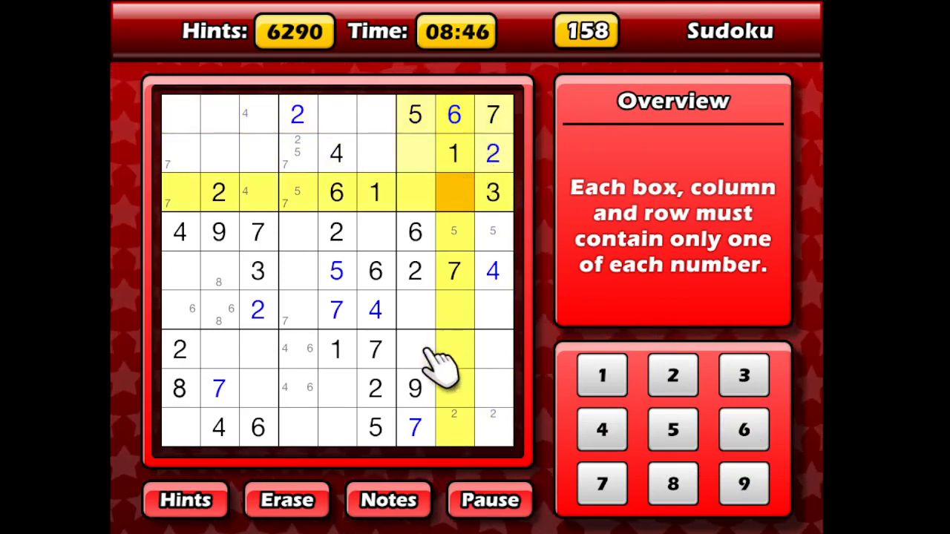
left_click(286, 499)
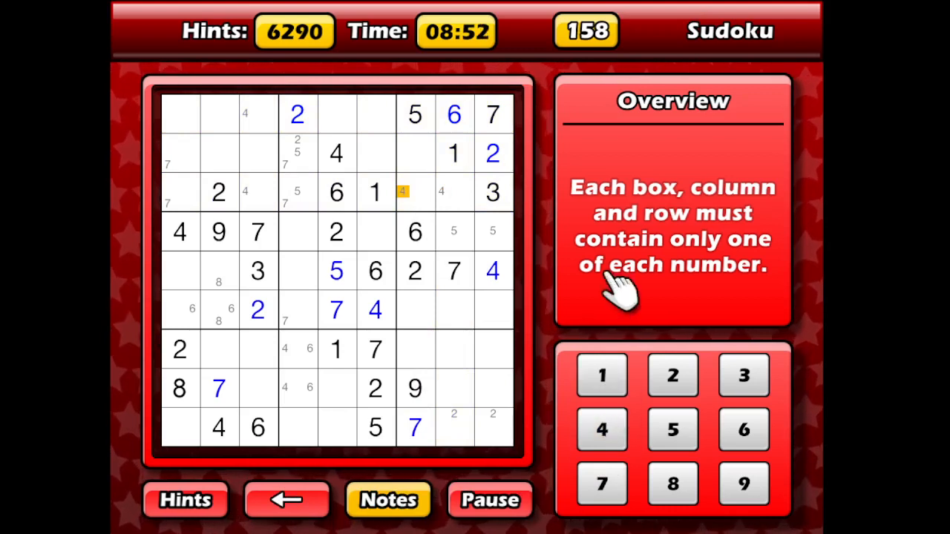
mouse_move(594, 136)
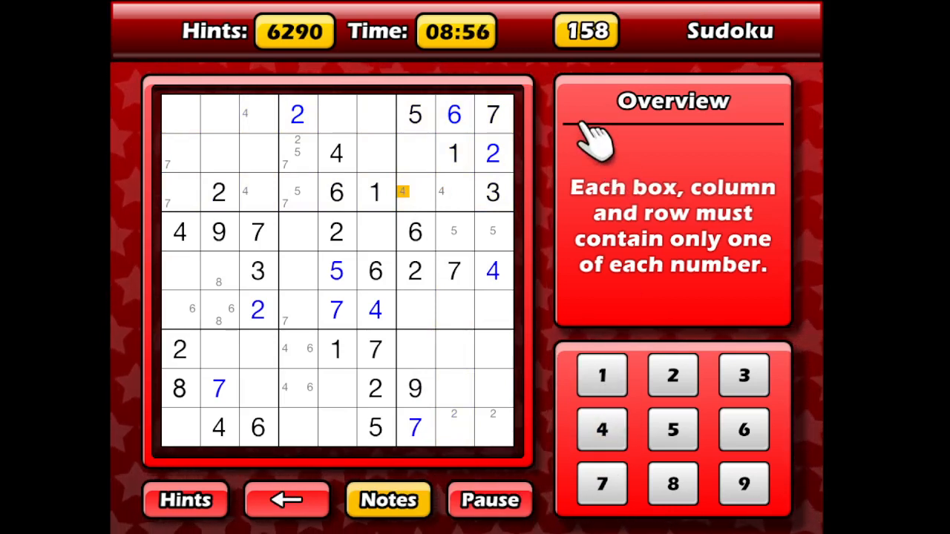
mouse_move(464, 175)
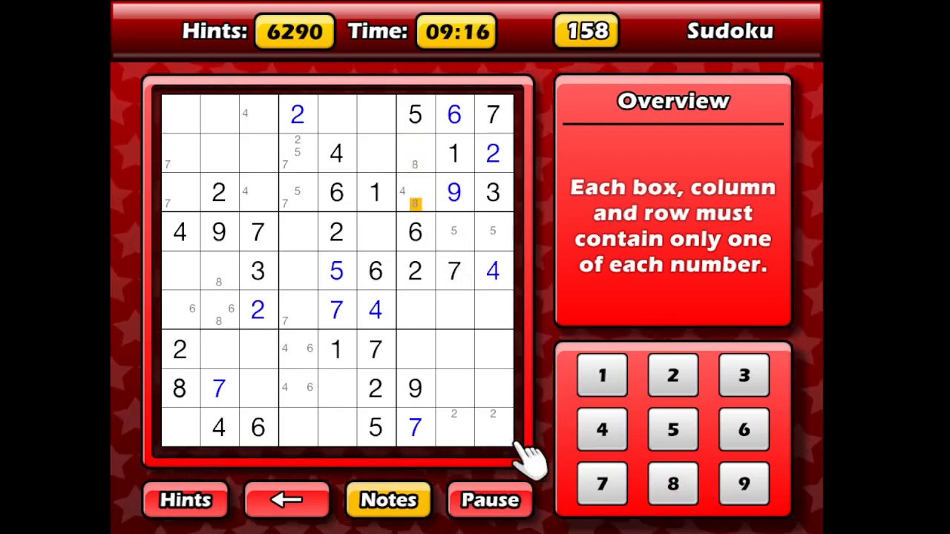
- Complete the top-right box with 8 in row 2, column 7 and 4 in row 3, column 7, then resume notes
left_click(414, 388)
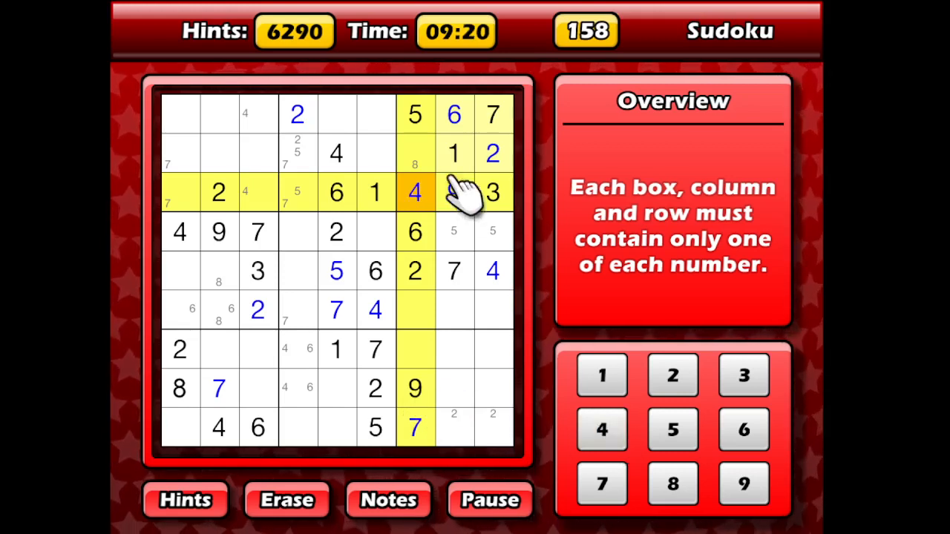
left_click(671, 484)
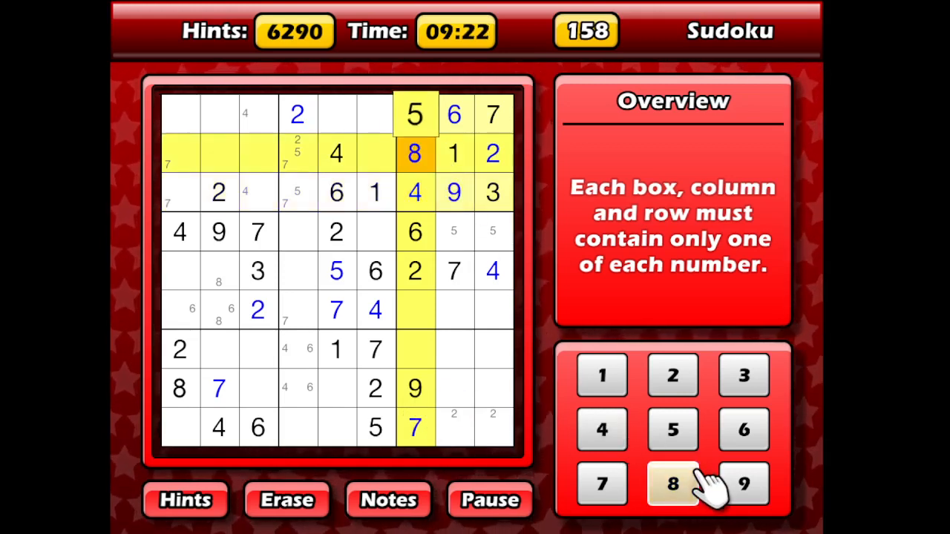
mouse_move(656, 267)
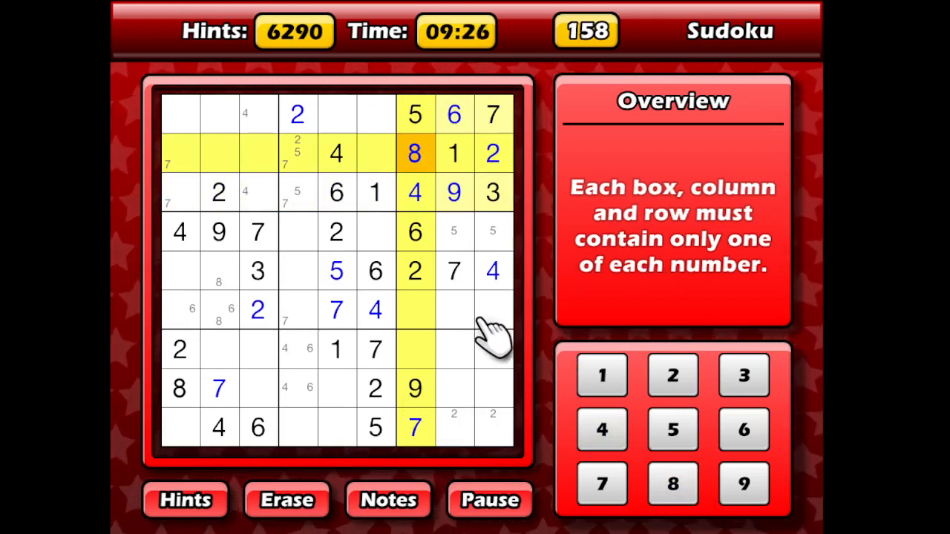
left_click(454, 349)
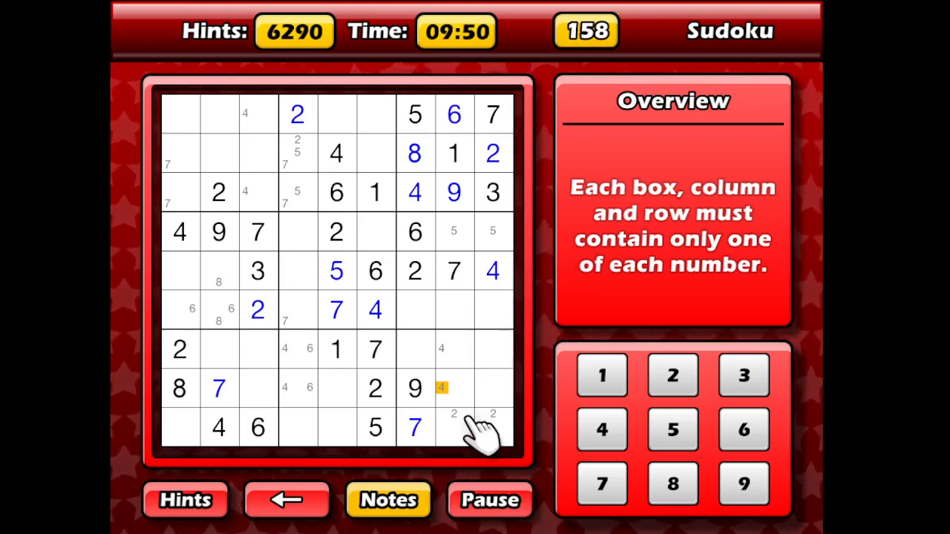
mouse_move(517, 361)
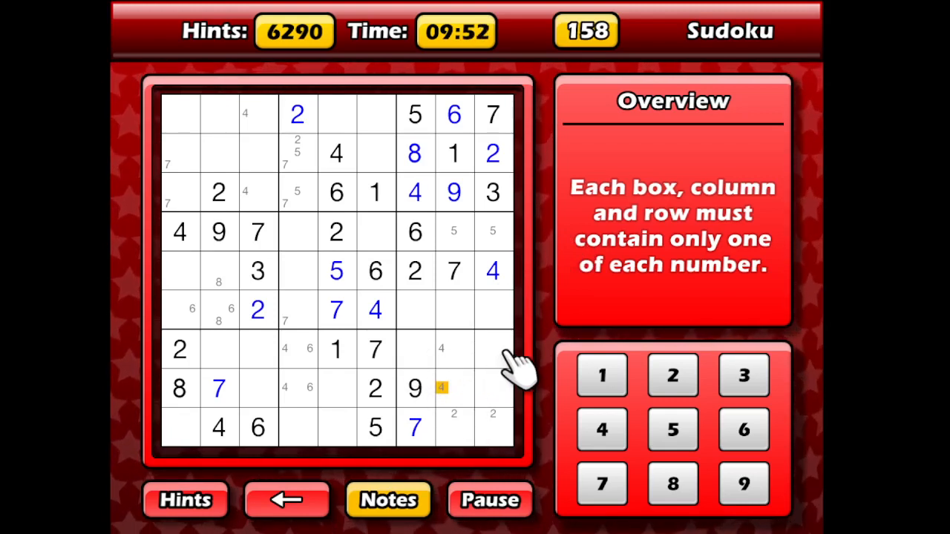
mouse_move(508, 386)
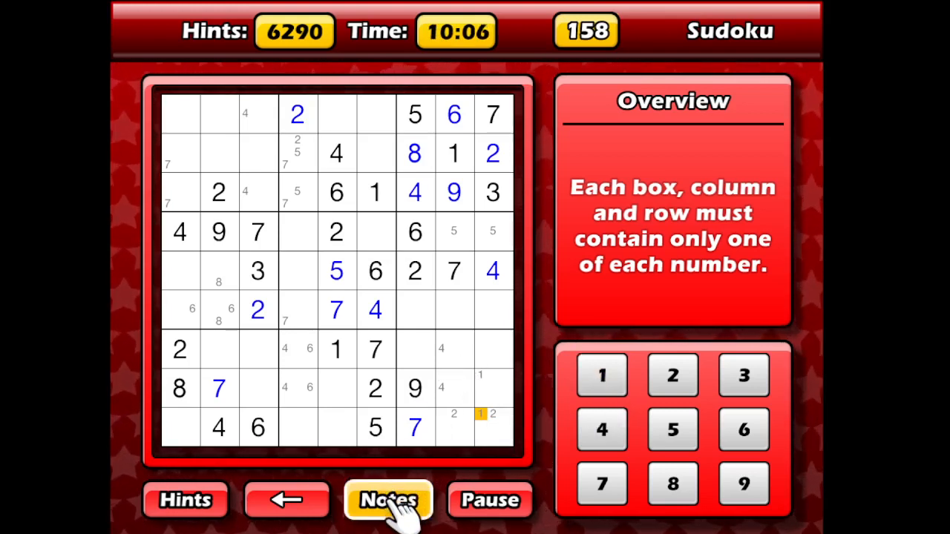
- Leave Notes mode and fill 1 into row 6, column 7 beside the 4
left_click(416, 310)
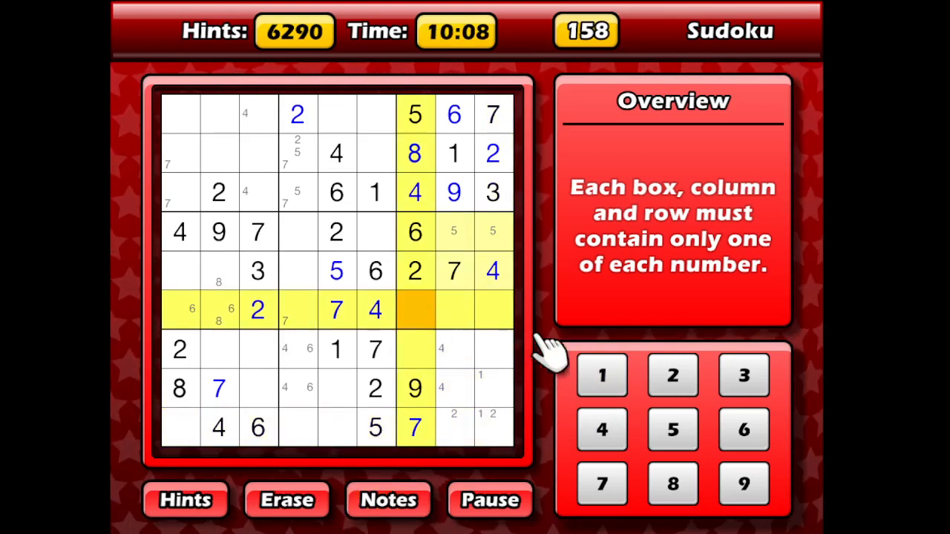
left_click(601, 374)
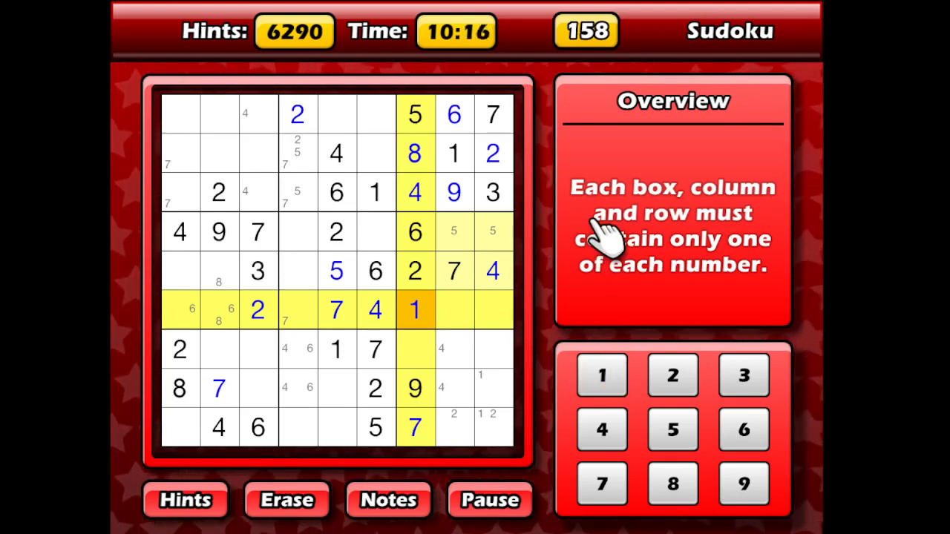
mouse_move(552, 260)
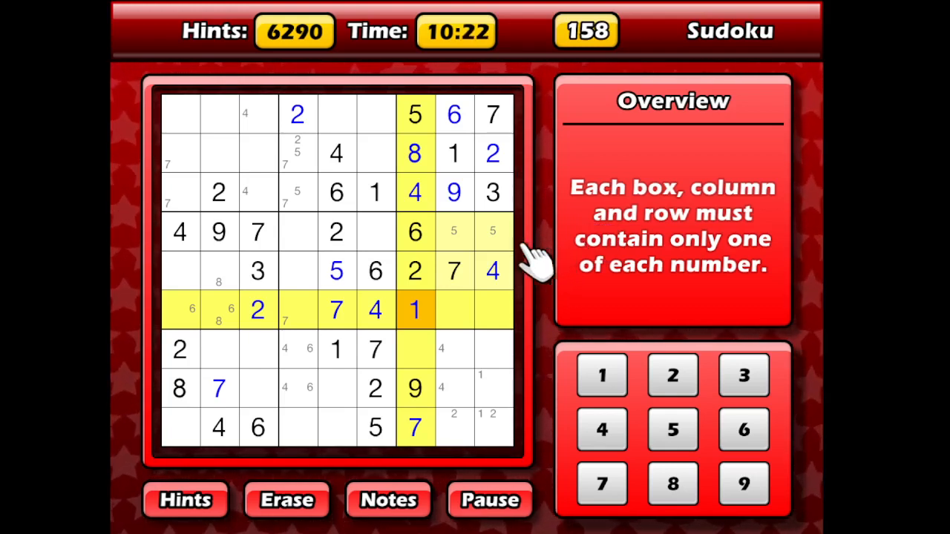
mouse_move(349, 297)
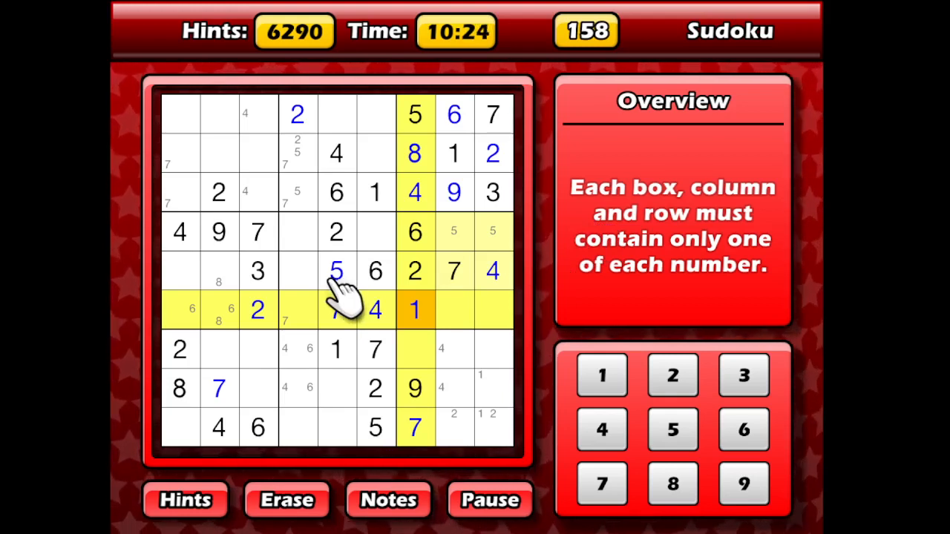
left_click(297, 270)
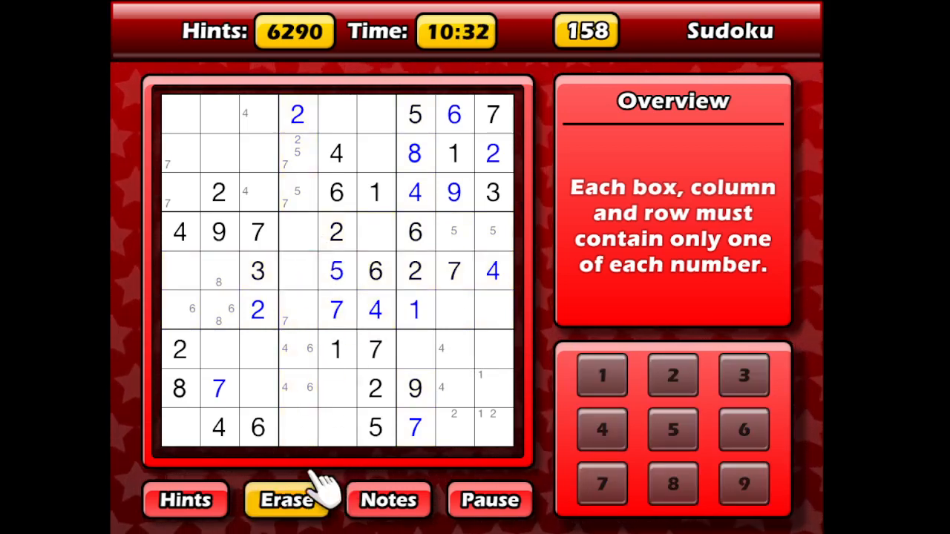
- Return to Notes mode and pencil candidate 1s into two neighbouring cells
left_click(285, 499)
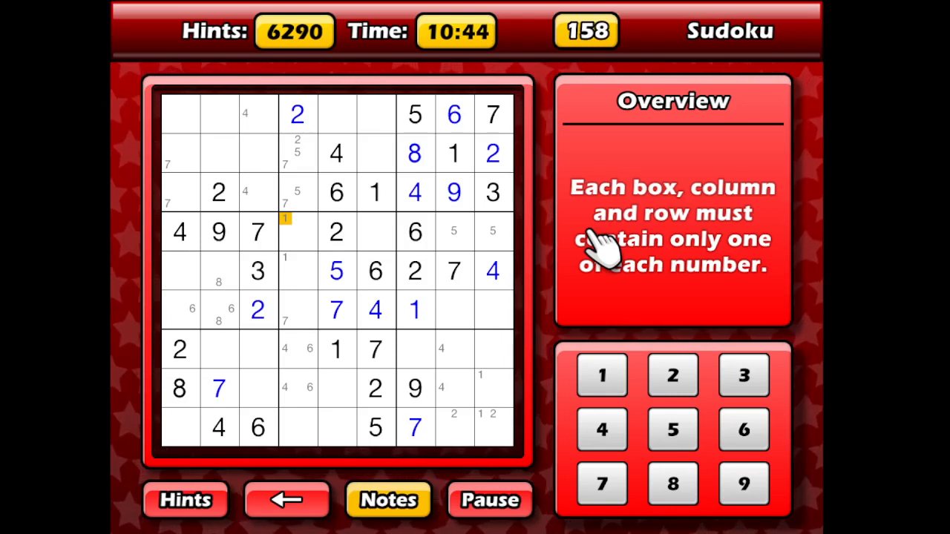
mouse_move(582, 249)
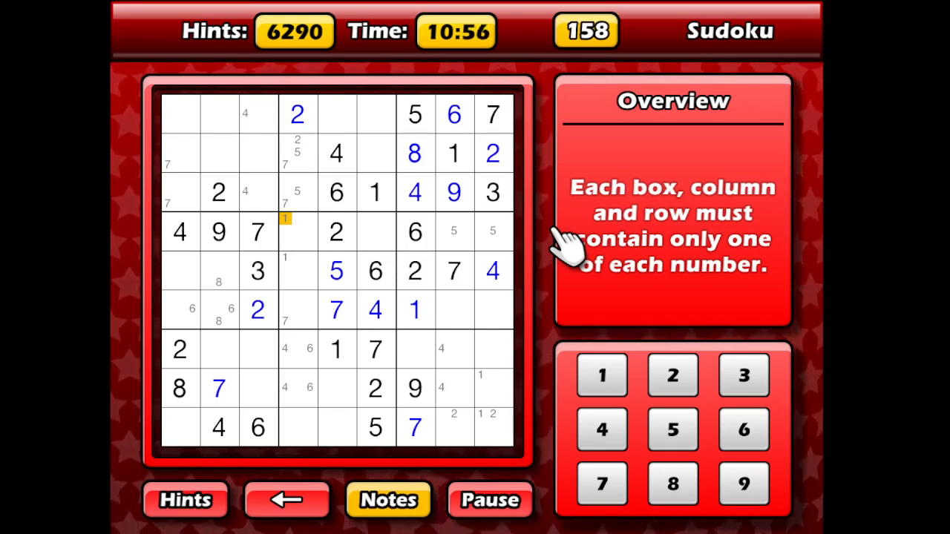
mouse_move(508, 245)
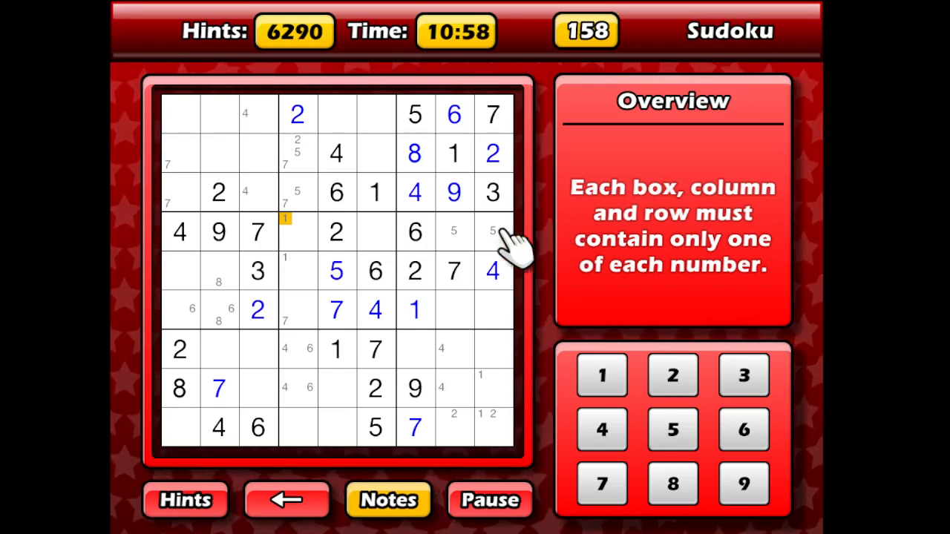
mouse_move(201, 279)
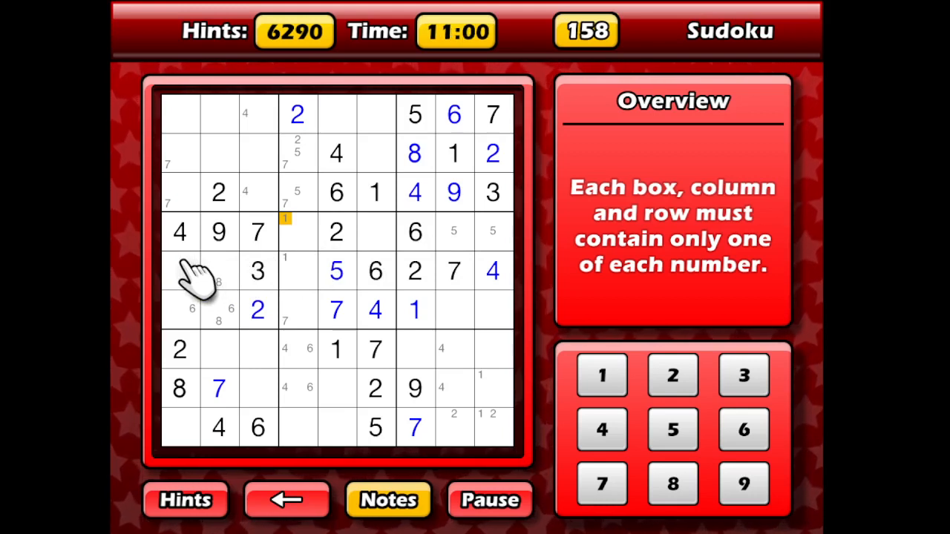
left_click(601, 374)
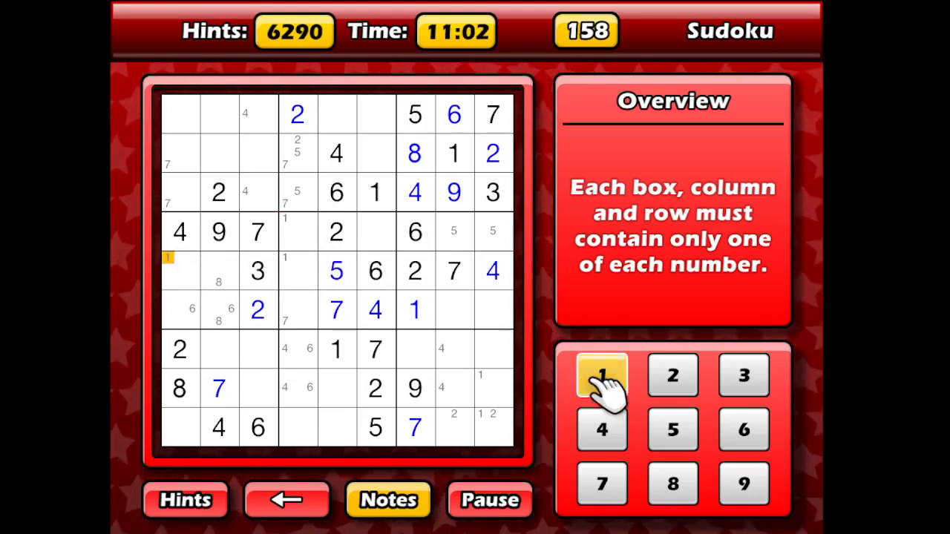
mouse_move(253, 289)
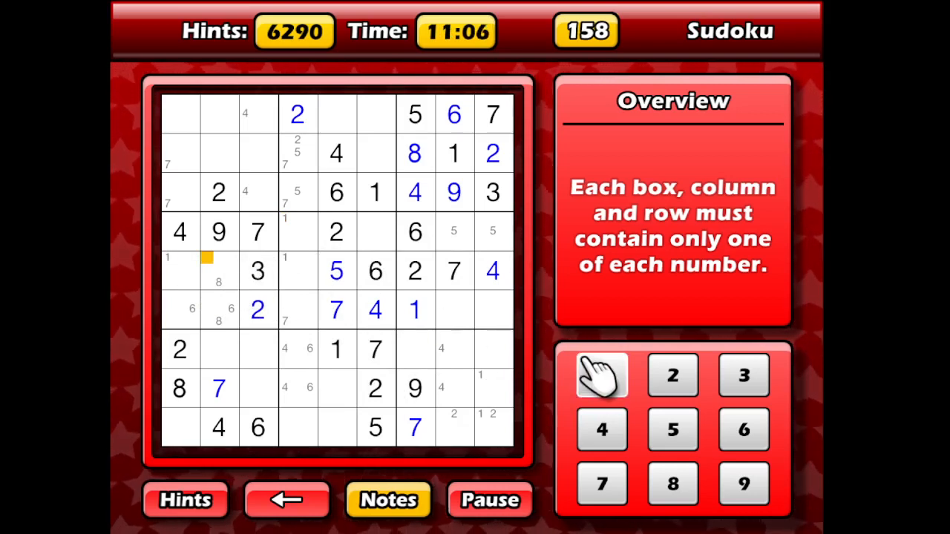
left_click(217, 270)
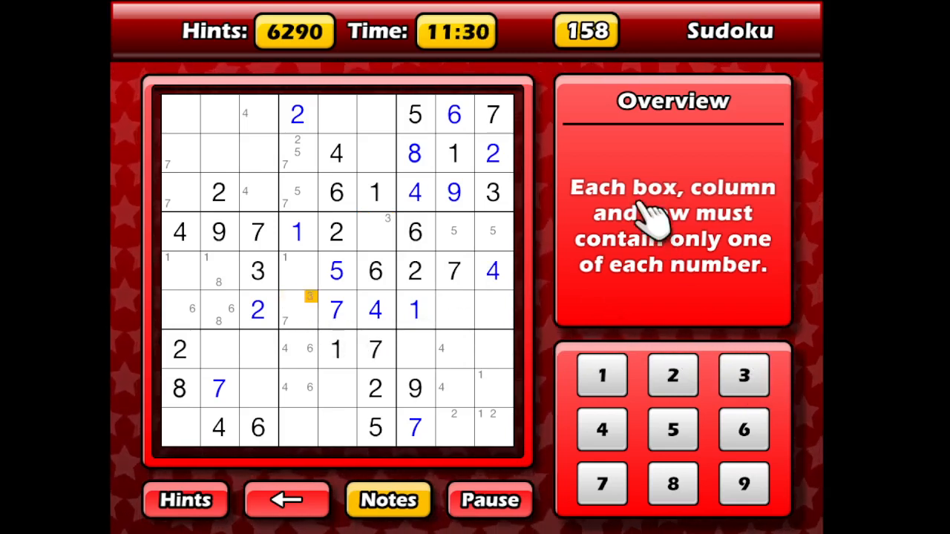
mouse_move(587, 220)
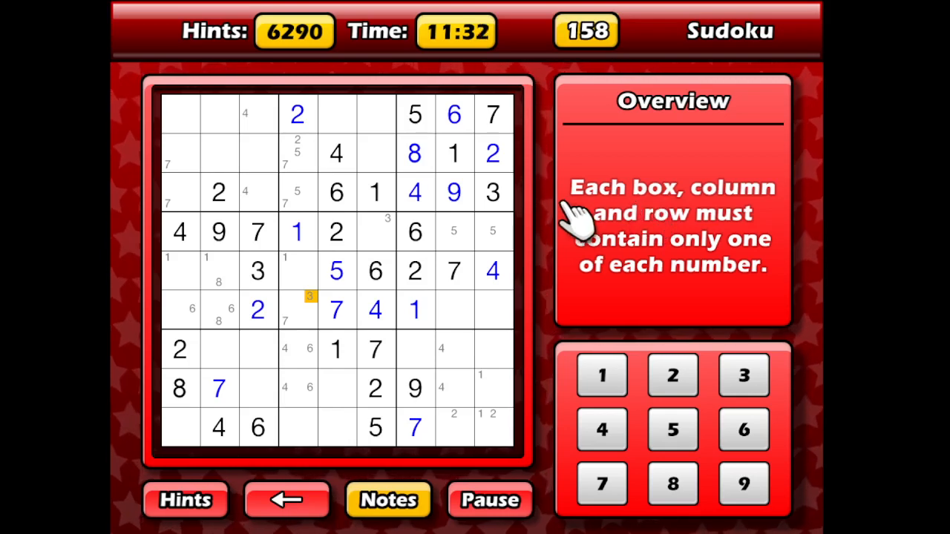
mouse_move(394, 238)
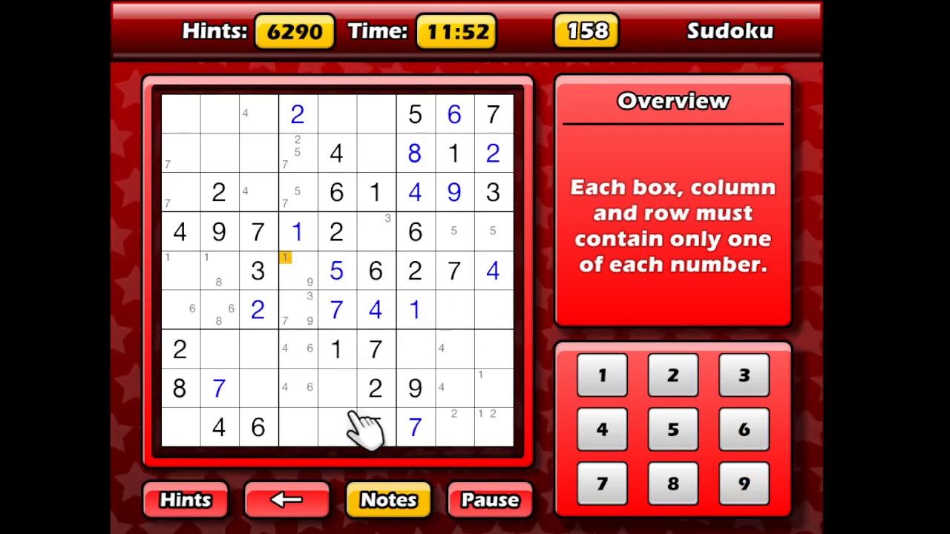
- Remove the most recent pencil mark in the lower-middle box
left_click(288, 499)
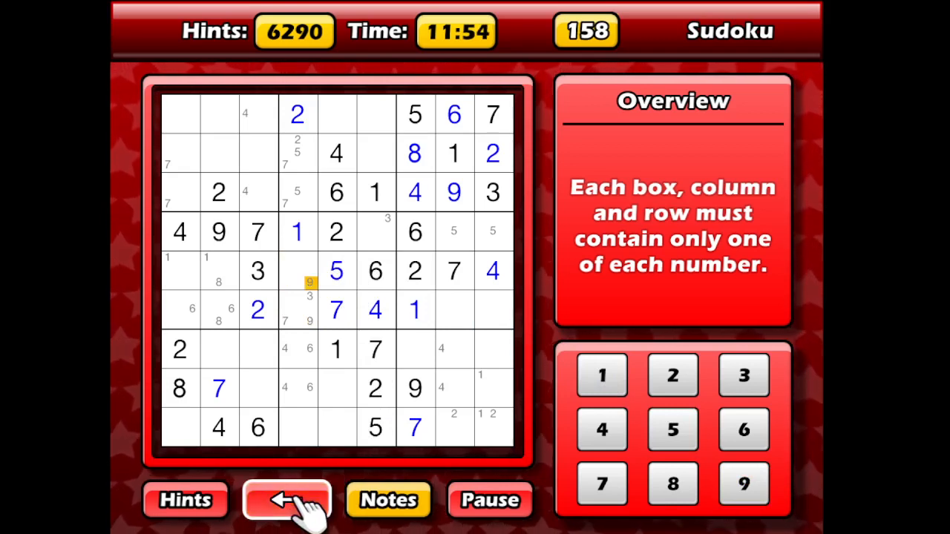
mouse_move(389, 499)
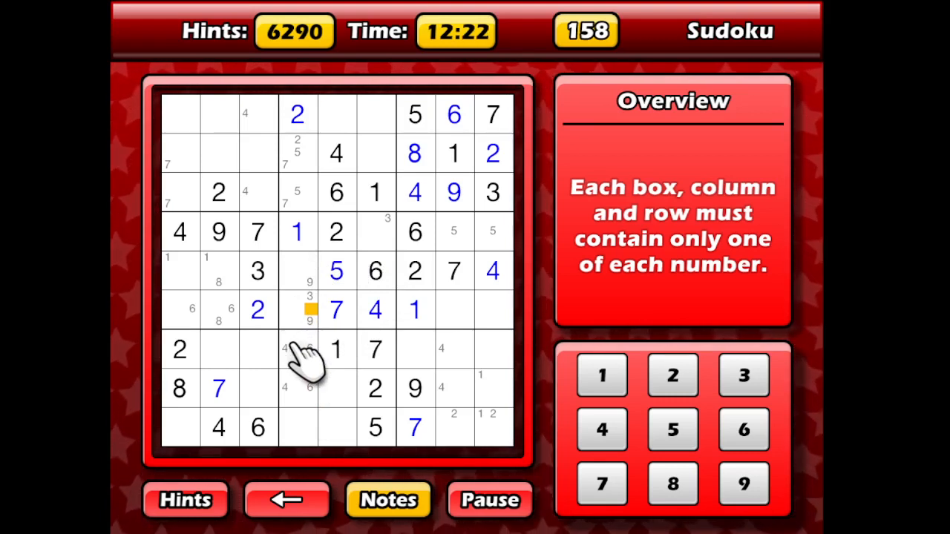
mouse_move(305, 415)
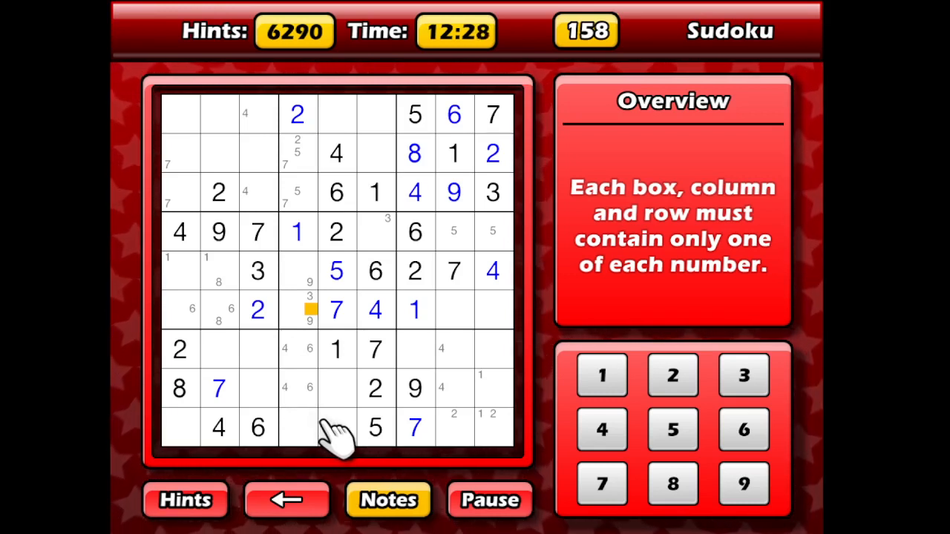
mouse_move(344, 415)
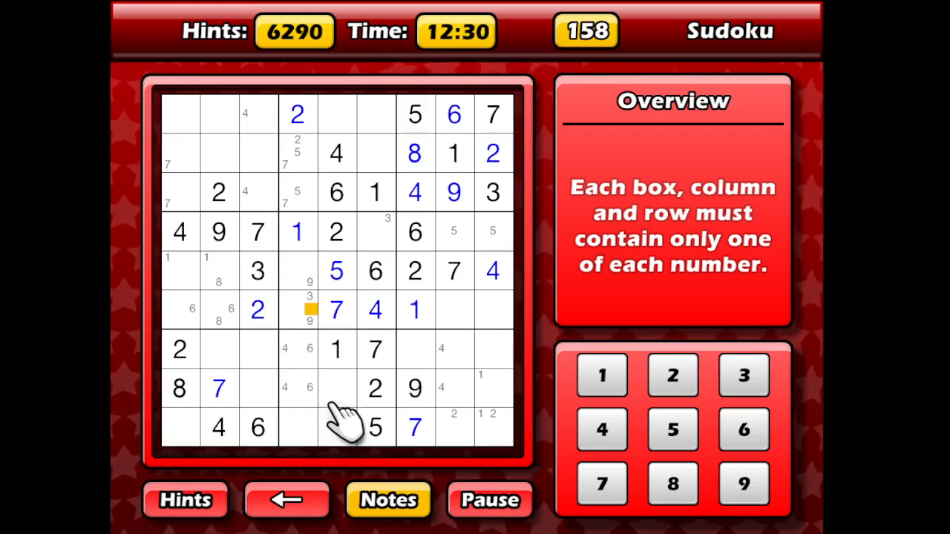
mouse_move(324, 428)
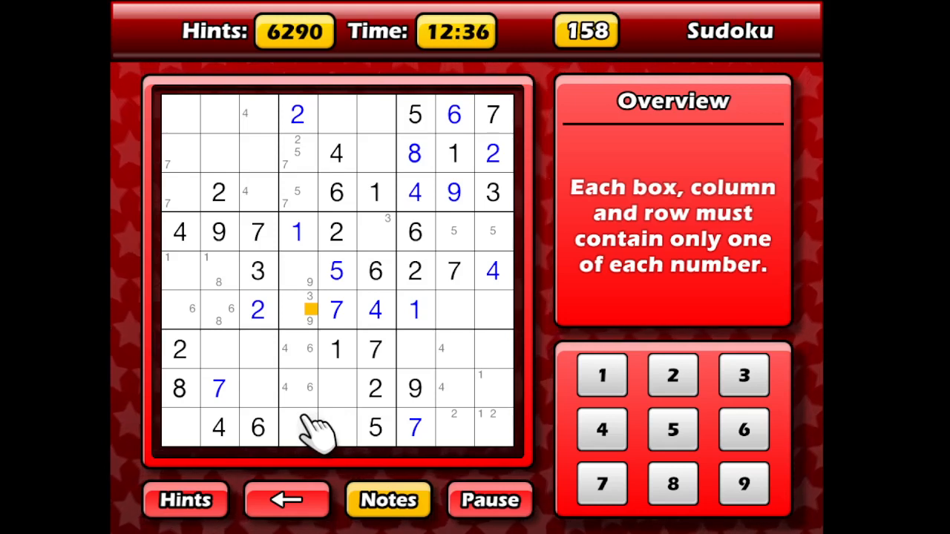
mouse_move(320, 401)
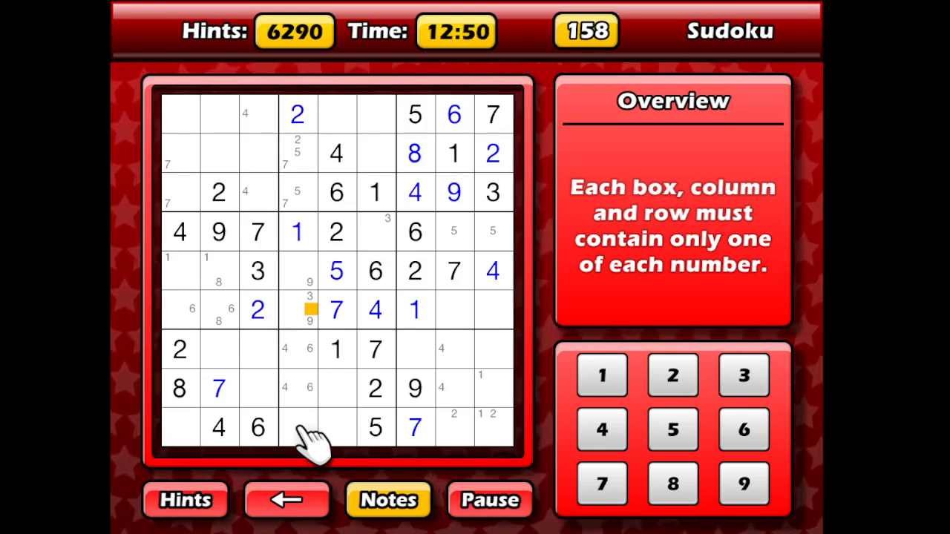
mouse_move(357, 415)
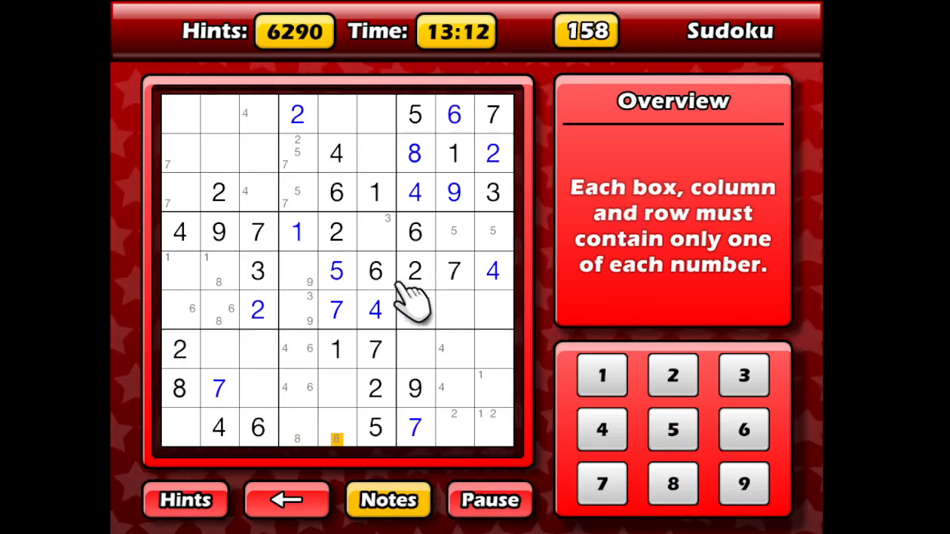
- Pencil another candidate into a bottom-row cell of the lower-middle box
left_click(414, 310)
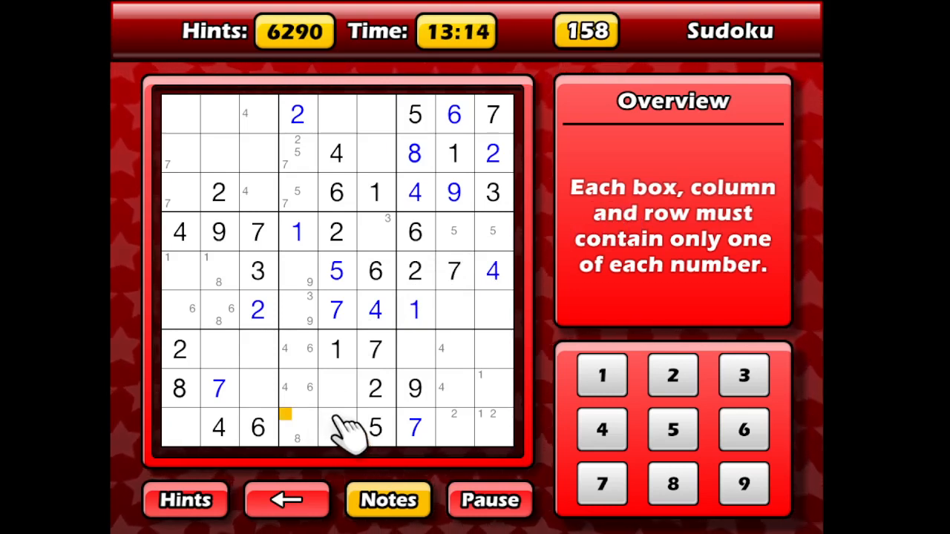
left_click(671, 484)
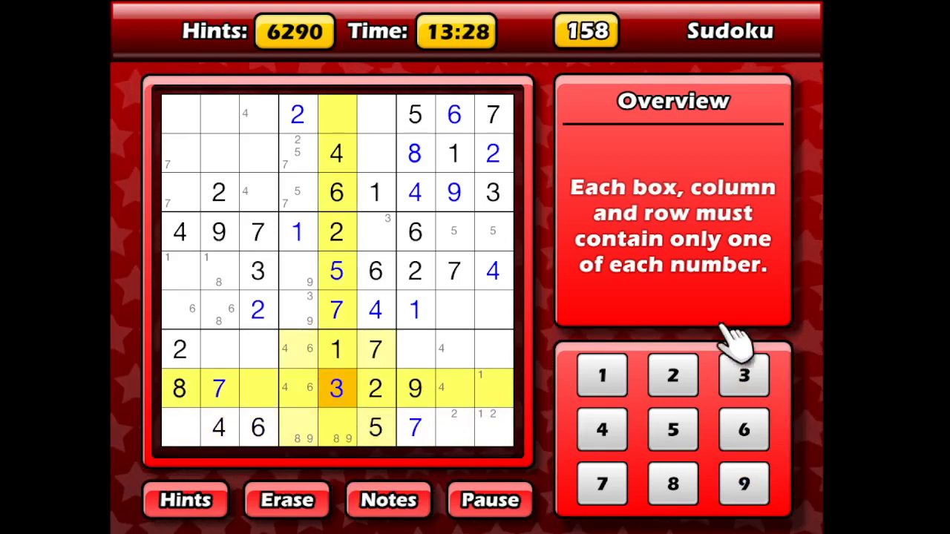
mouse_move(535, 230)
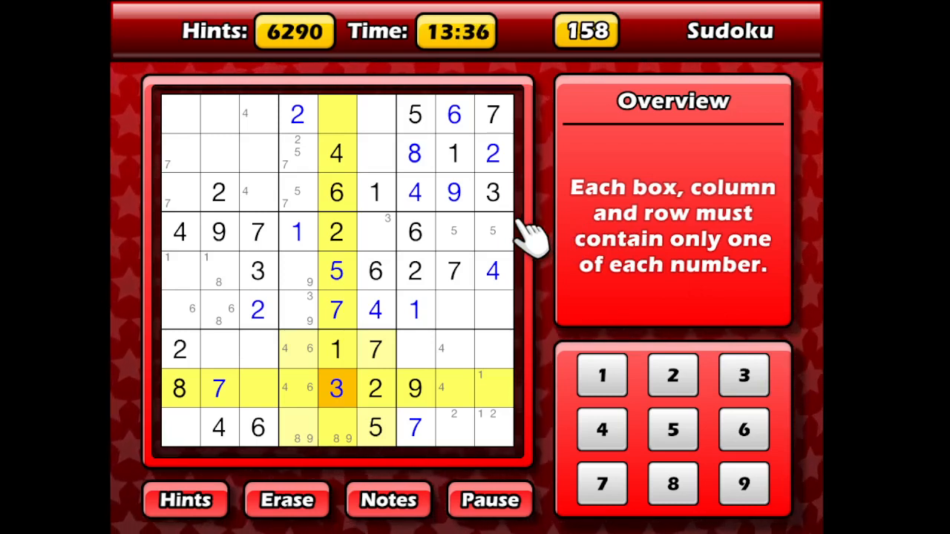
mouse_move(389, 339)
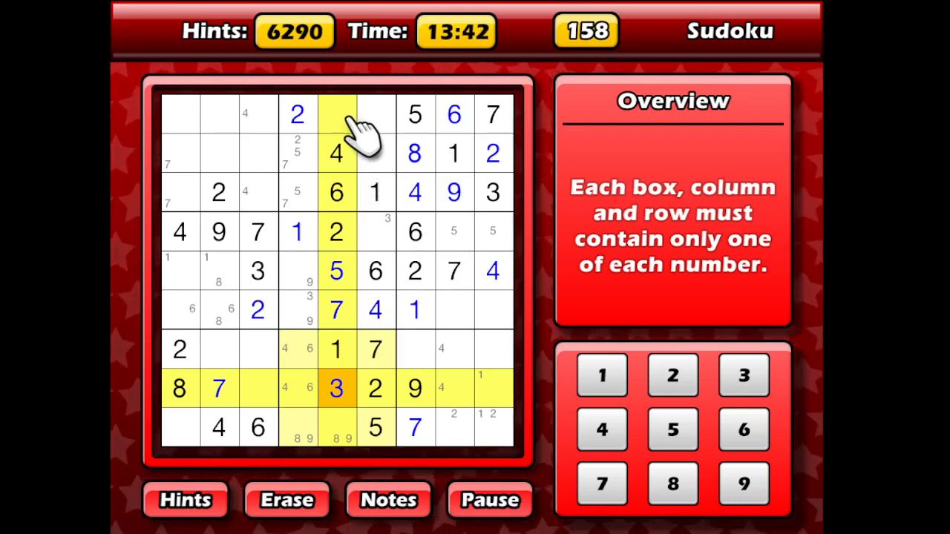
- Select a top-middle box cell for a candidate 3
left_click(336, 114)
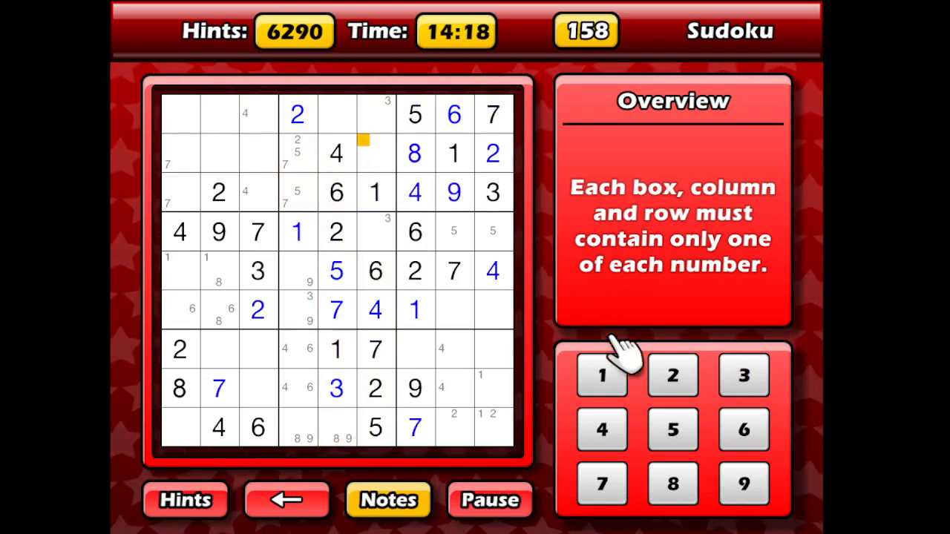
mouse_move(616, 285)
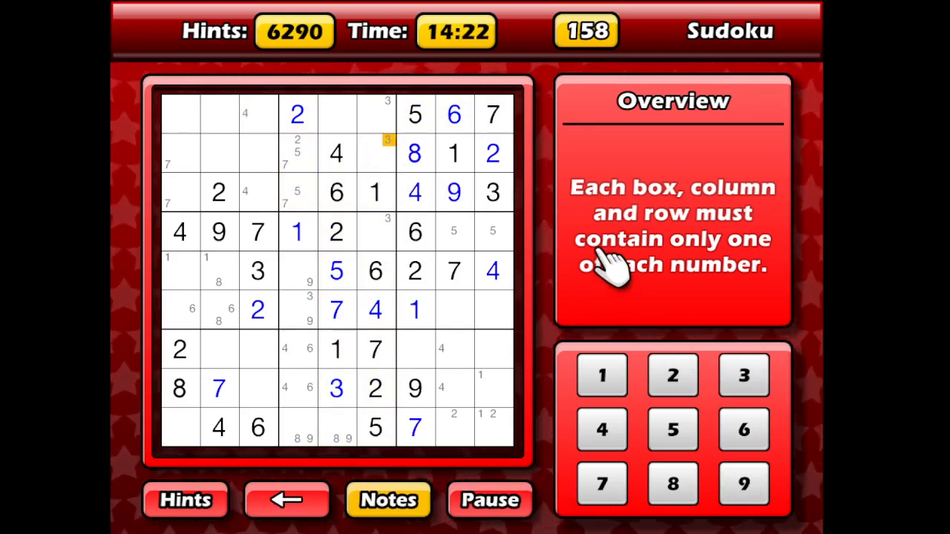
mouse_move(553, 237)
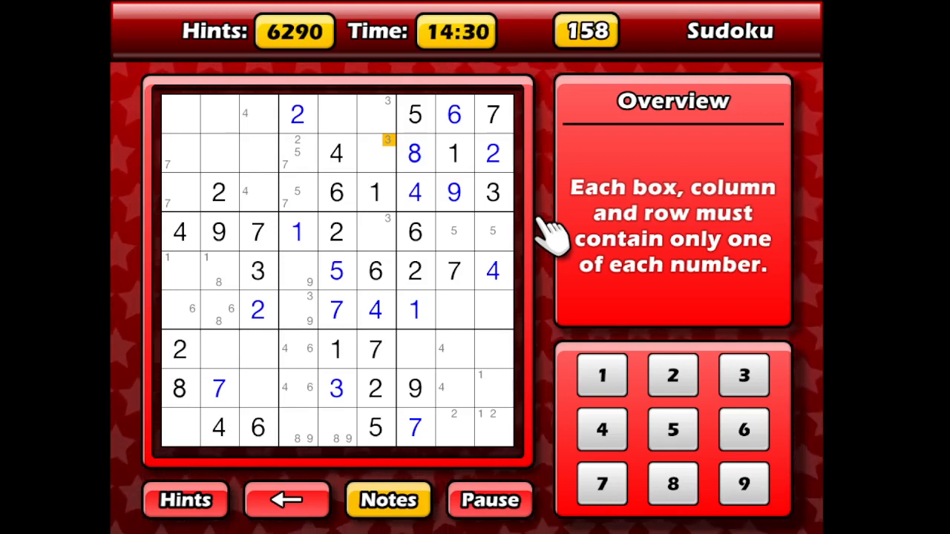
mouse_move(446, 223)
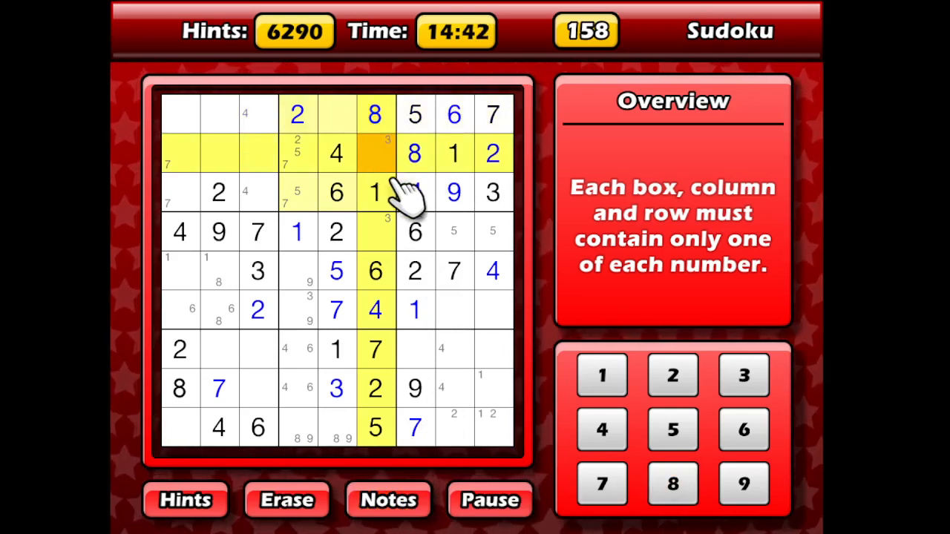
- Erase the misplaced 8 in the top row and pencil candidates into the top-middle box
left_click(413, 193)
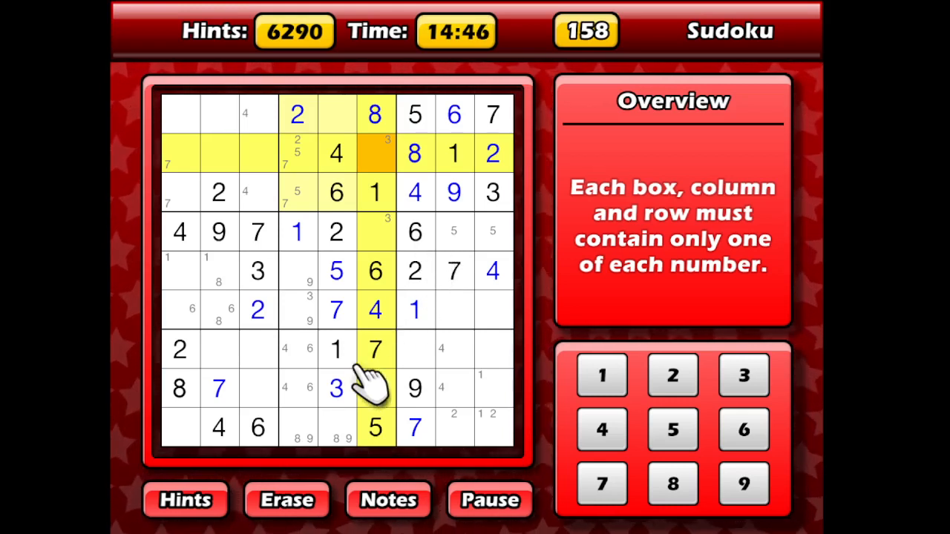
left_click(374, 387)
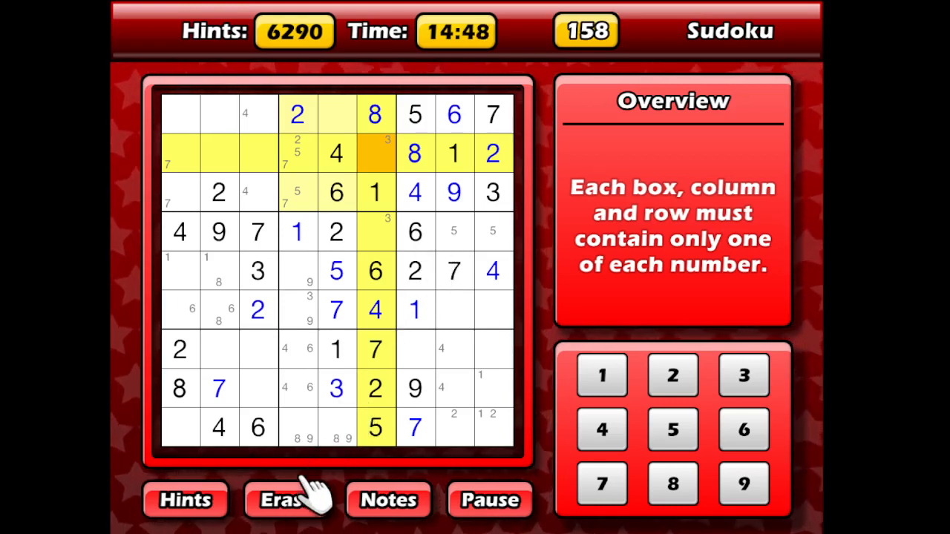
left_click(285, 499)
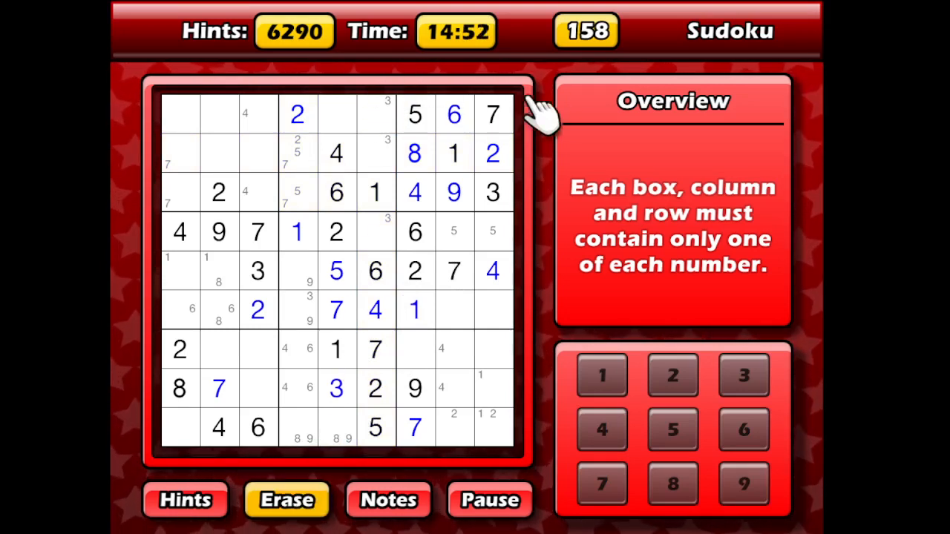
mouse_move(616, 116)
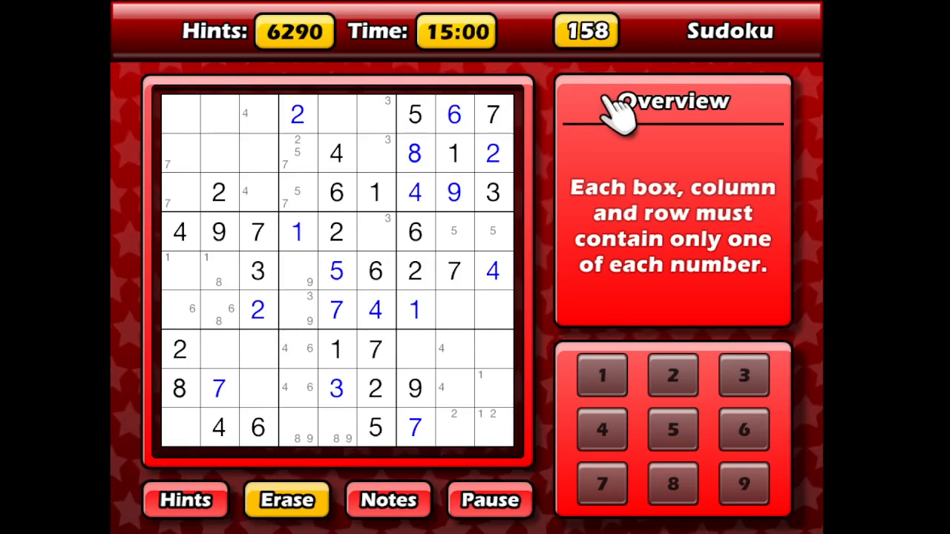
mouse_move(534, 193)
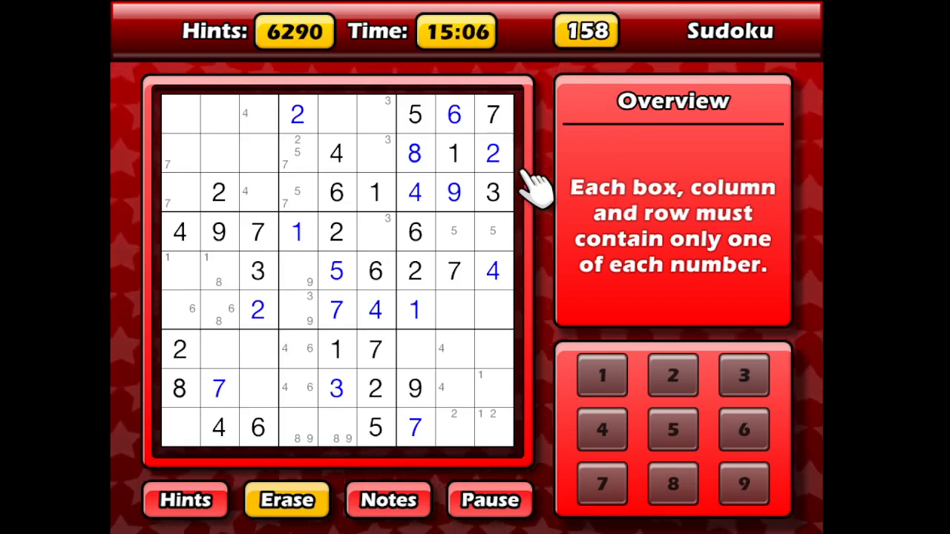
left_click(414, 115)
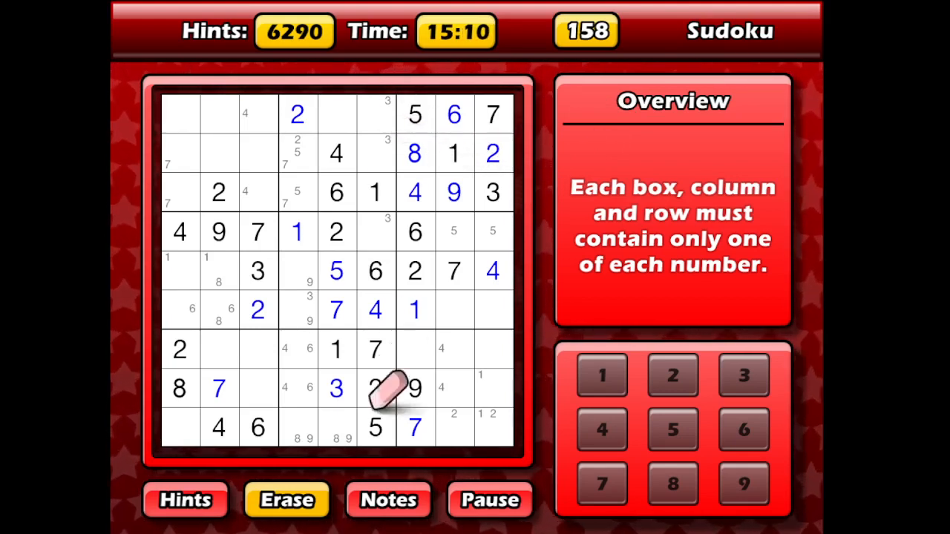
left_click(286, 499)
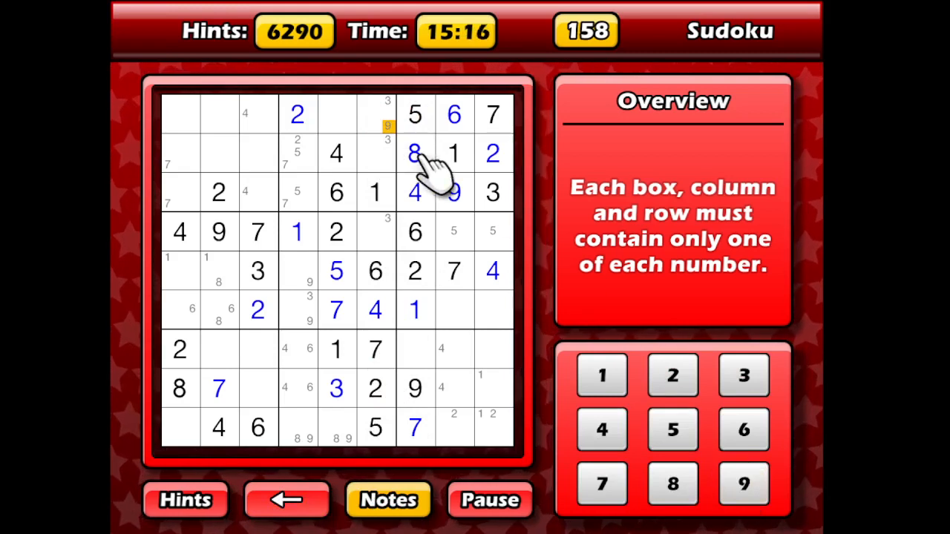
left_click(742, 484)
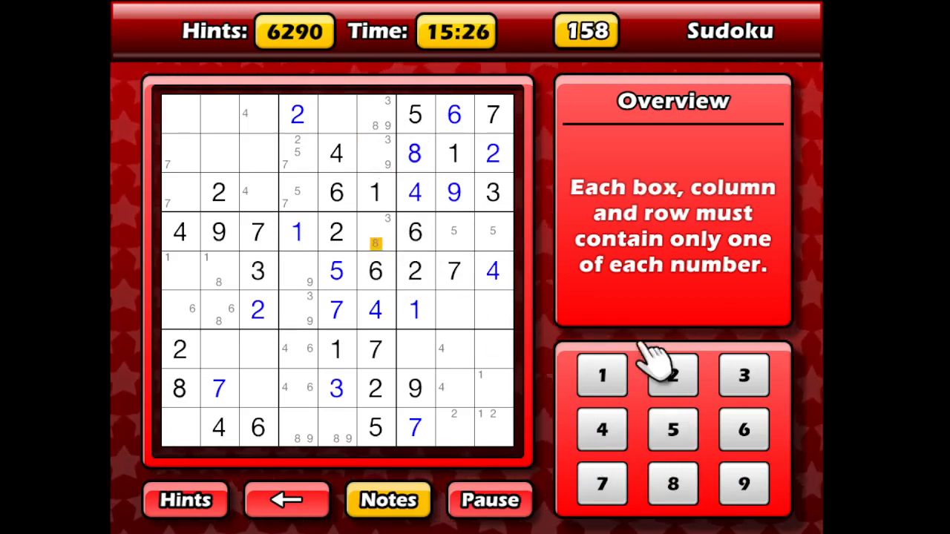
mouse_move(594, 201)
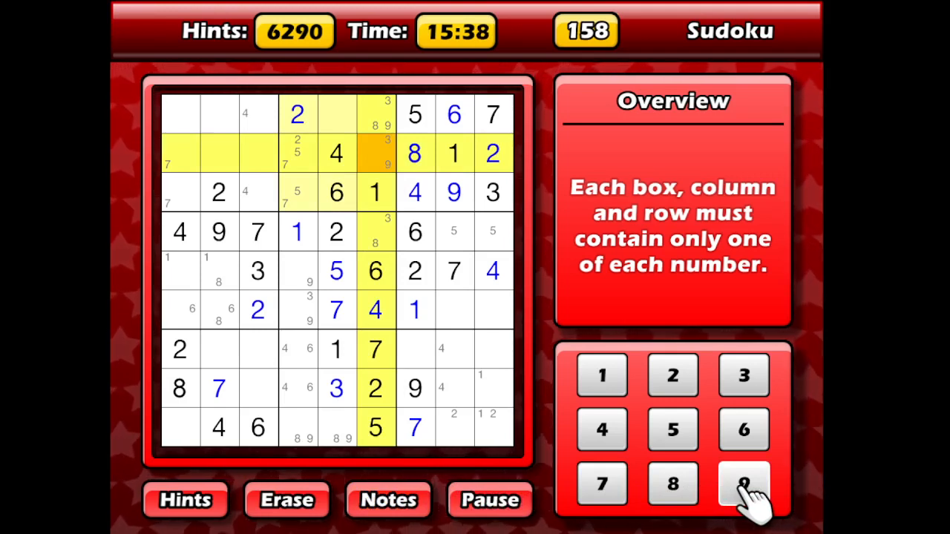
- Fill 9 at row 2 column 6, 8 at top row column 5, and 9 at bottom row column 5
left_click(743, 484)
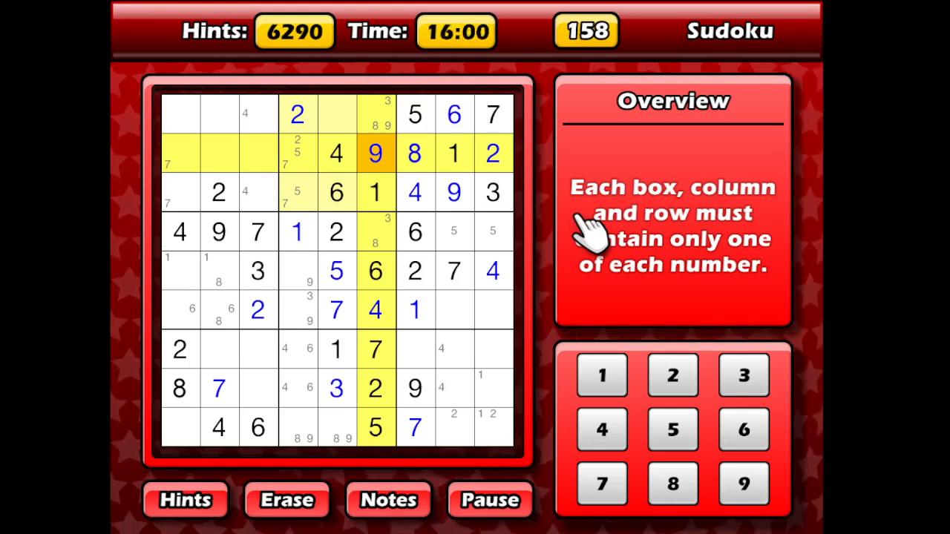
mouse_move(468, 193)
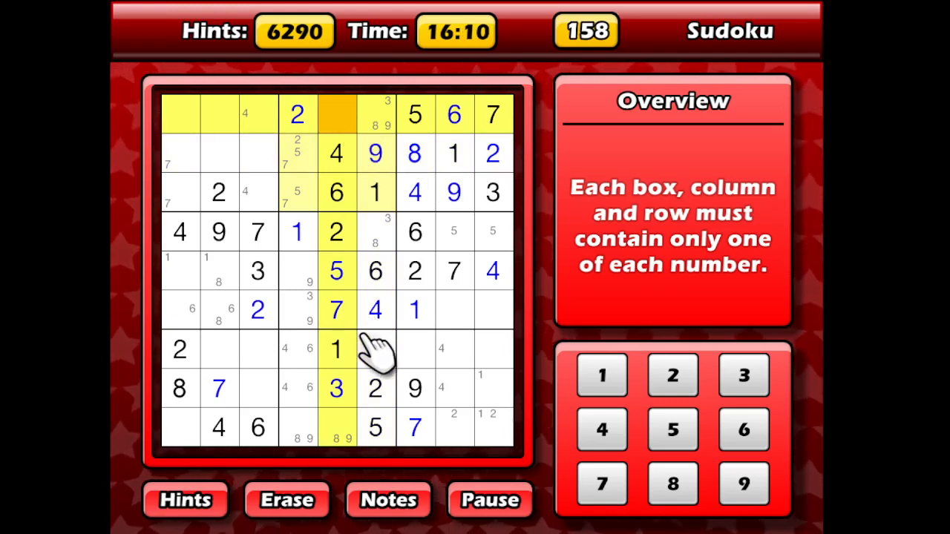
left_click(602, 484)
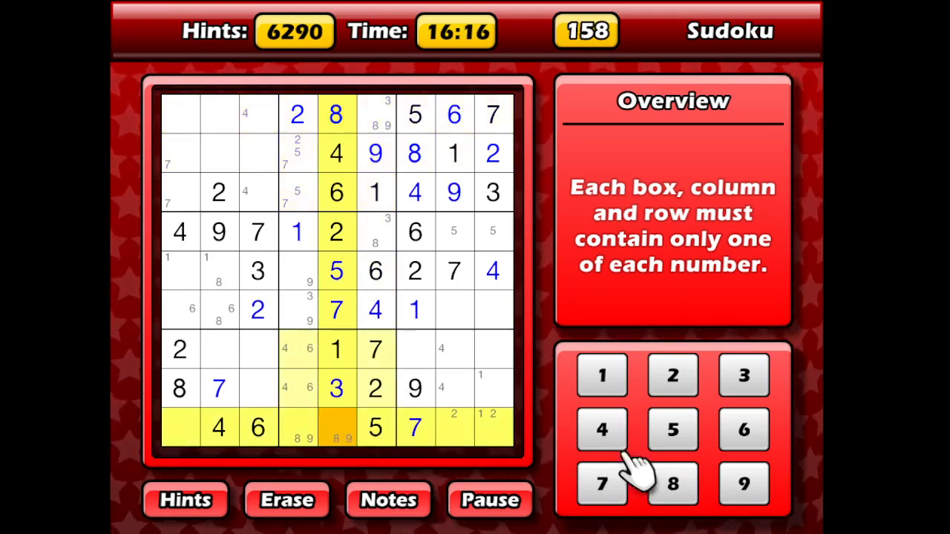
left_click(744, 484)
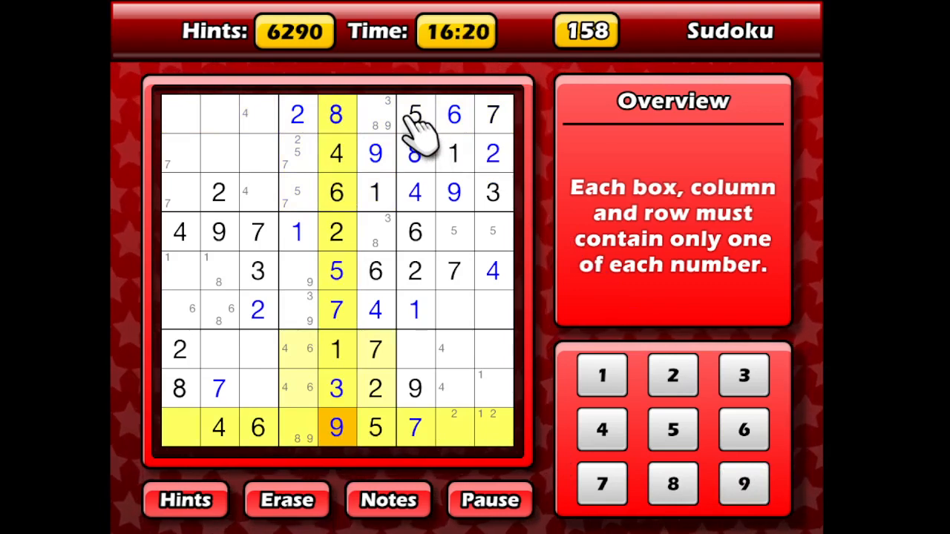
left_click(374, 232)
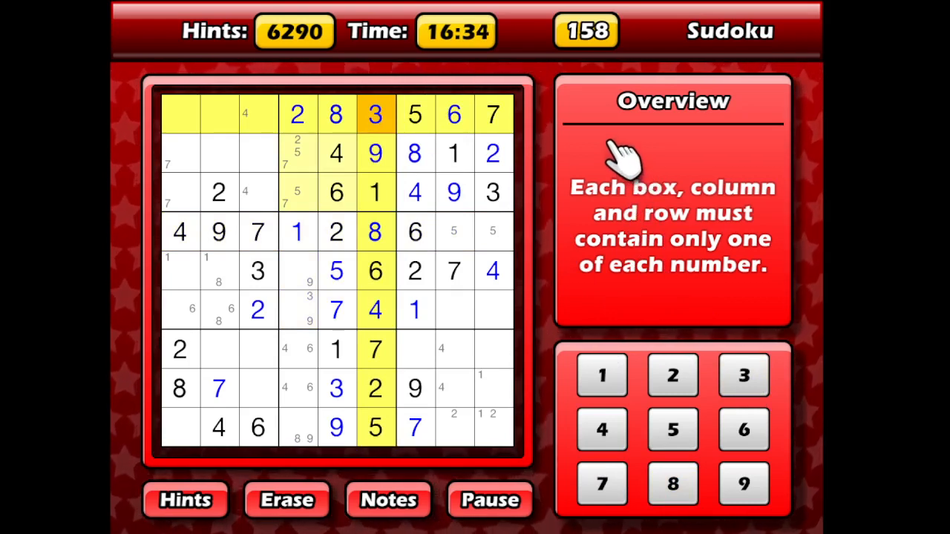
mouse_move(586, 181)
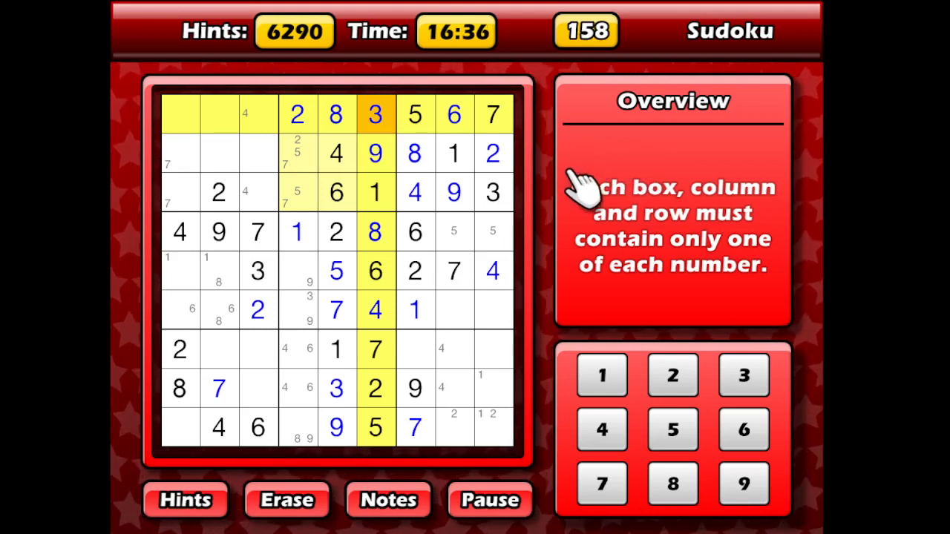
mouse_move(535, 201)
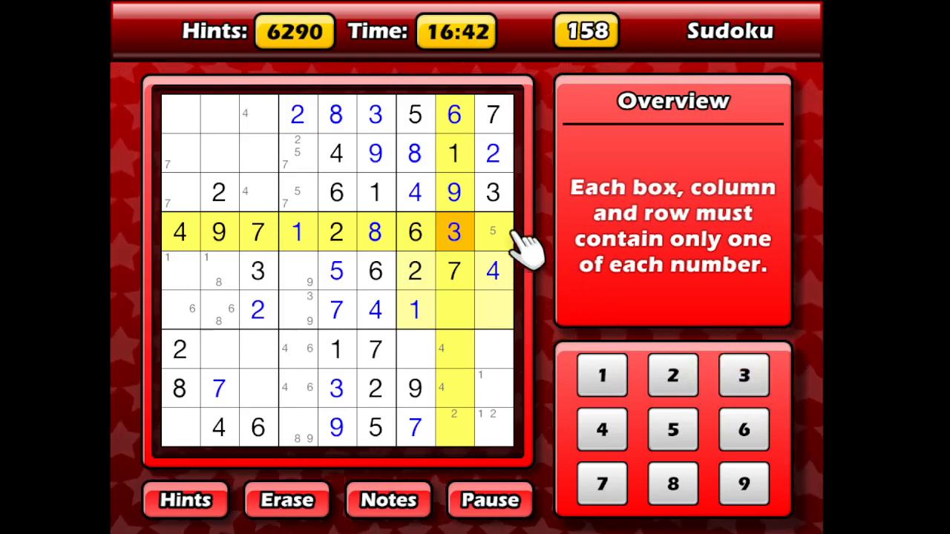
- Fill a 3 into the empty lower-right box cell at row 7
left_click(671, 374)
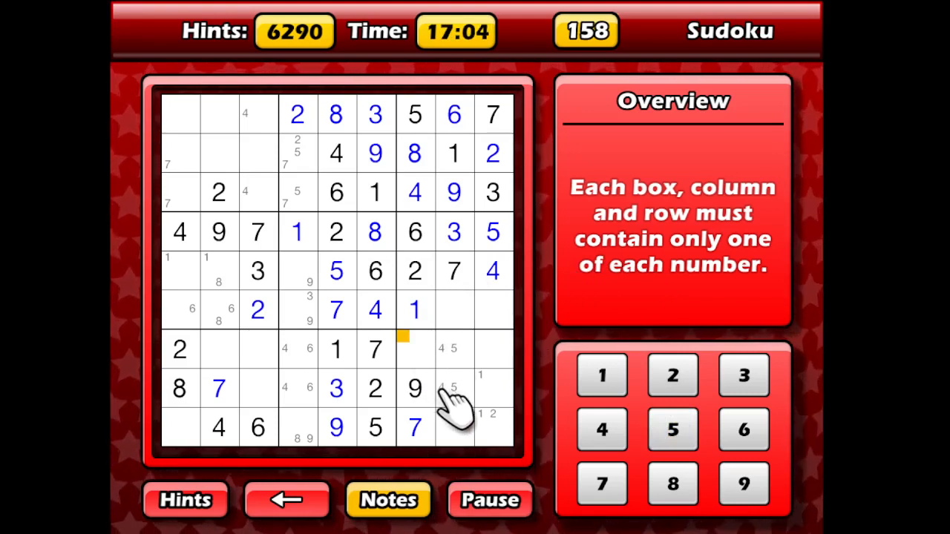
left_click(414, 349)
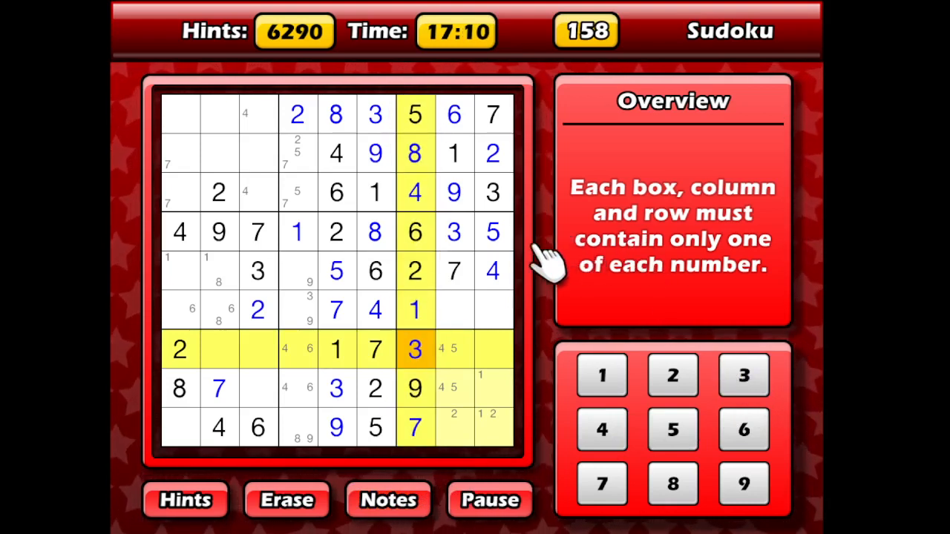
mouse_move(467, 319)
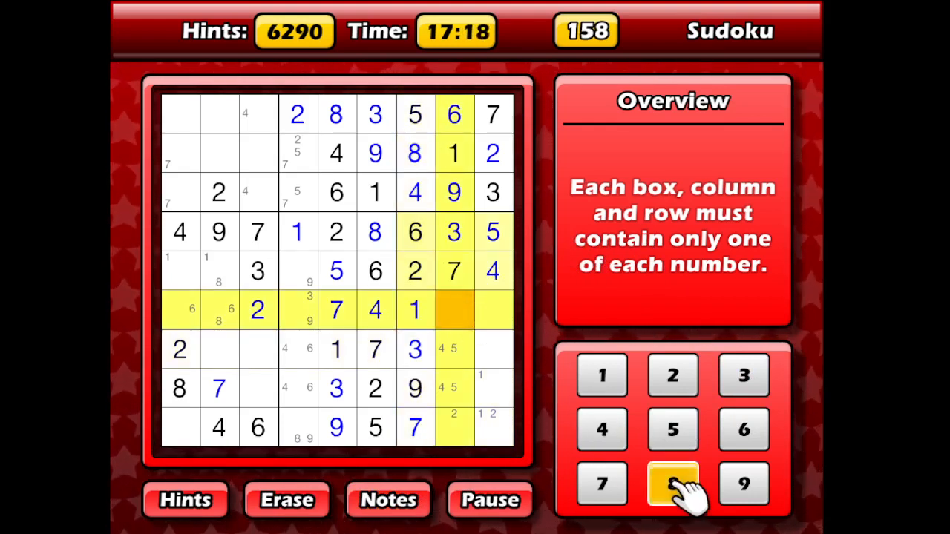
- Finish row 6 with 9 and fill 2 into row 9, column 8
left_click(671, 484)
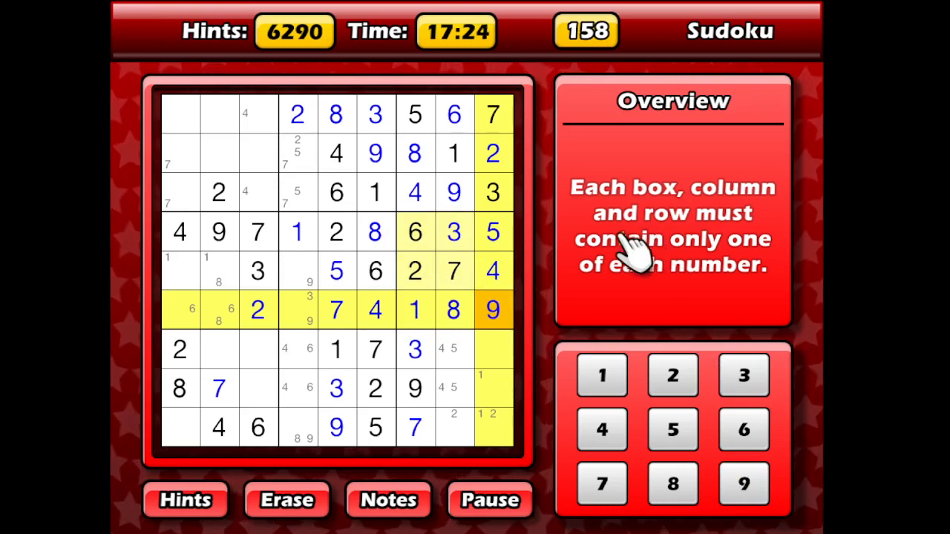
mouse_move(523, 326)
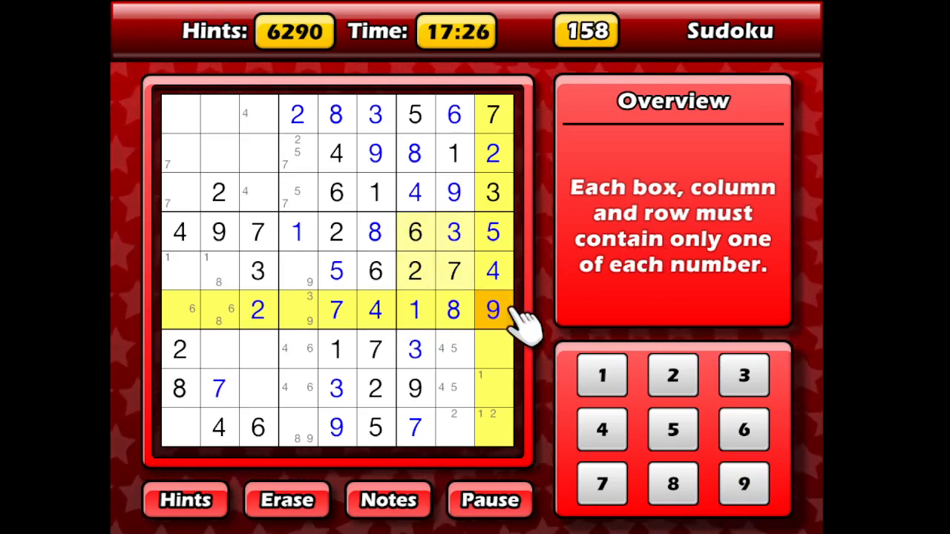
mouse_move(519, 364)
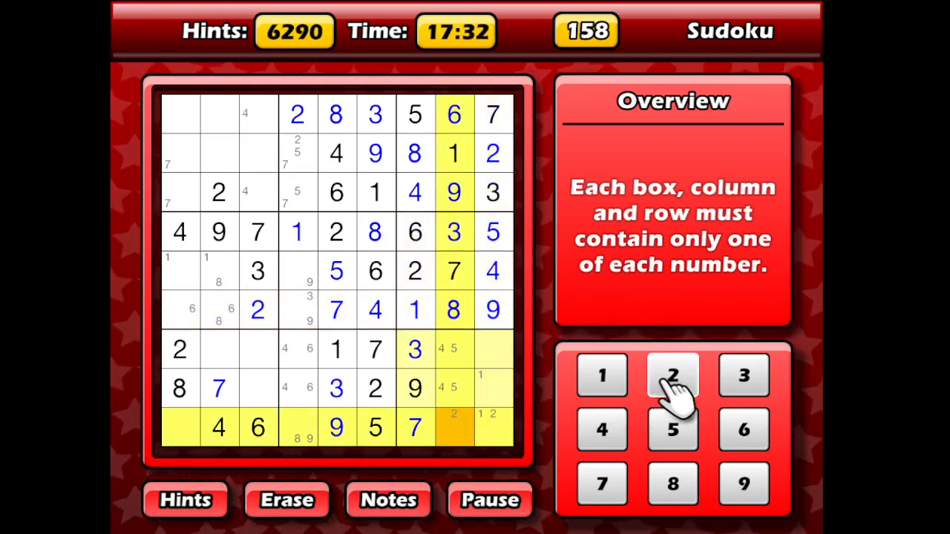
left_click(672, 375)
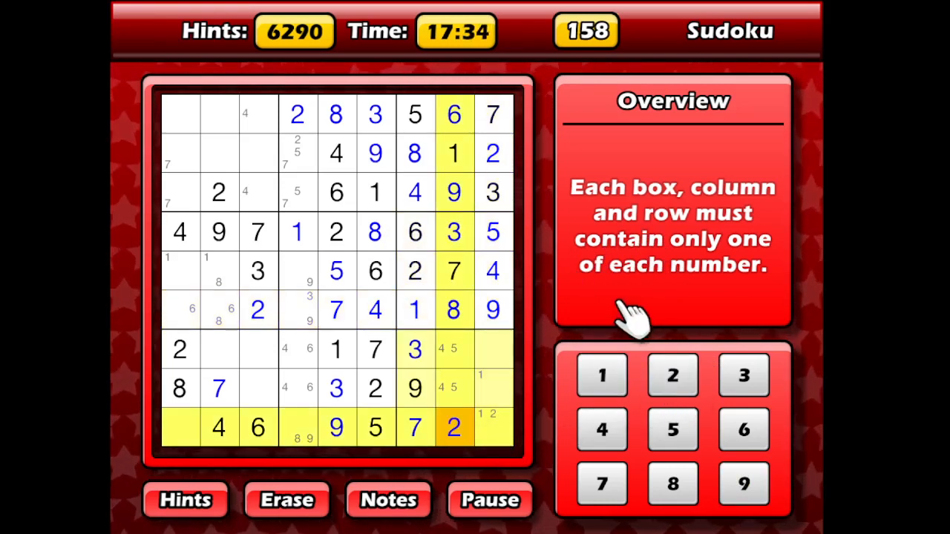
mouse_move(553, 327)
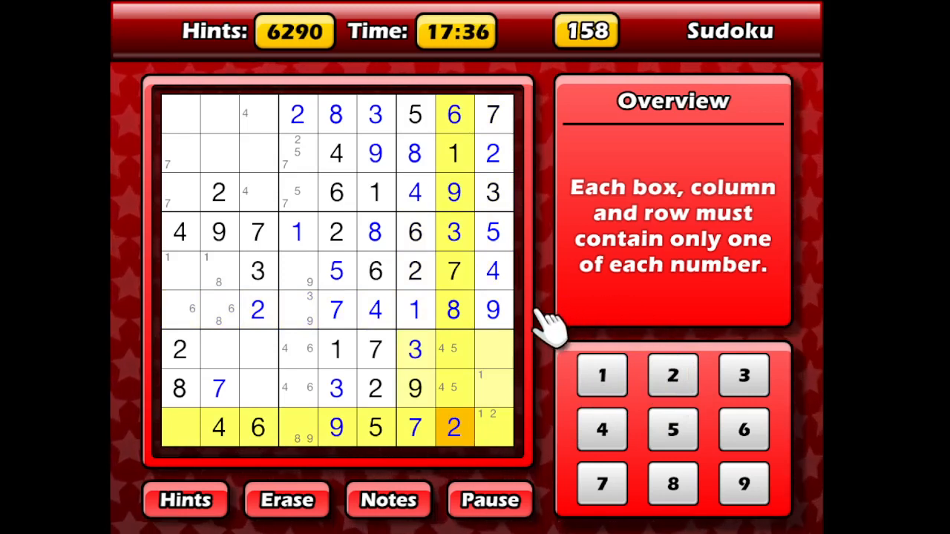
mouse_move(483, 356)
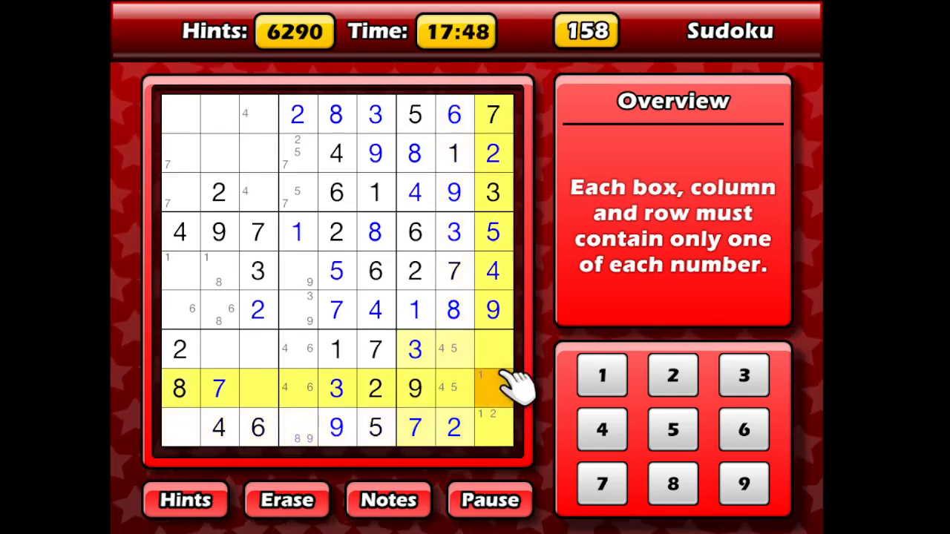
mouse_move(508, 386)
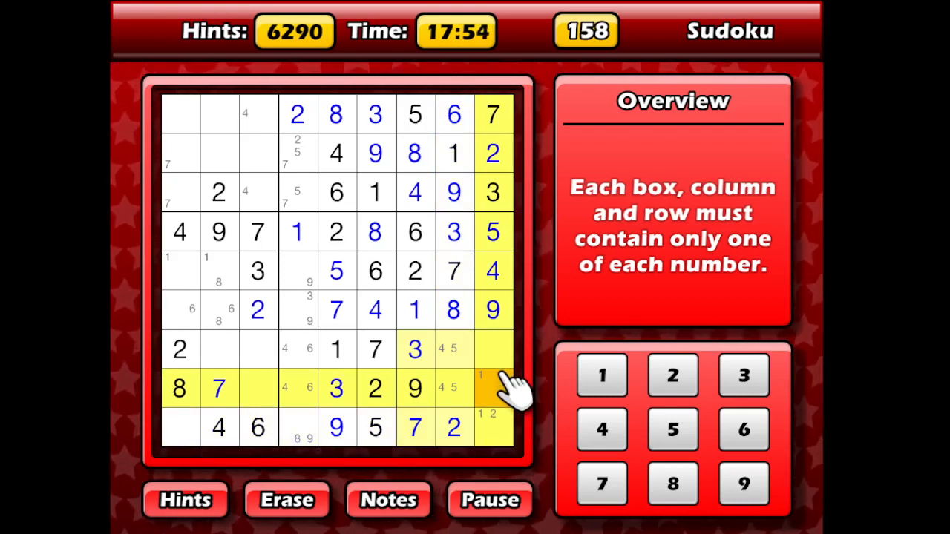
mouse_move(472, 384)
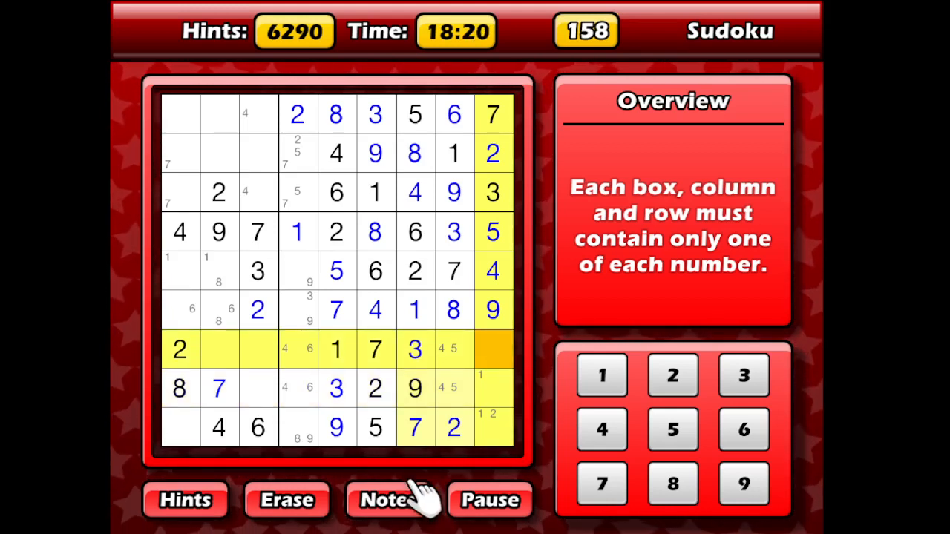
- Pencil candidates 6, 8 and 1 into column 9 rows 7–9, then move to row 9 column 4
left_click(392, 499)
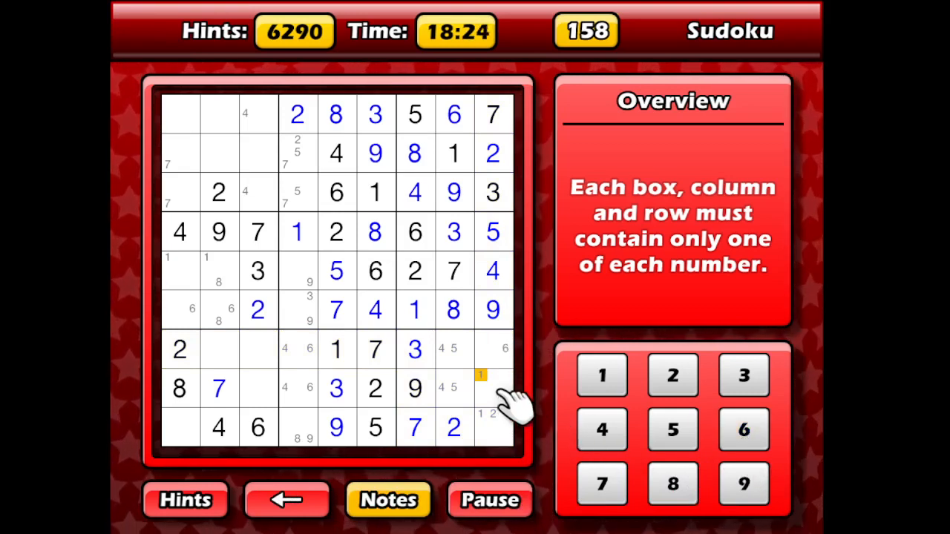
left_click(742, 429)
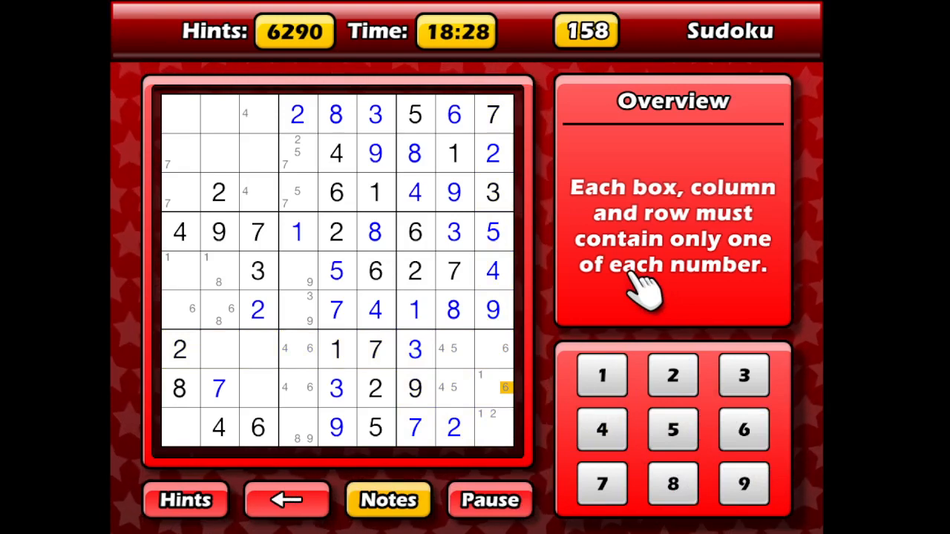
mouse_move(537, 319)
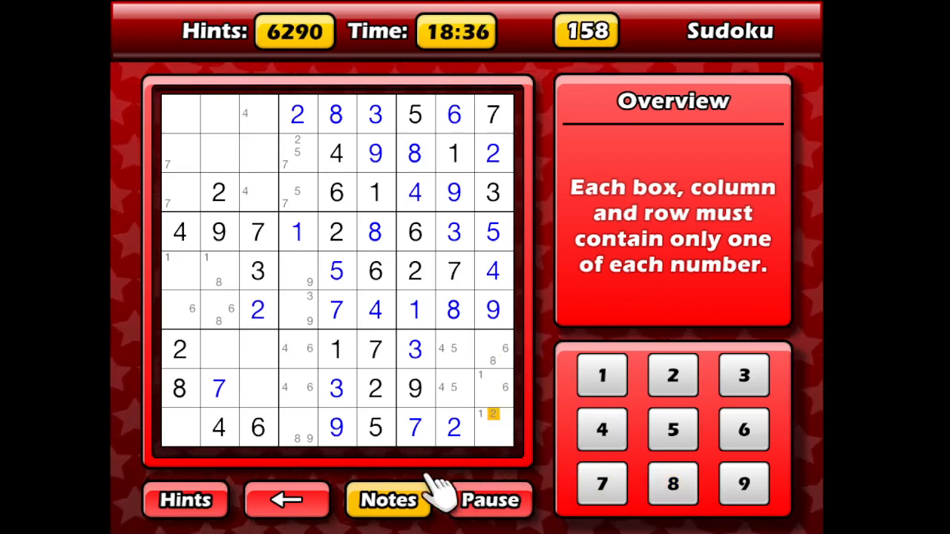
left_click(671, 482)
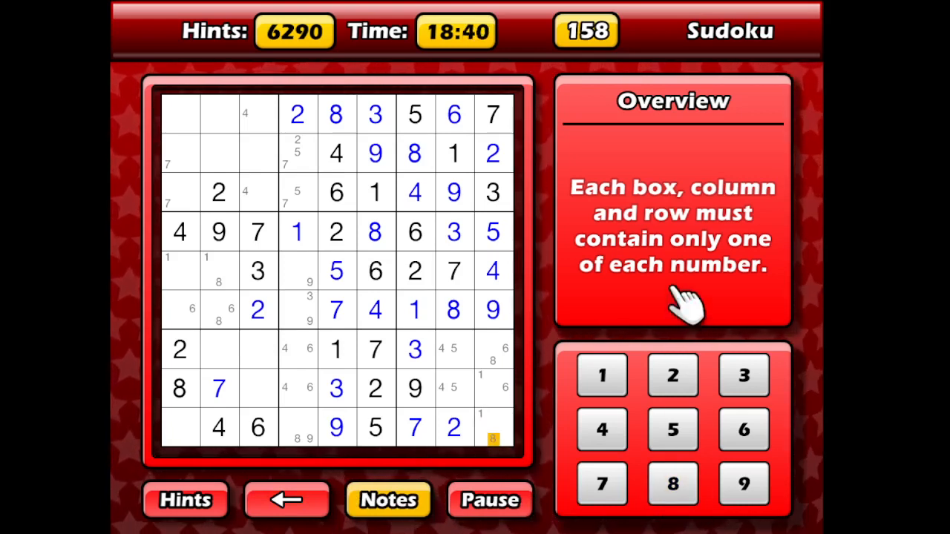
mouse_move(685, 285)
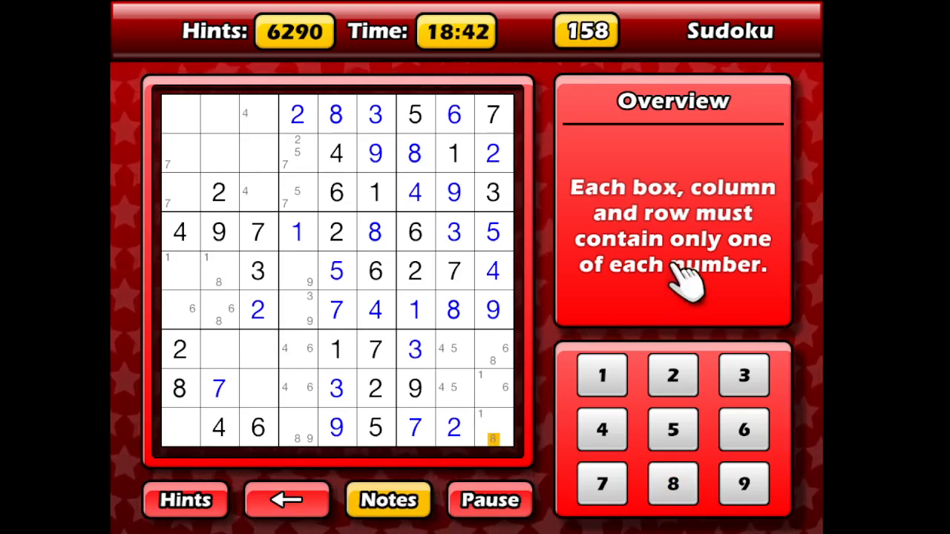
mouse_move(653, 289)
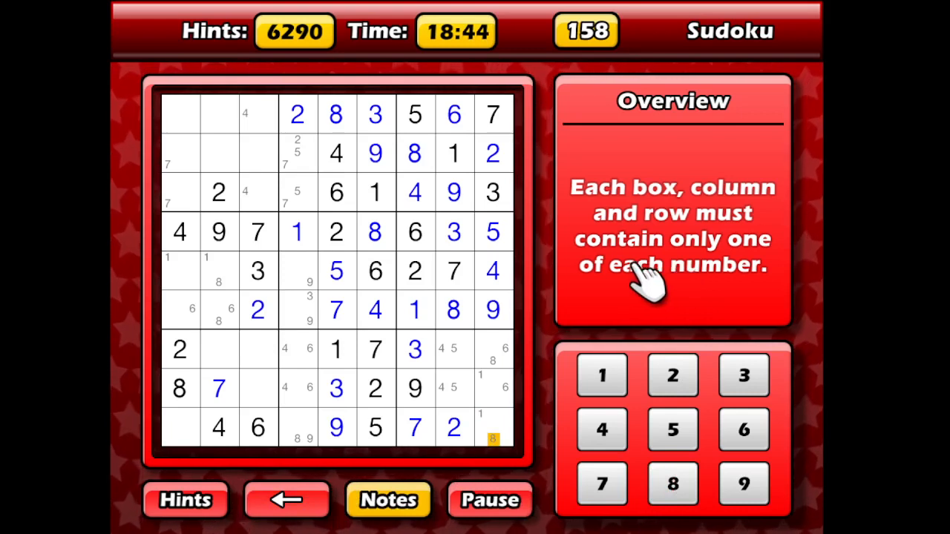
mouse_move(520, 319)
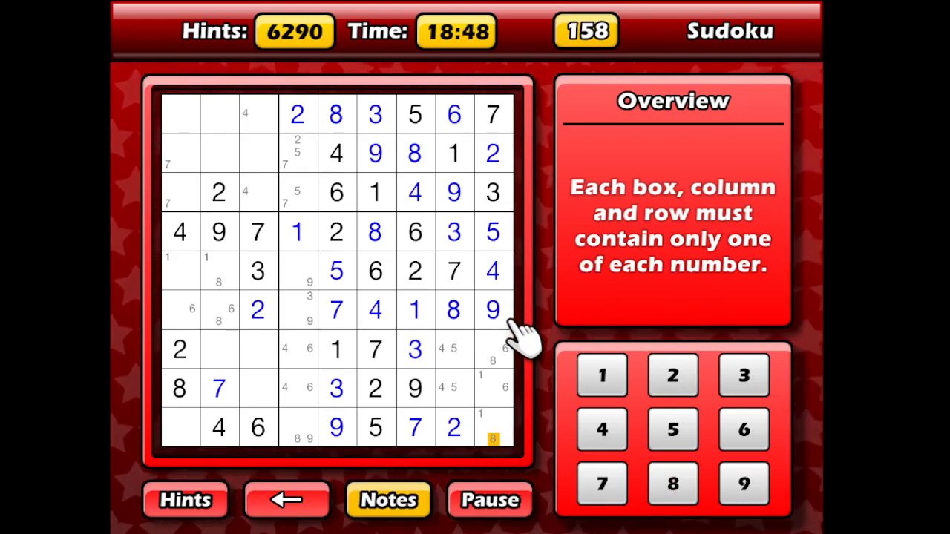
mouse_move(519, 349)
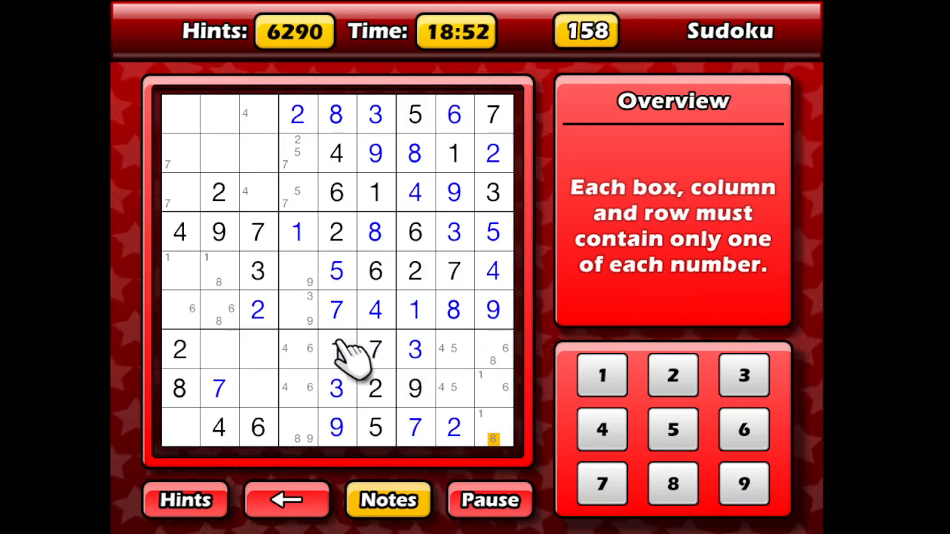
left_click(335, 348)
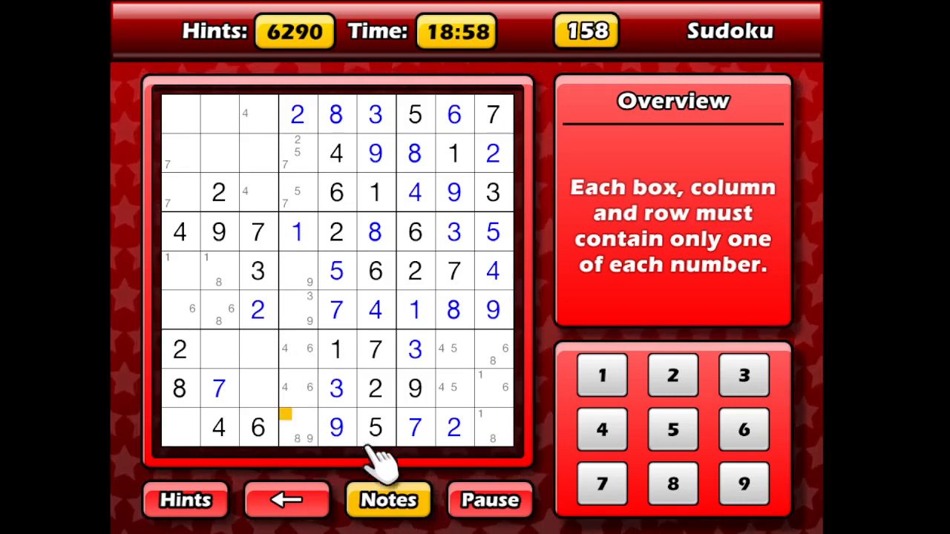
- Fill 8 at row 9 col 4, 8 and 1 in column 9, 4 and 1 in row 8
left_click(671, 484)
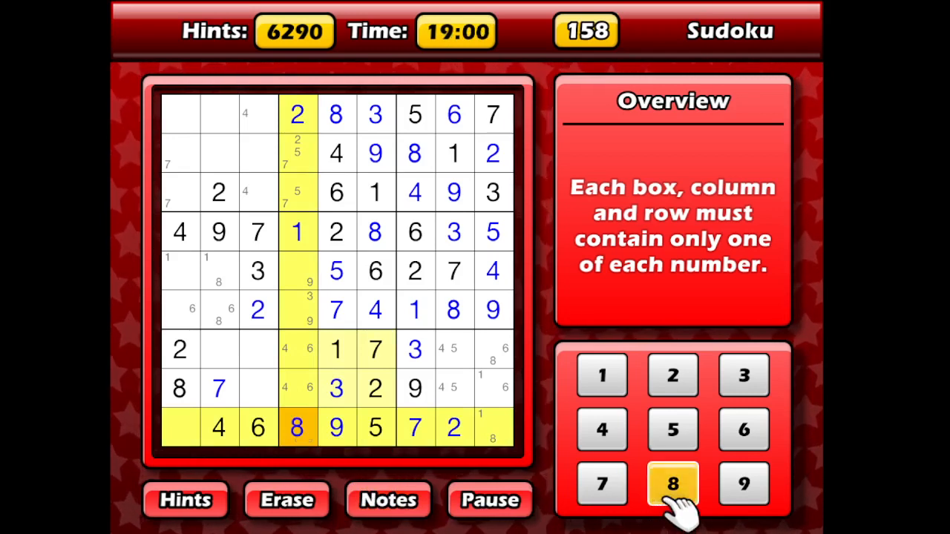
mouse_move(512, 383)
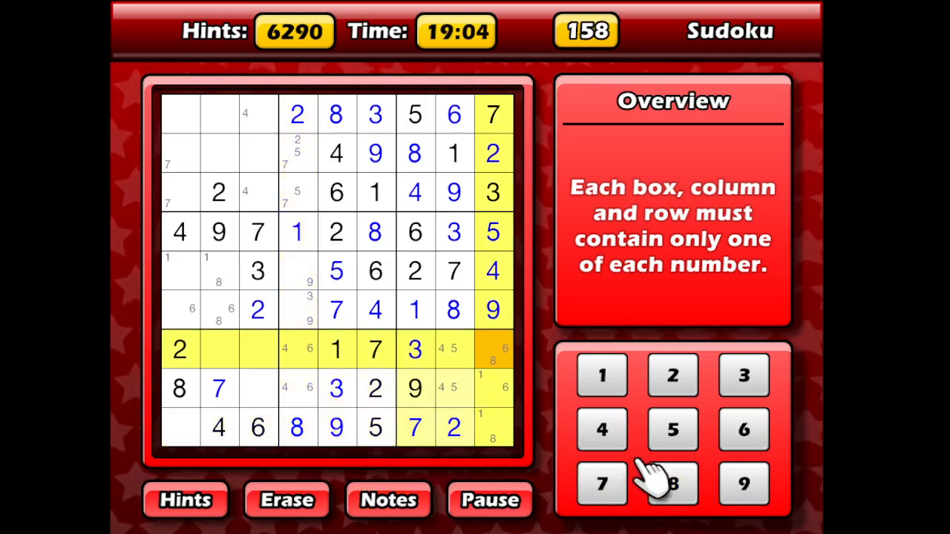
left_click(671, 484)
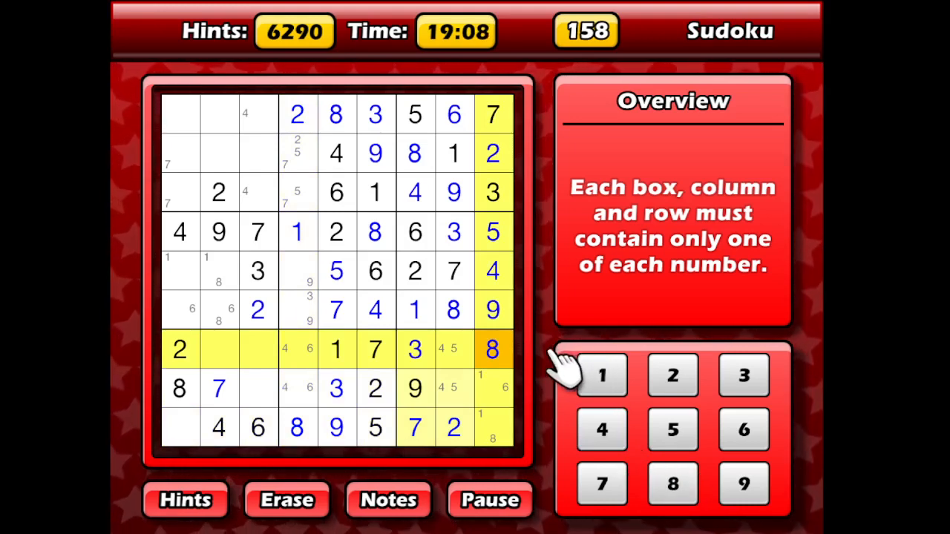
mouse_move(512, 389)
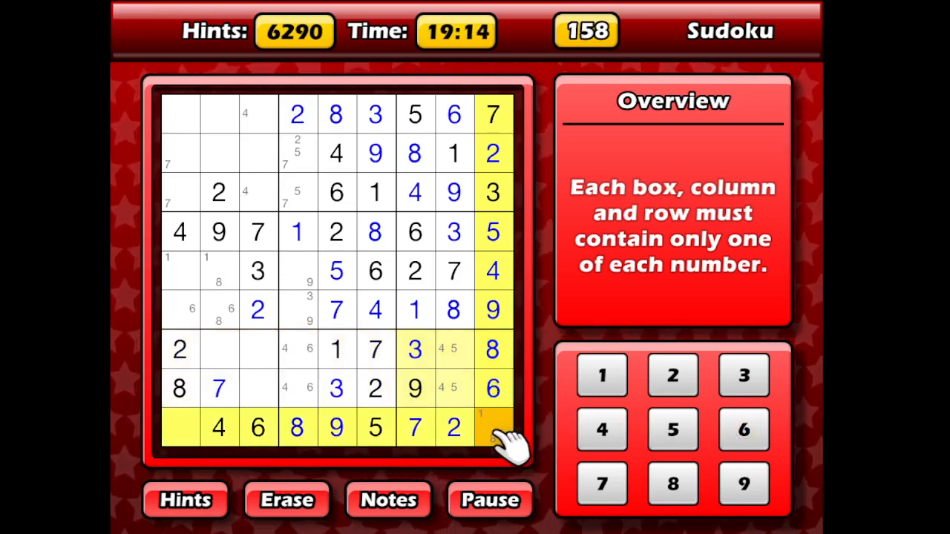
left_click(493, 428)
type("1")
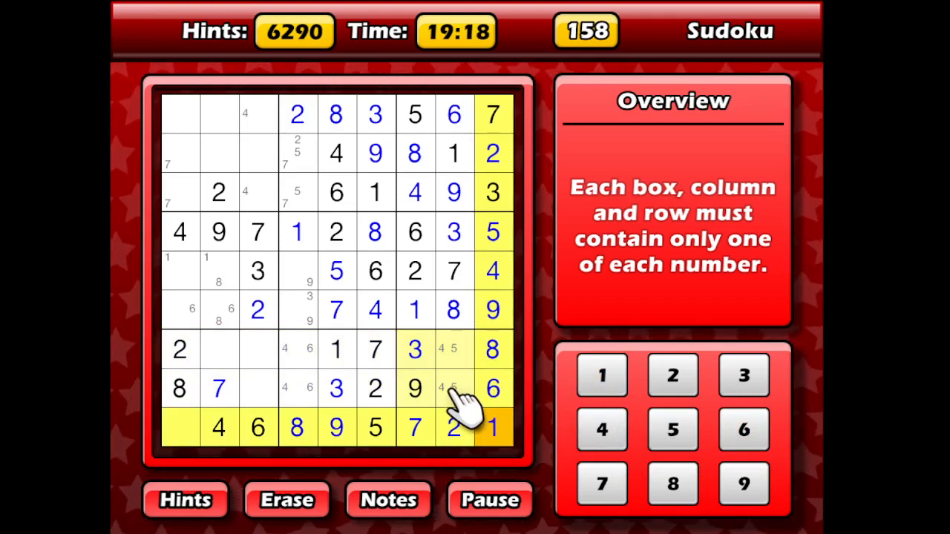
mouse_move(319, 364)
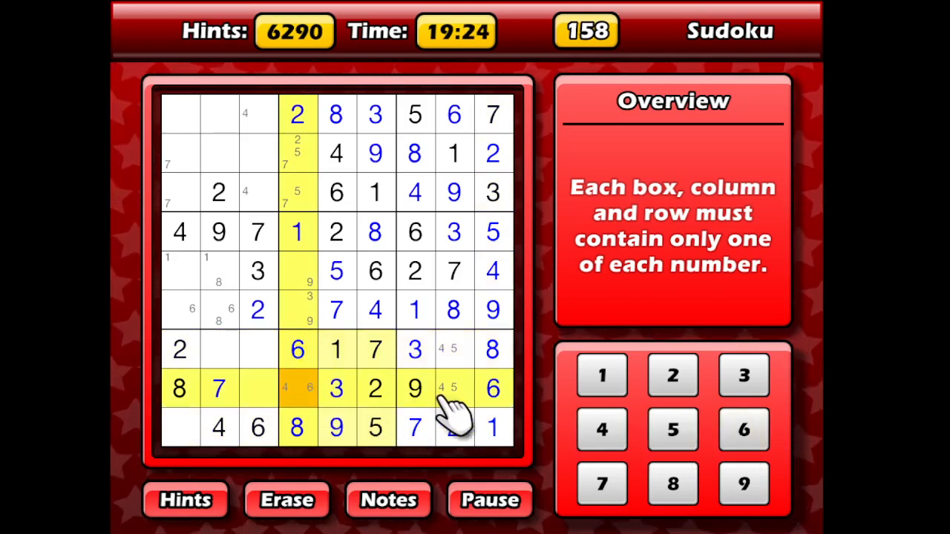
left_click(601, 429)
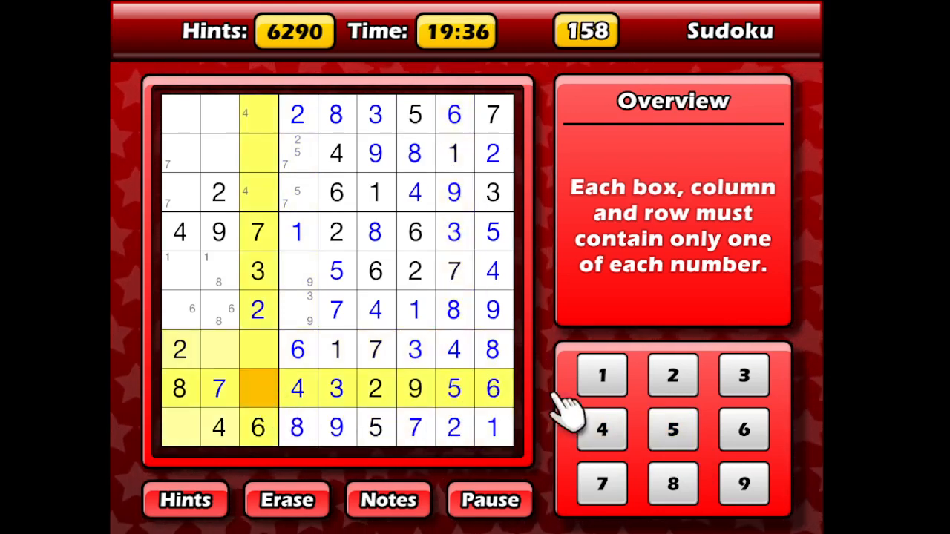
left_click(258, 389)
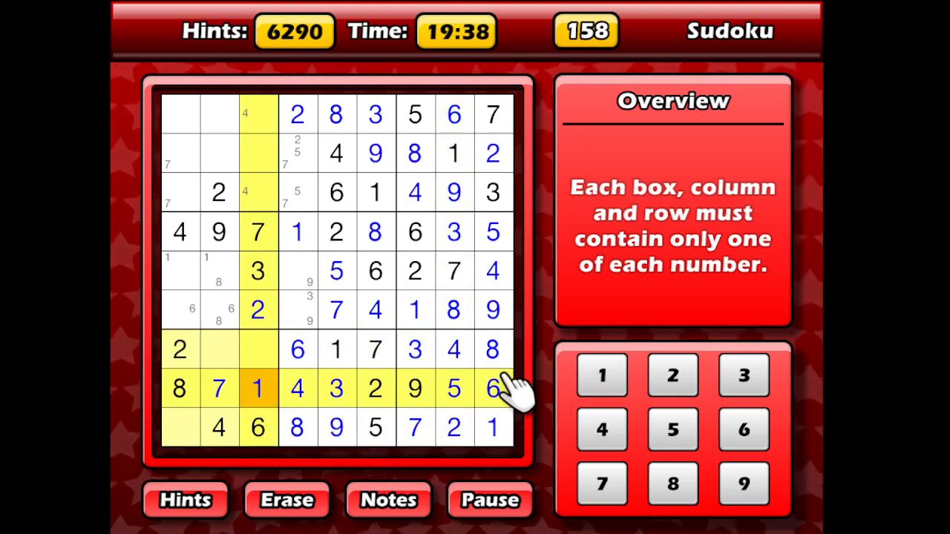
mouse_move(260, 427)
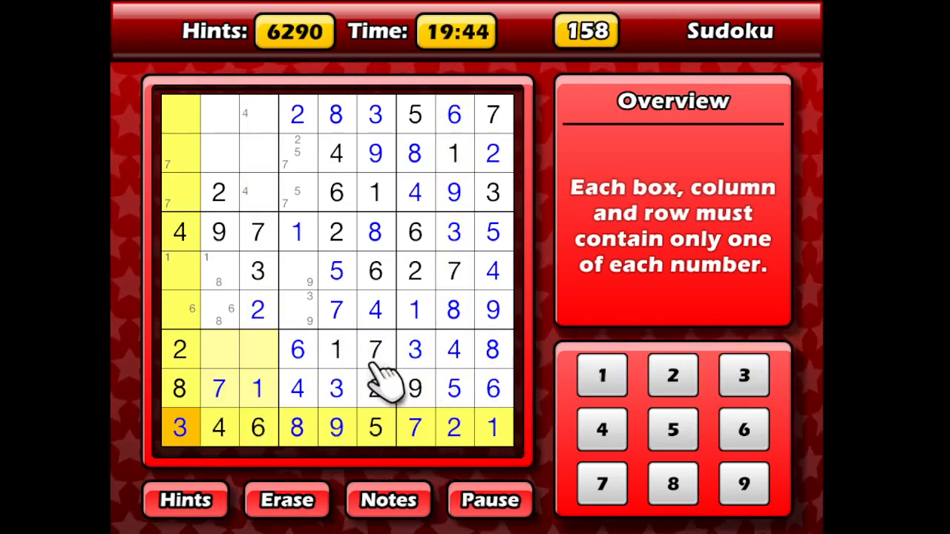
mouse_move(319, 364)
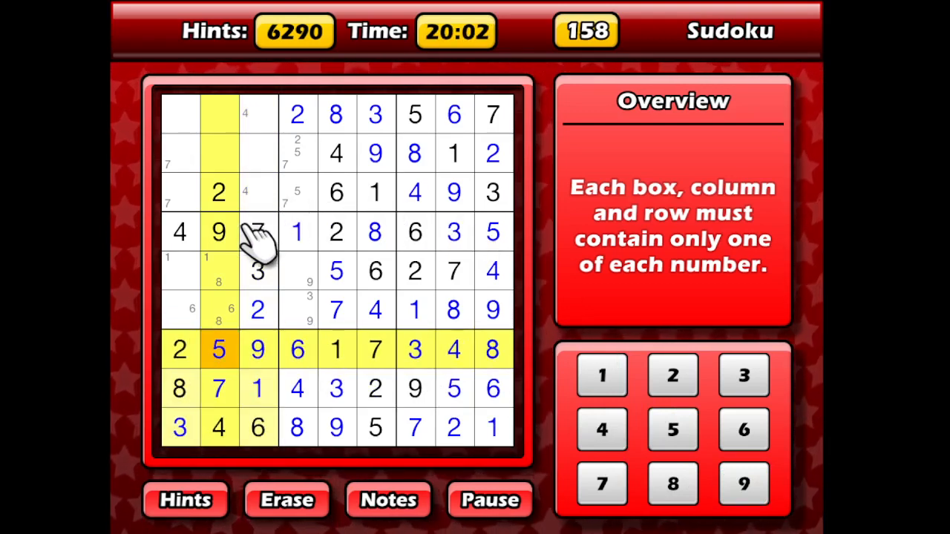
mouse_move(196, 260)
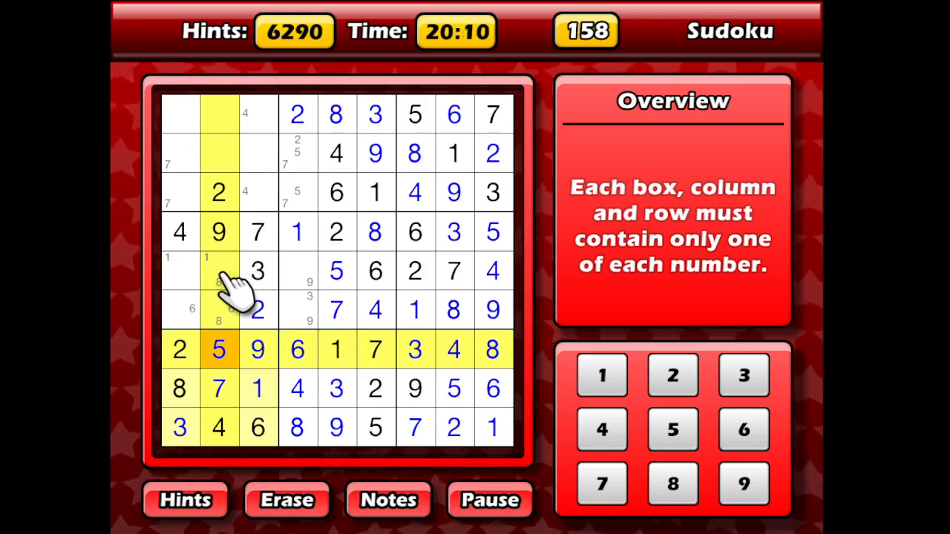
- Complete the middle-left box and fill 3 into row 6, column 4
left_click(258, 310)
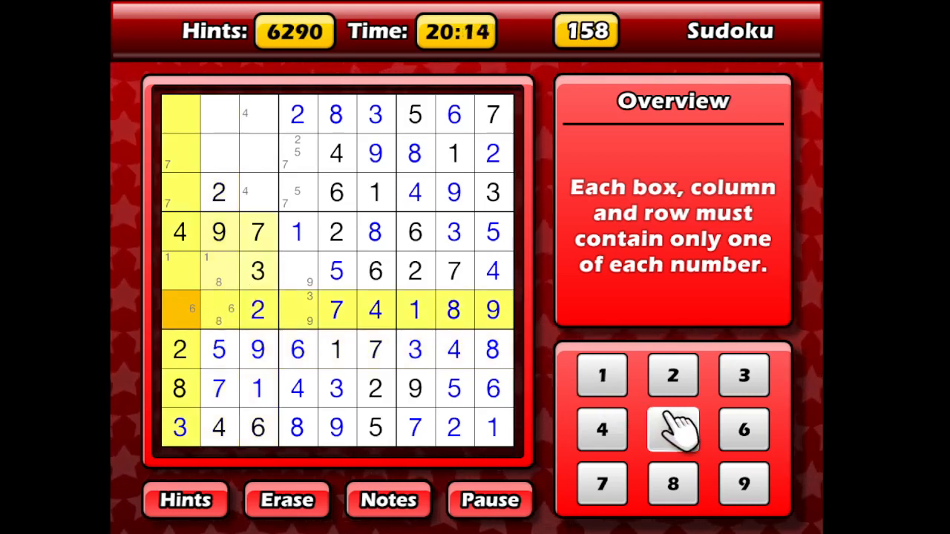
left_click(672, 429)
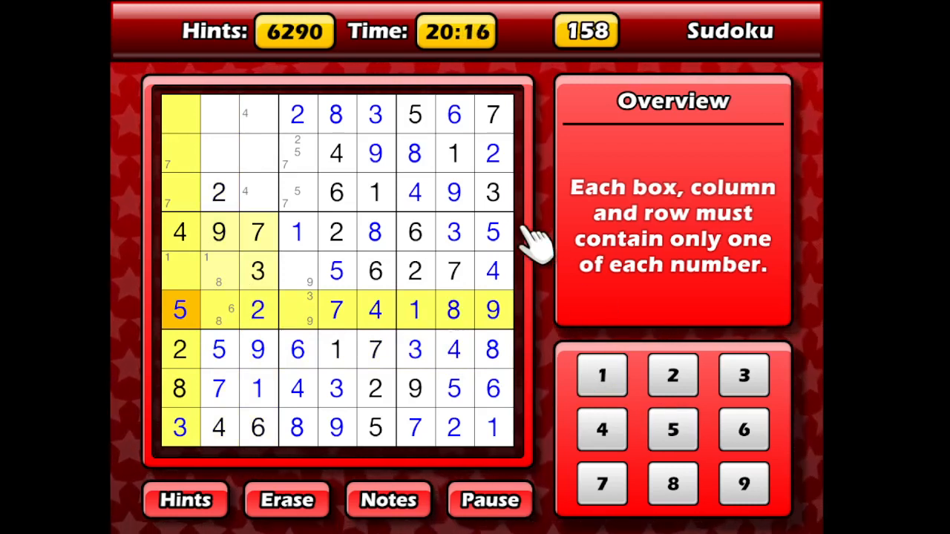
mouse_move(299, 282)
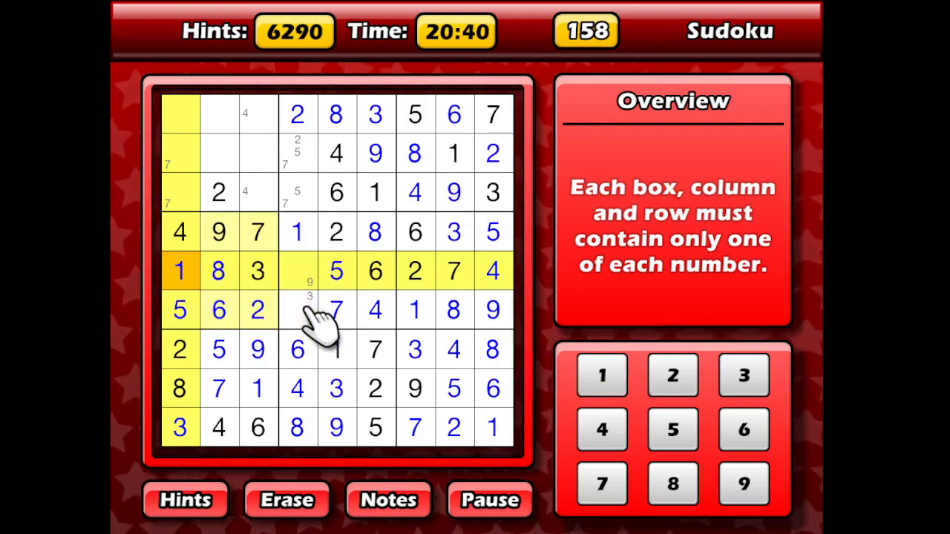
left_click(742, 374)
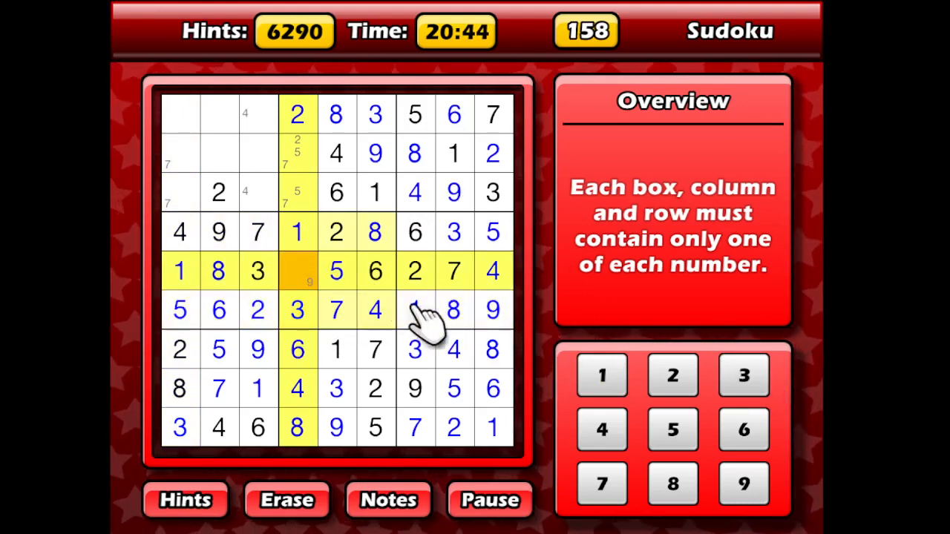
- Enter 9 at row five column four and 3 at row two column two
left_click(742, 484)
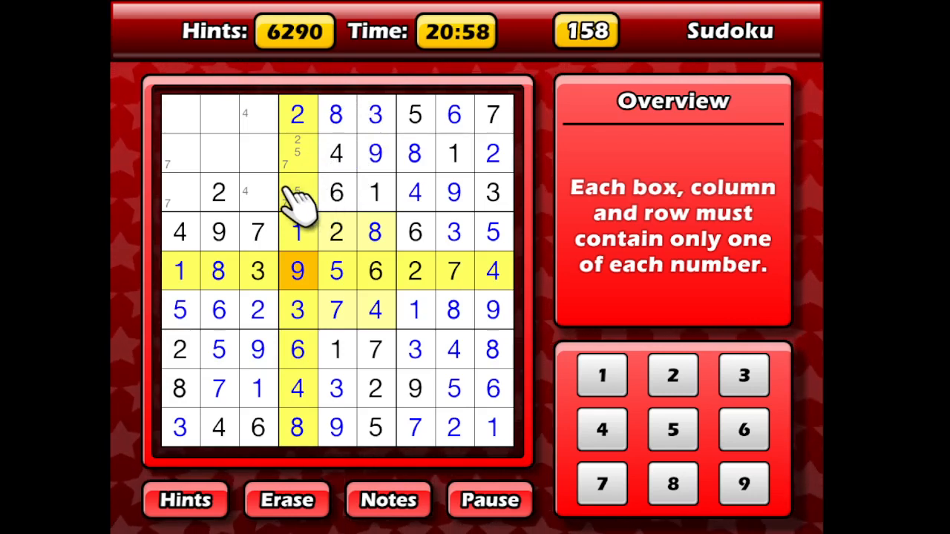
mouse_move(268, 185)
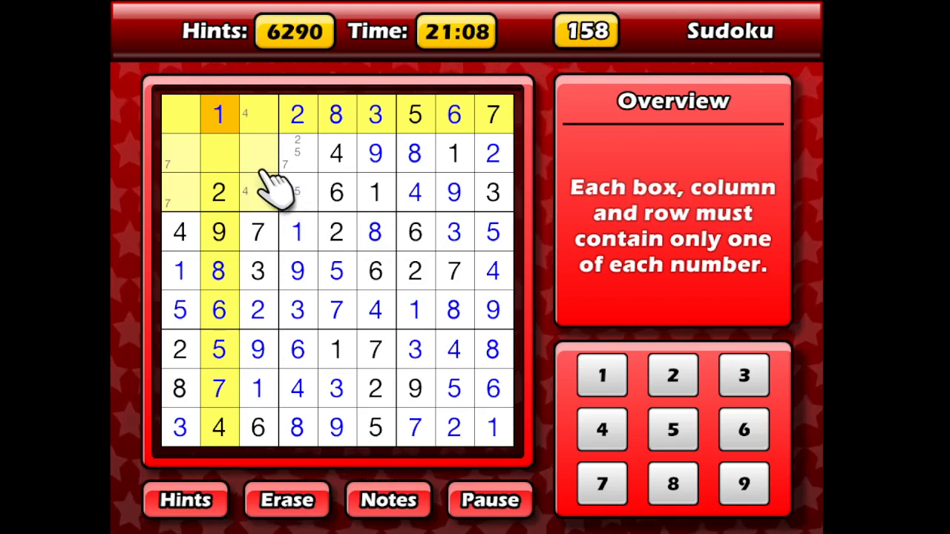
left_click(218, 153)
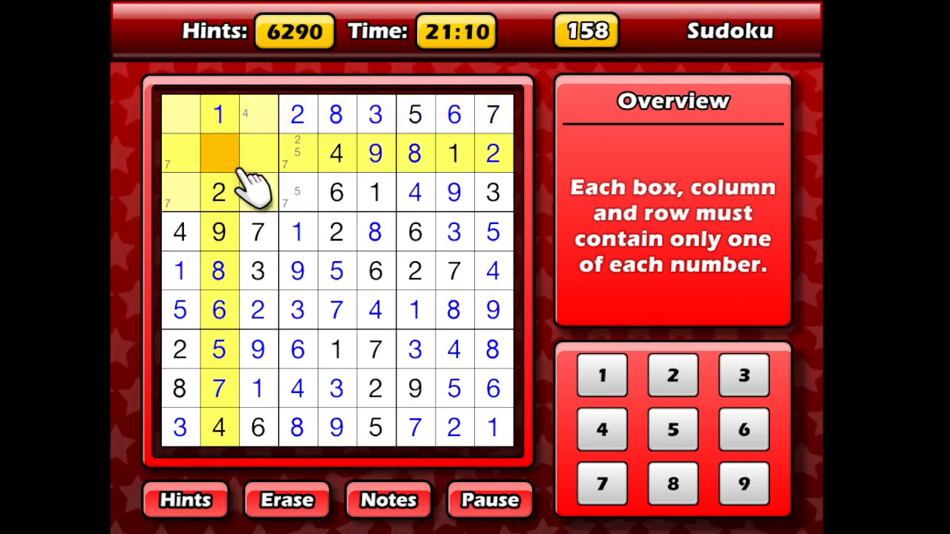
left_click(742, 374)
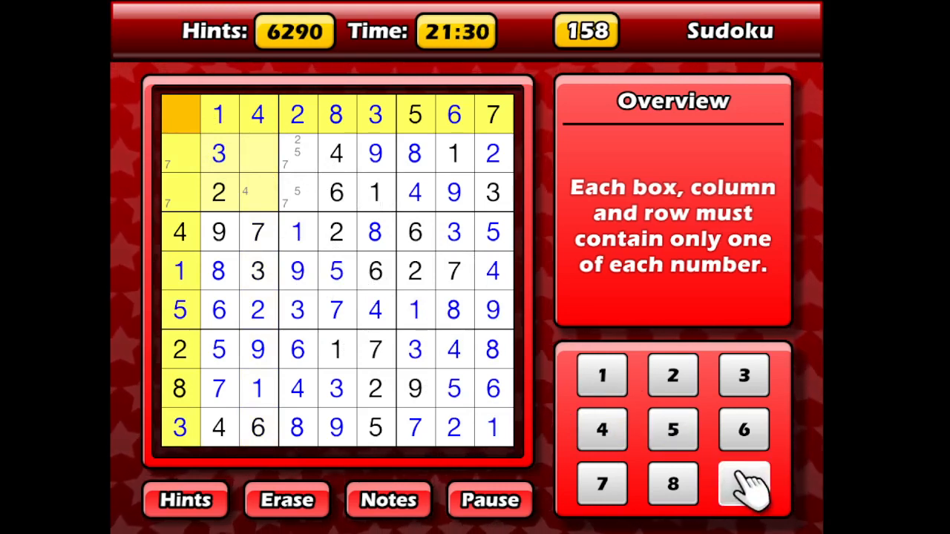
- Place 9 top-left, 5 at row three column four and the final 8 to finish puzzle 158
left_click(743, 484)
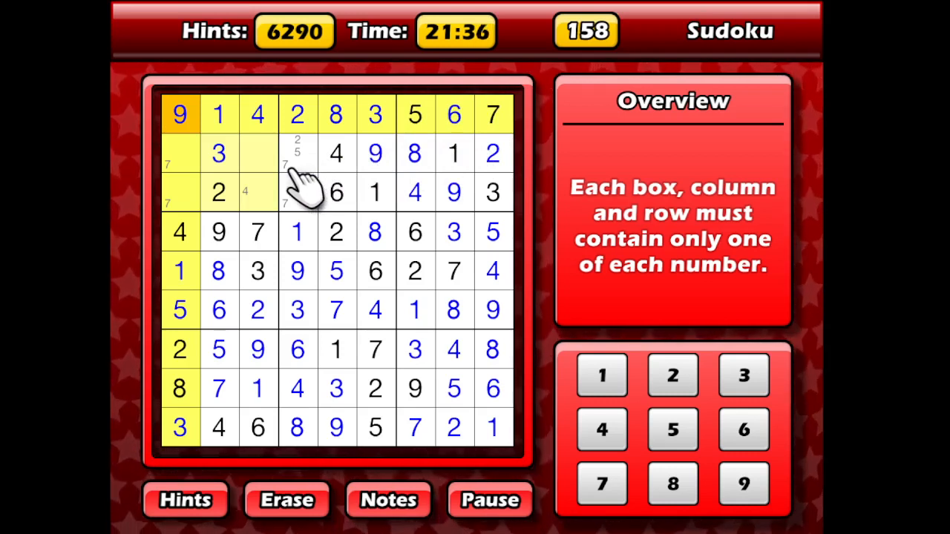
mouse_move(279, 186)
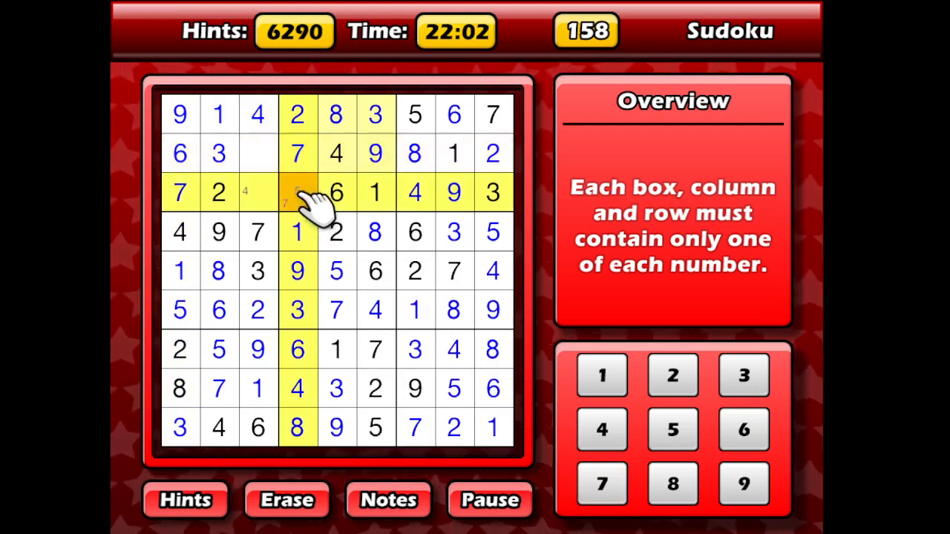
left_click(297, 193)
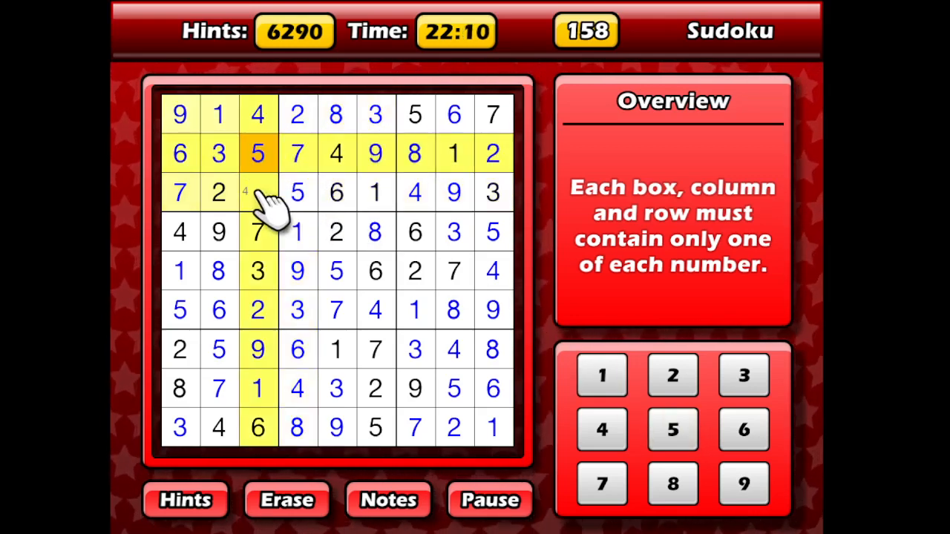
left_click(671, 484)
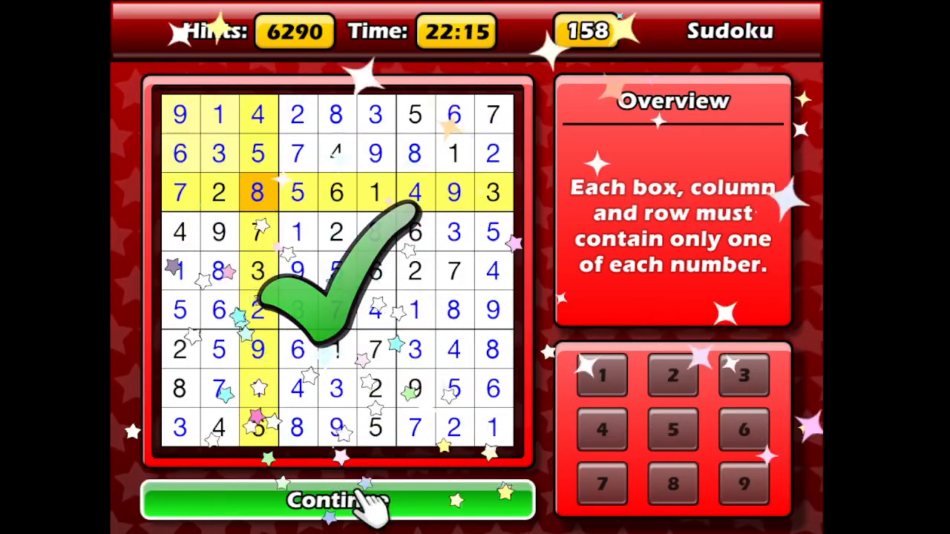
- Continue past the results and Master Mode notice and start the Add-Up bonus puzzle
left_click(339, 498)
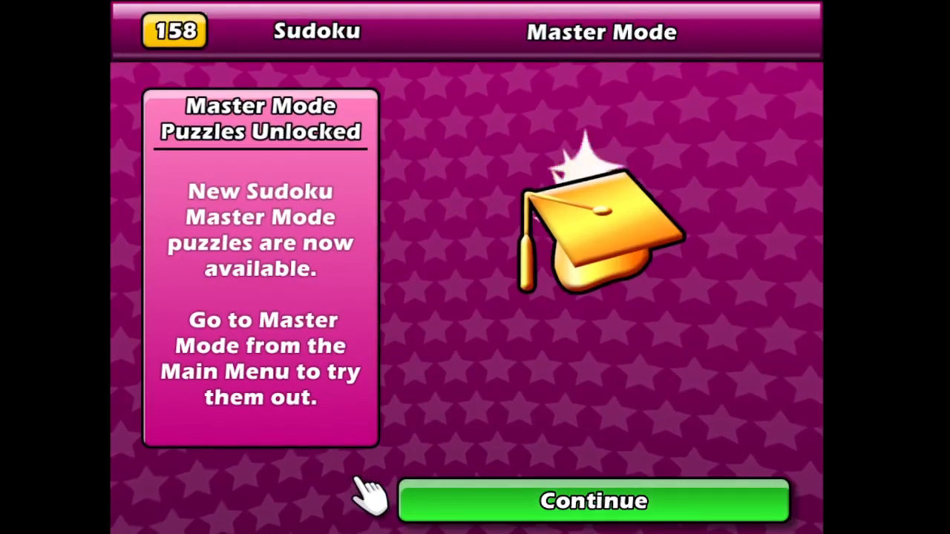
left_click(594, 501)
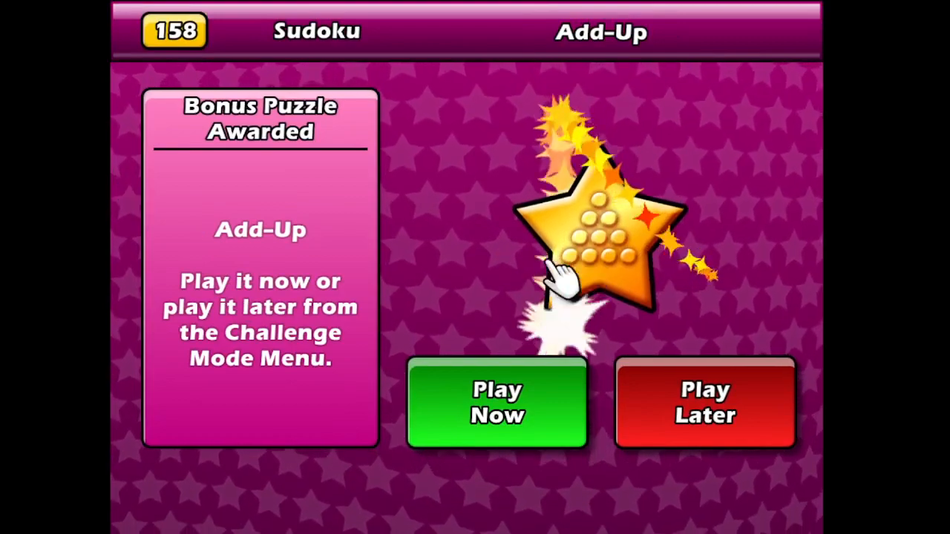
left_click(495, 404)
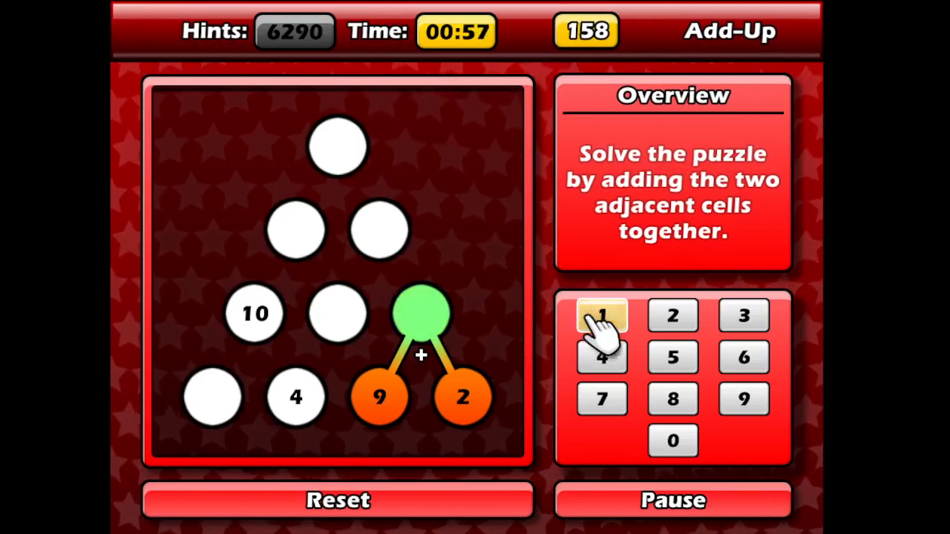
- Fill the lower pyramid circles with 11, 13 and the bottom-left 6
left_click(602, 315)
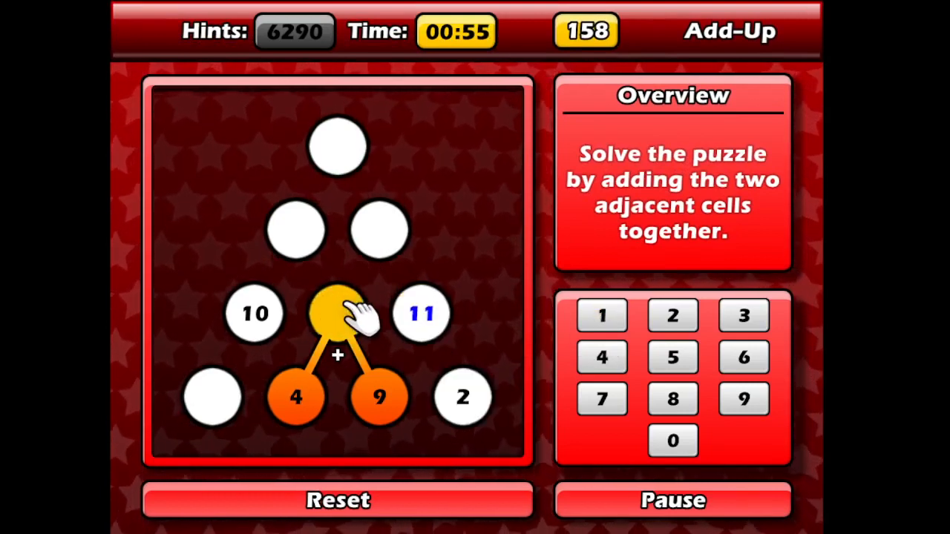
left_click(601, 315)
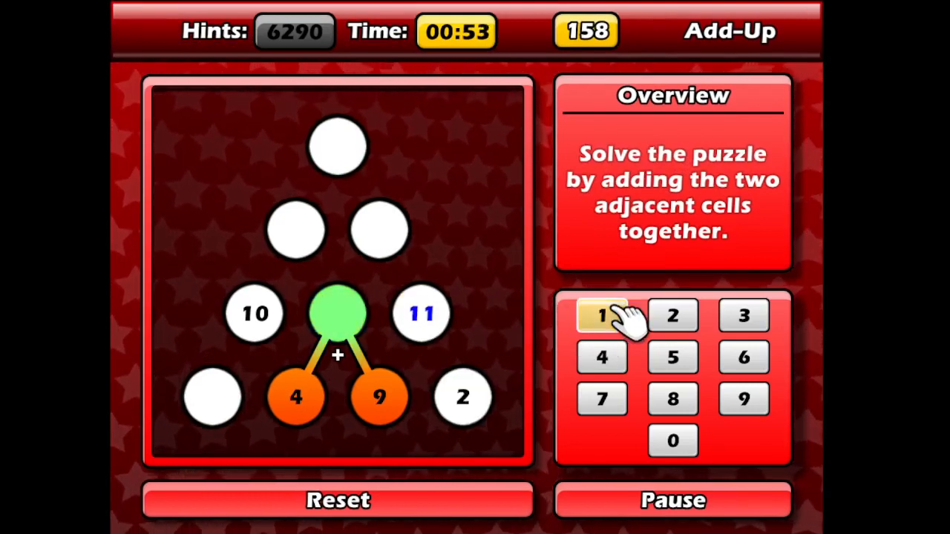
left_click(601, 315)
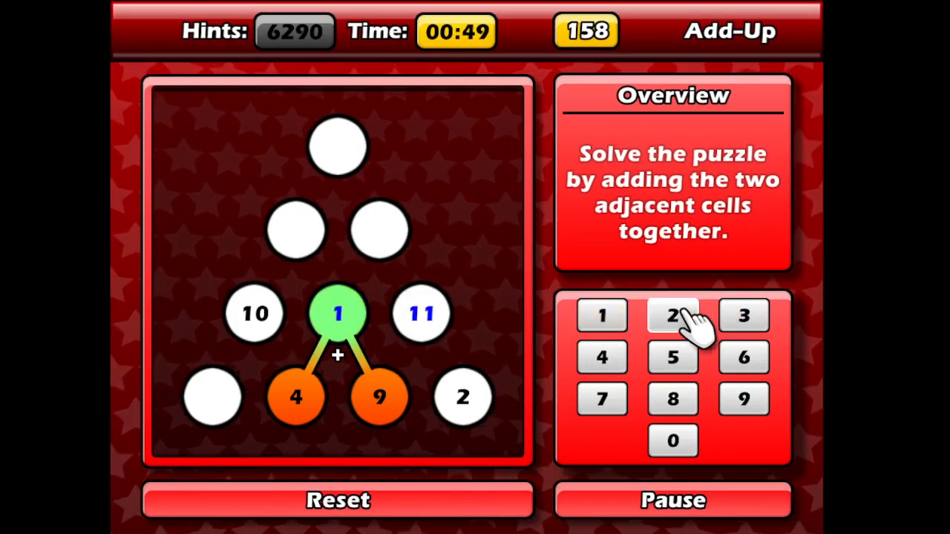
left_click(743, 315)
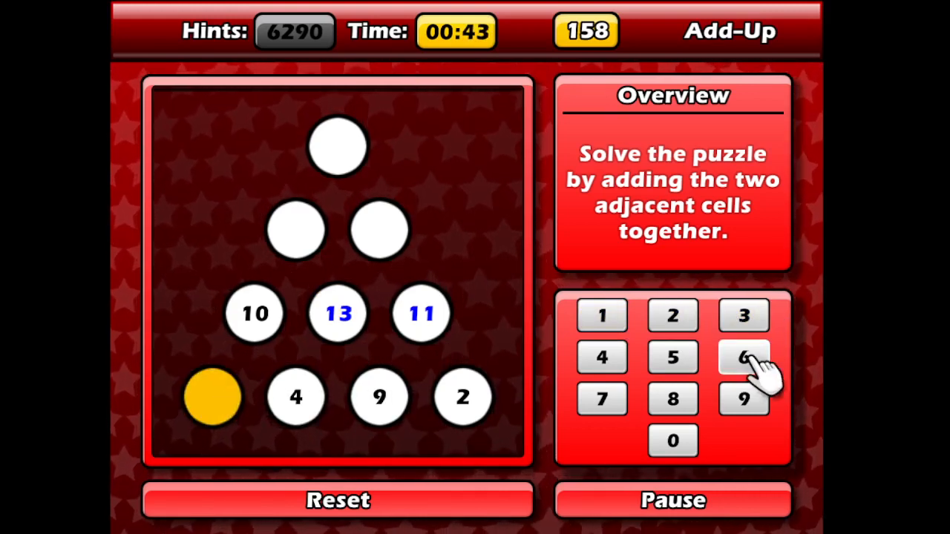
left_click(742, 356)
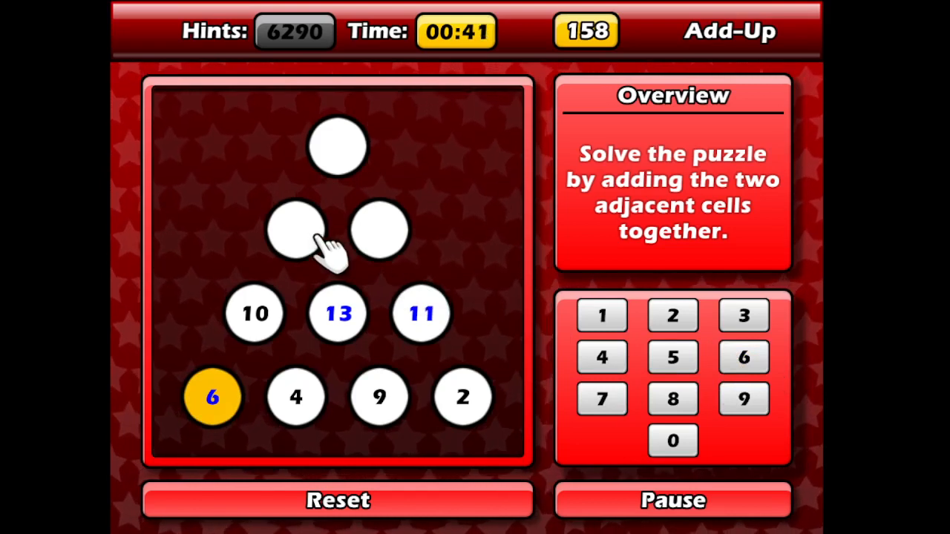
- Fill 23 and 24 in the upper row and complete the top sum to solve the pyramid
left_click(295, 230)
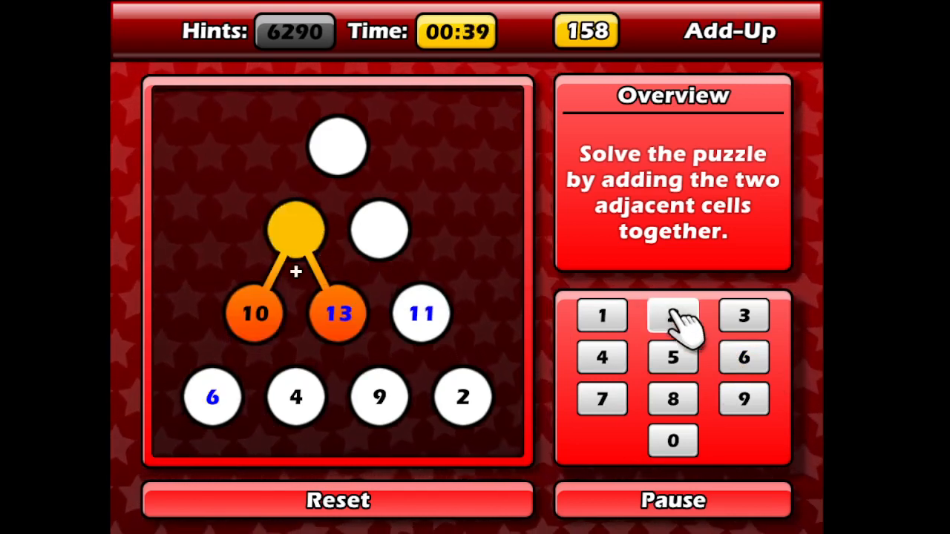
left_click(671, 314)
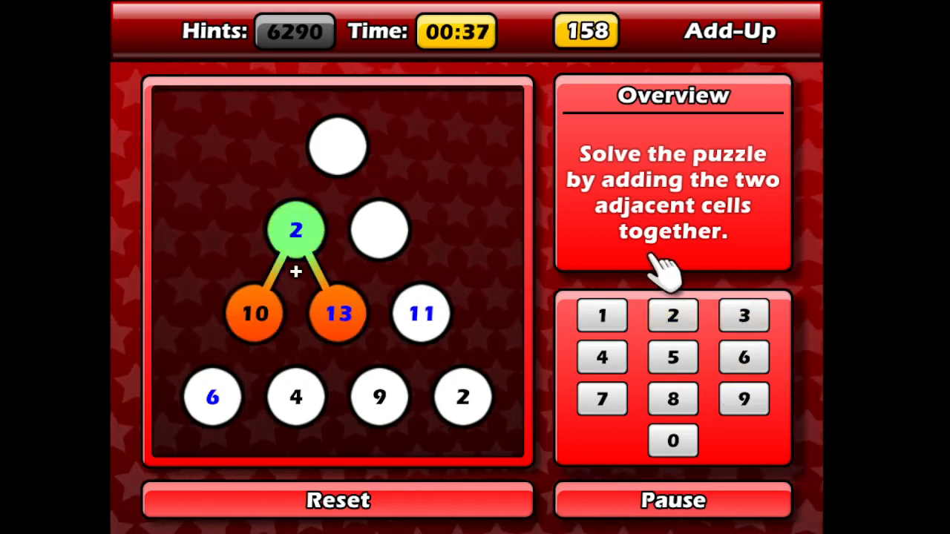
left_click(743, 315)
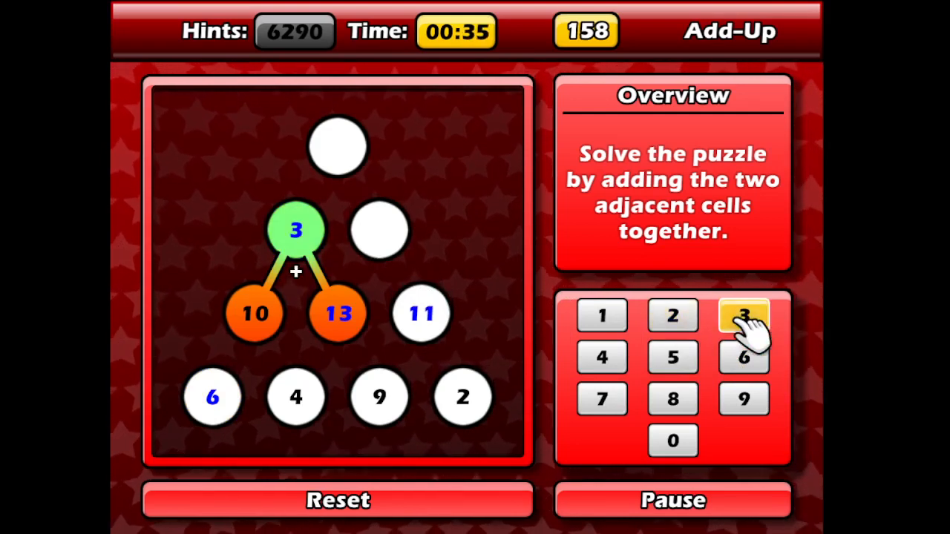
left_click(745, 314)
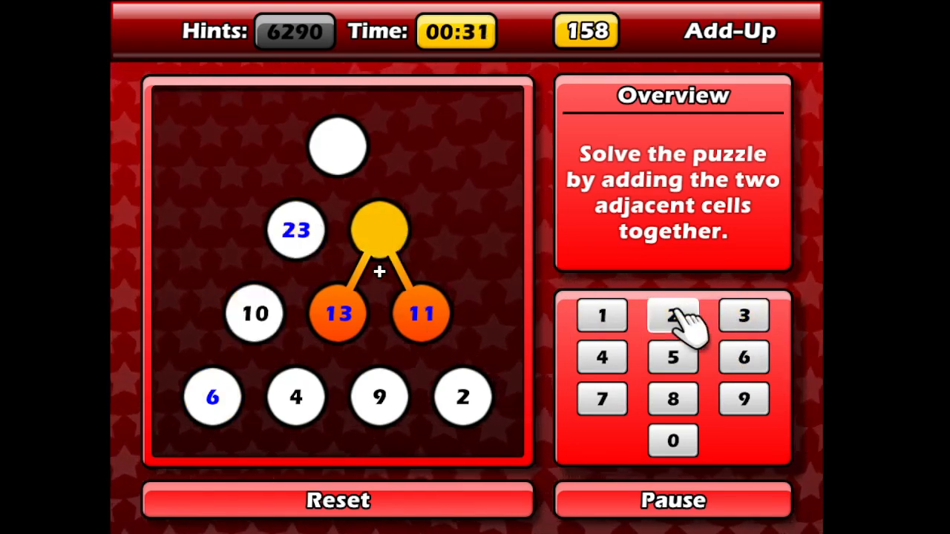
left_click(672, 314)
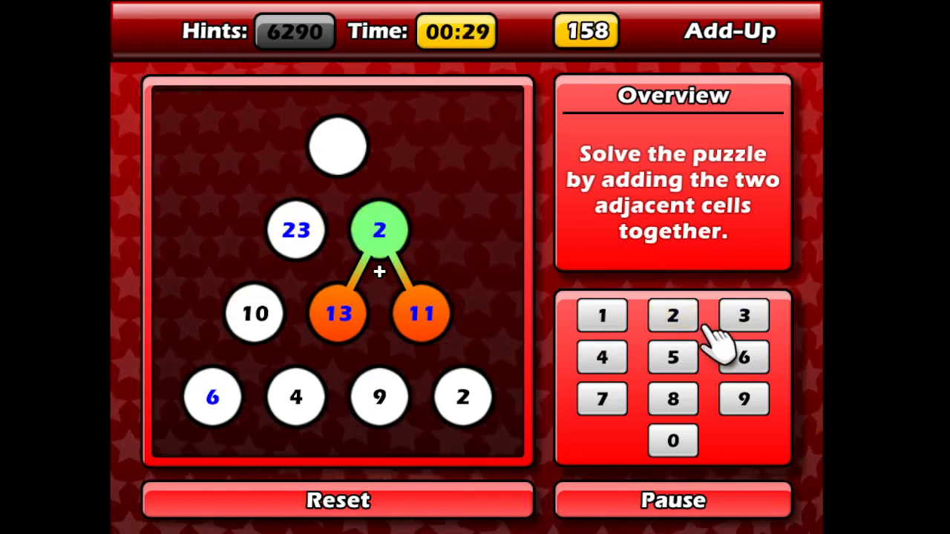
left_click(601, 356)
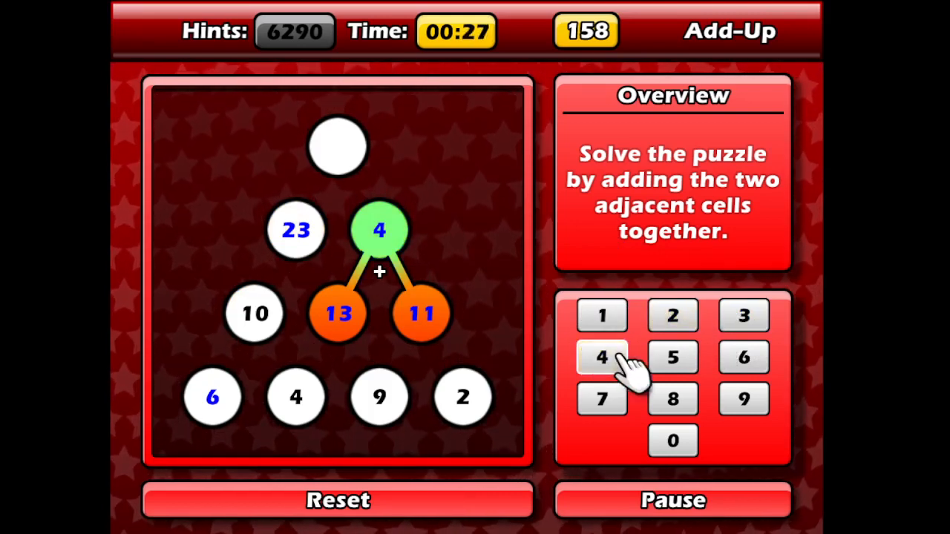
left_click(601, 357)
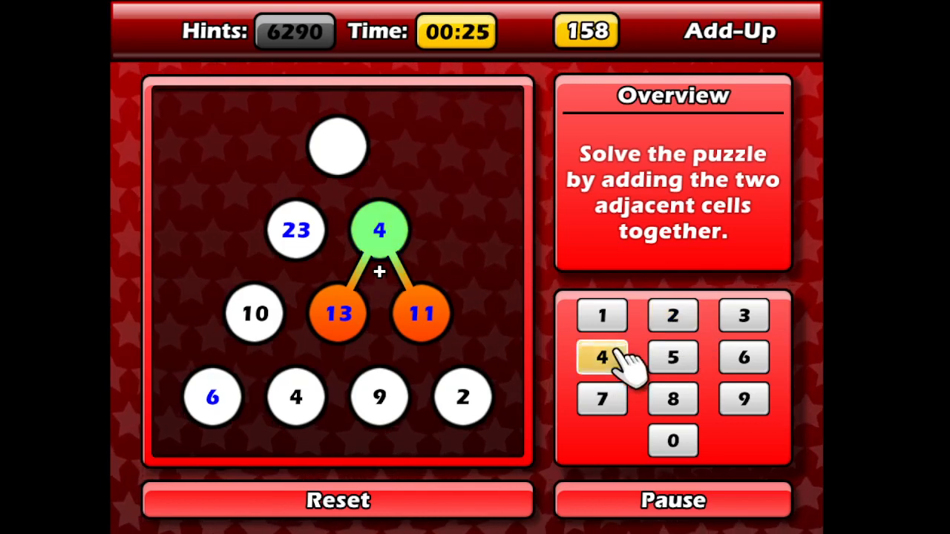
left_click(601, 357)
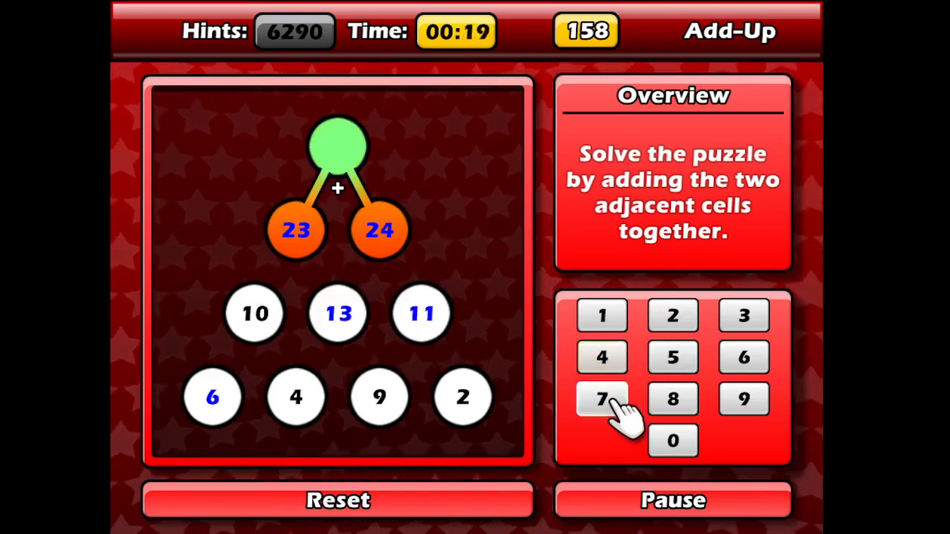
left_click(601, 397)
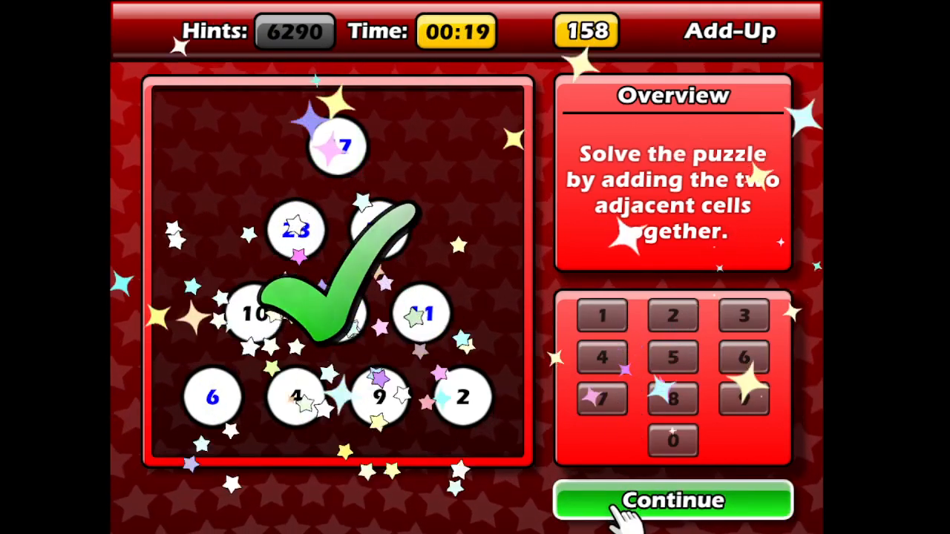
- Spin the prize wheel for a Puzzler letter and return to Challenge Mode puzzle select
left_click(671, 499)
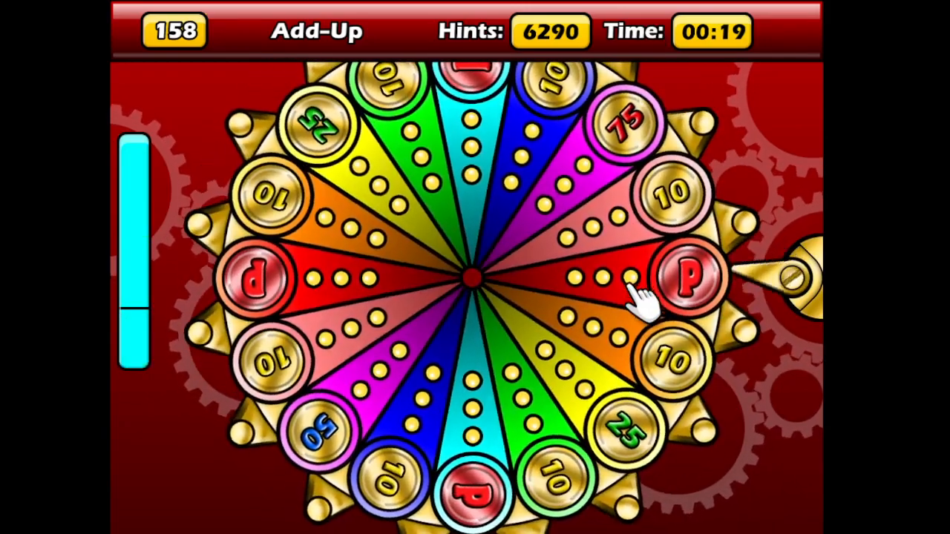
left_click(690, 279)
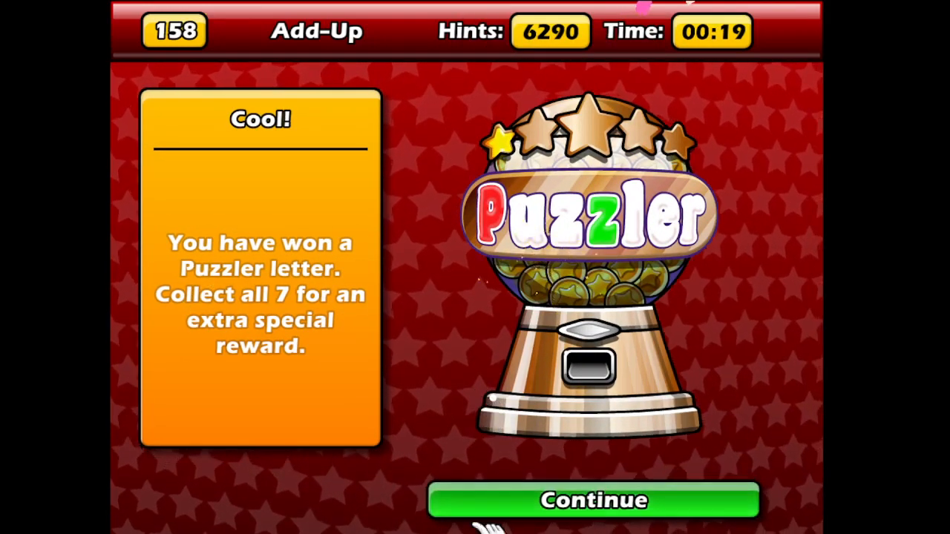
left_click(594, 499)
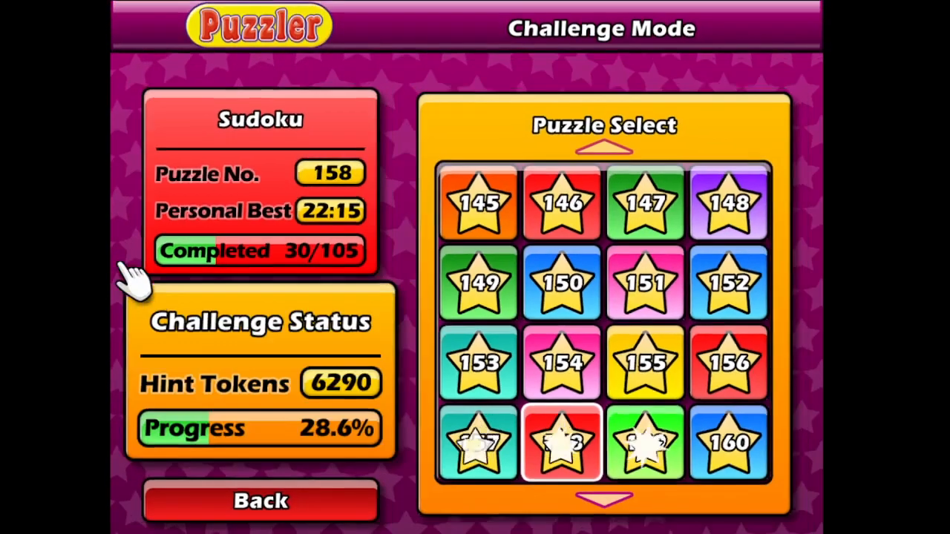